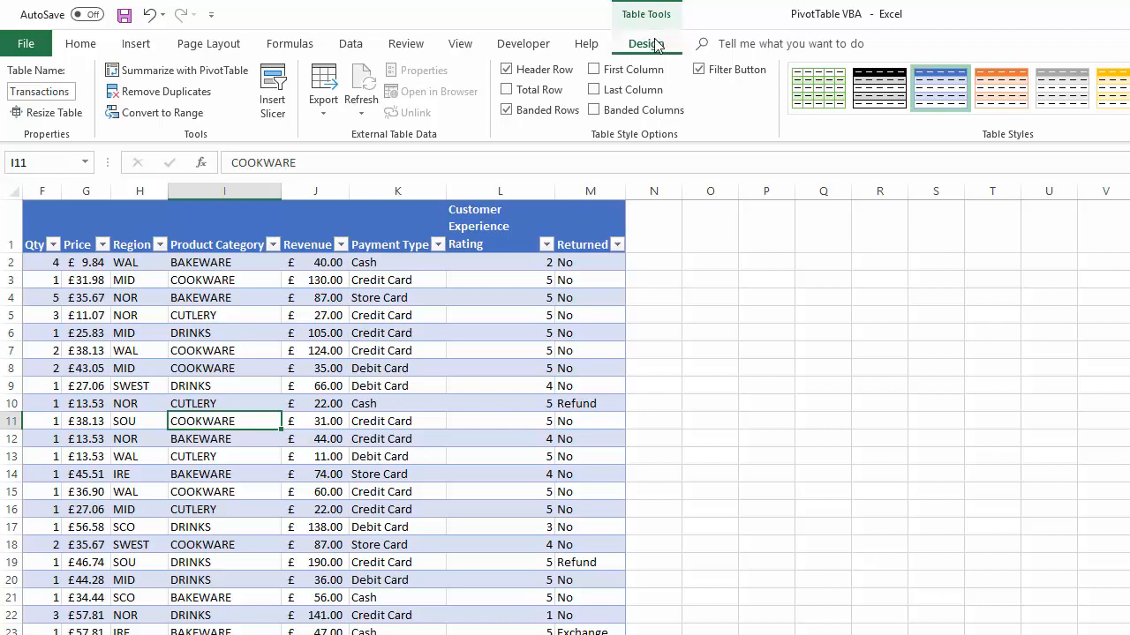
mouse_move(39, 92)
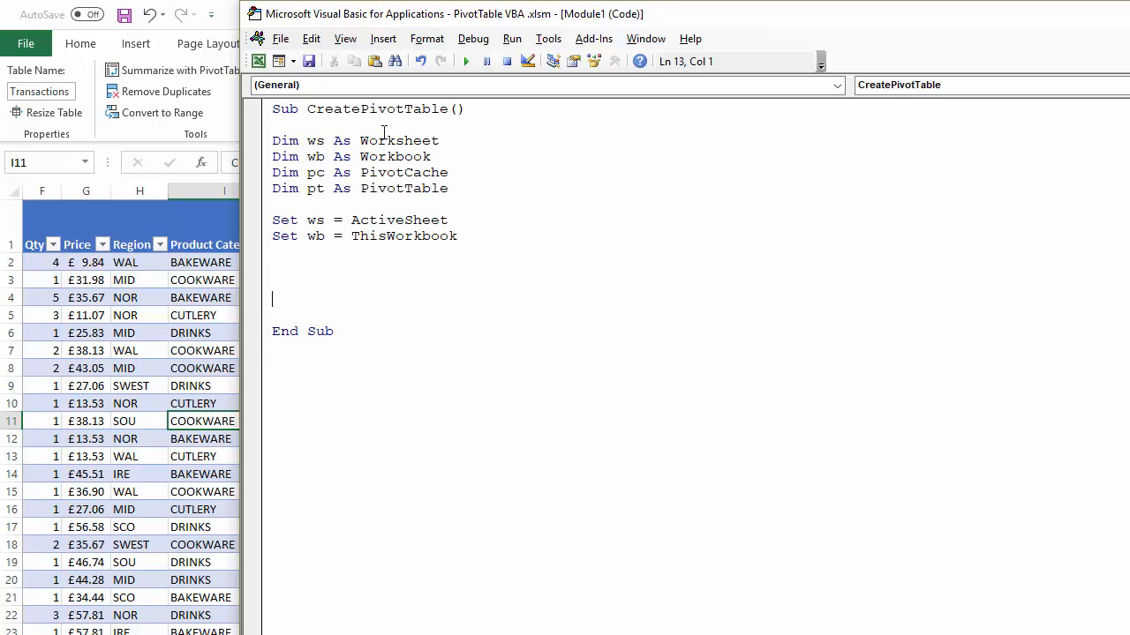
mouse_move(415, 219)
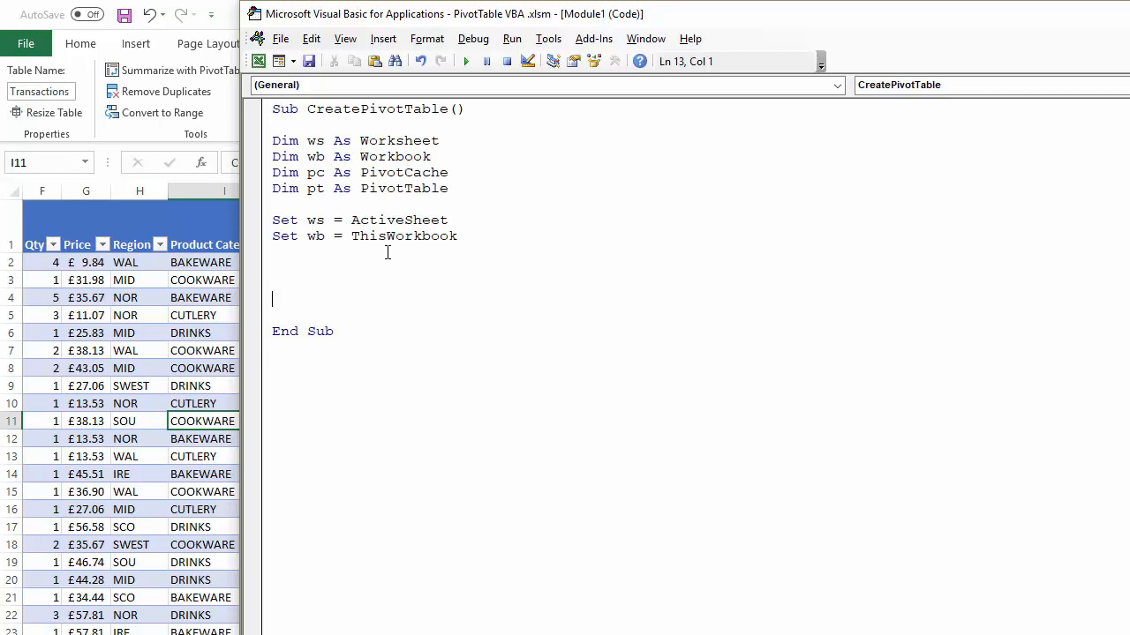
mouse_move(408, 166)
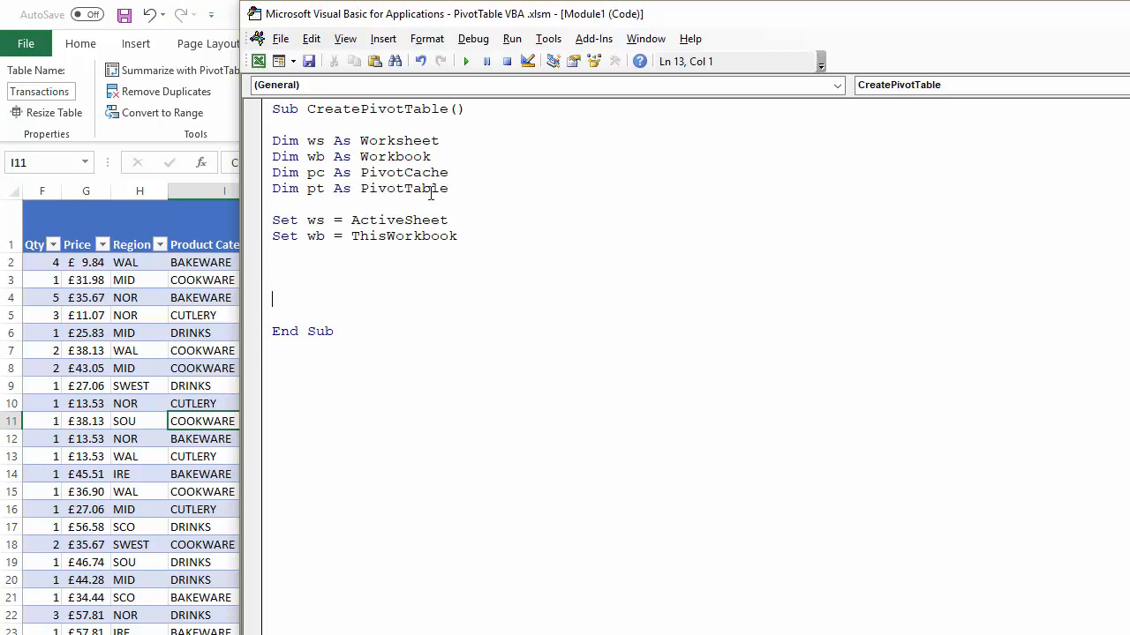
mouse_move(322, 173)
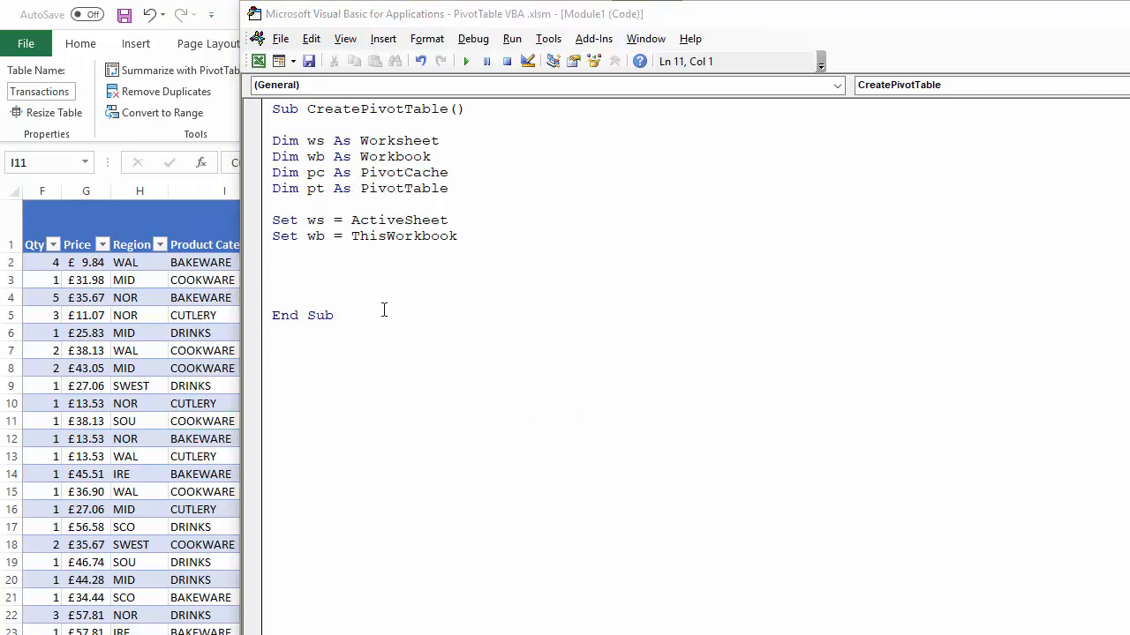
Step: Begin the statement set pc = wb.PivotCaches.Create( on the blank line
type("s")
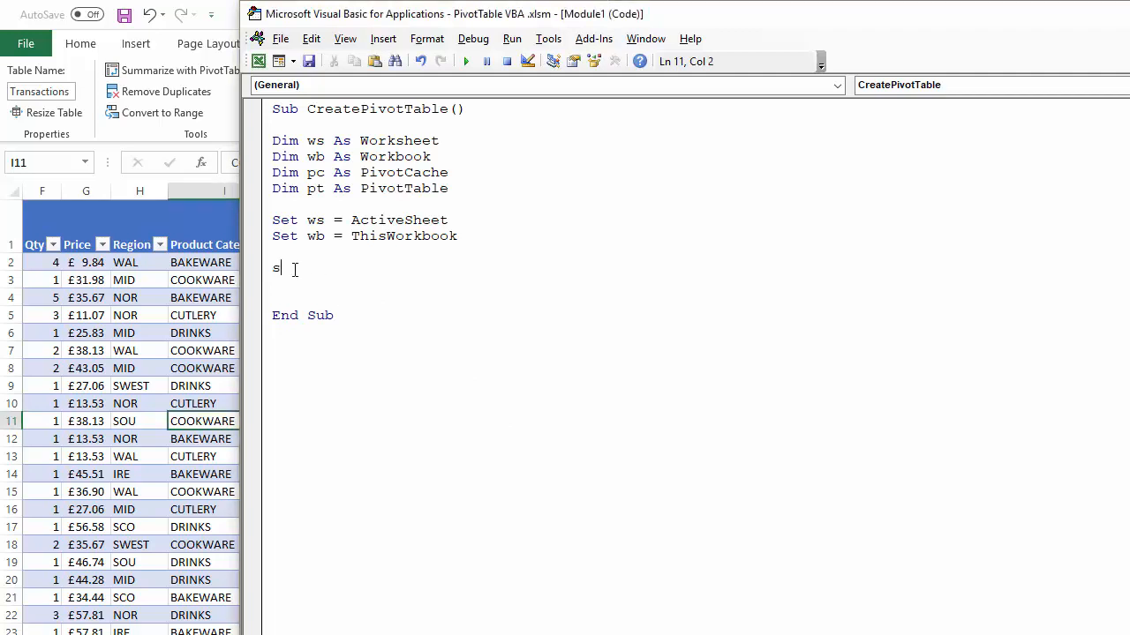
type("et")
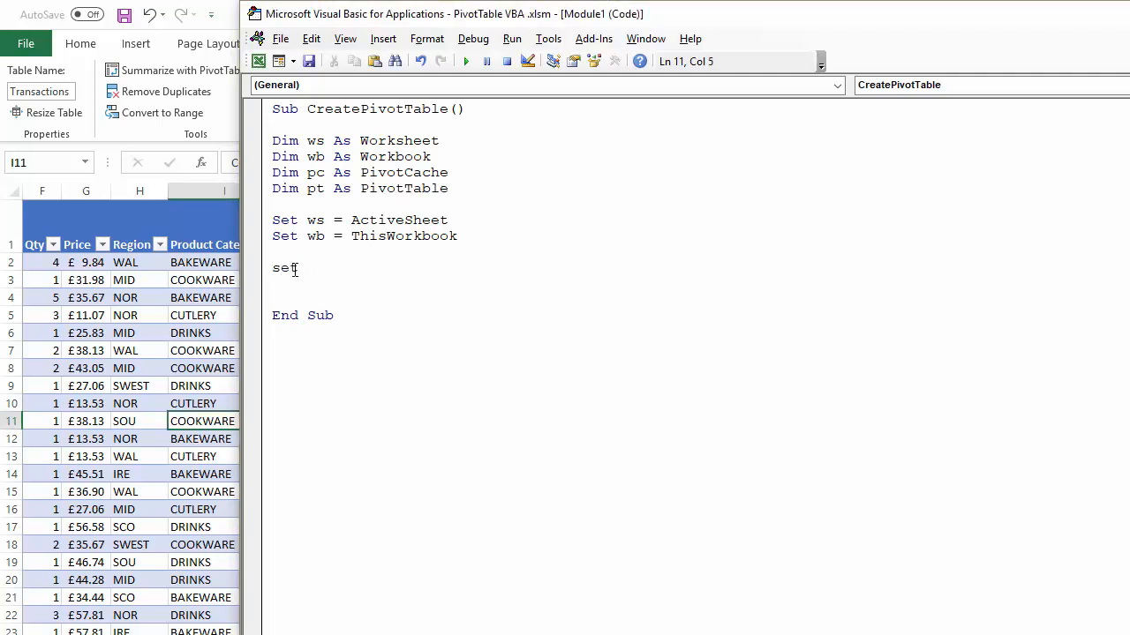
type("pc")
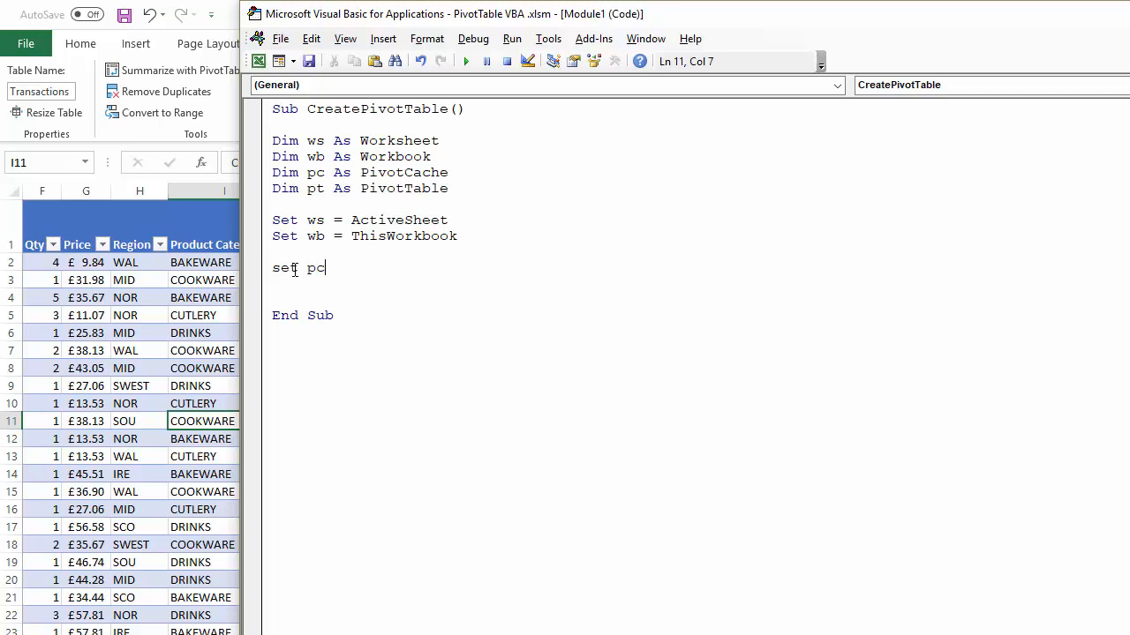
type("= w")
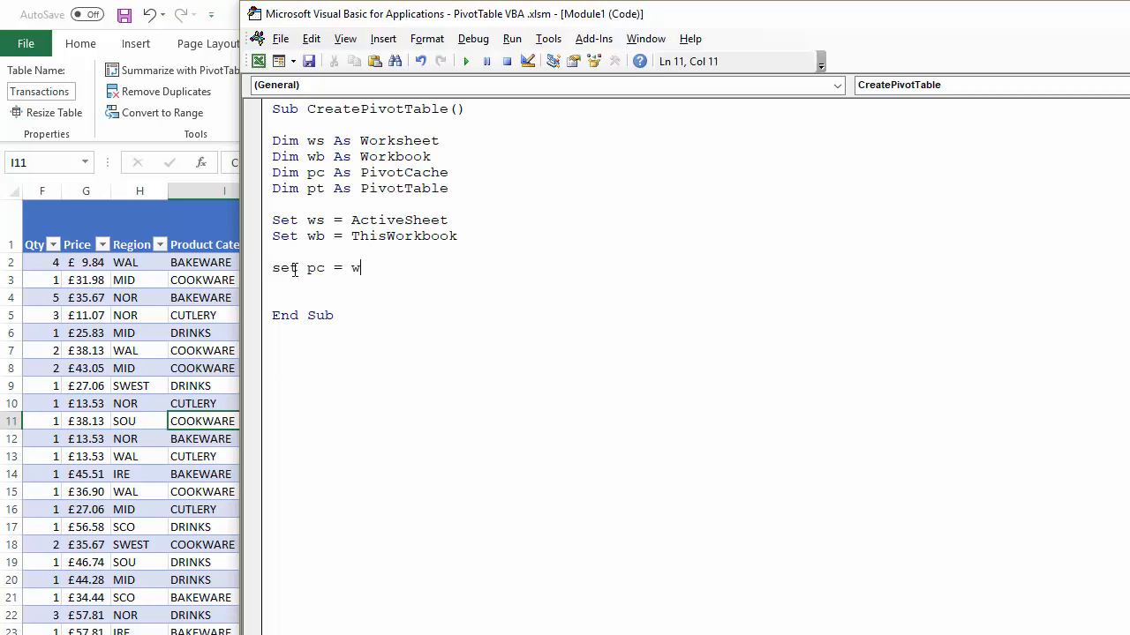
type("b")
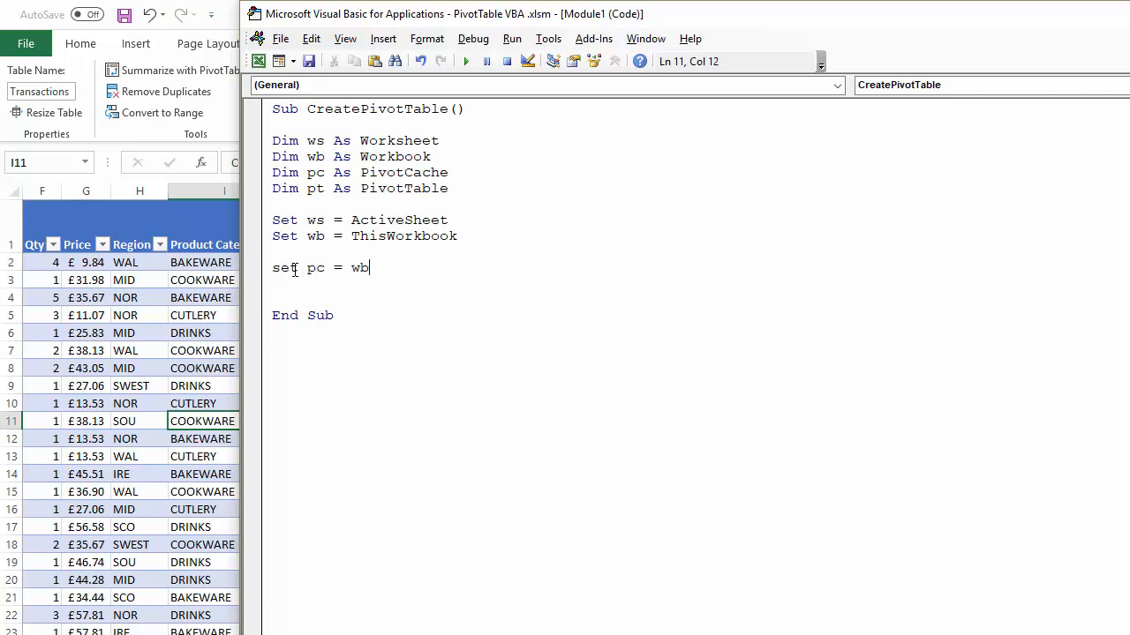
type(".")
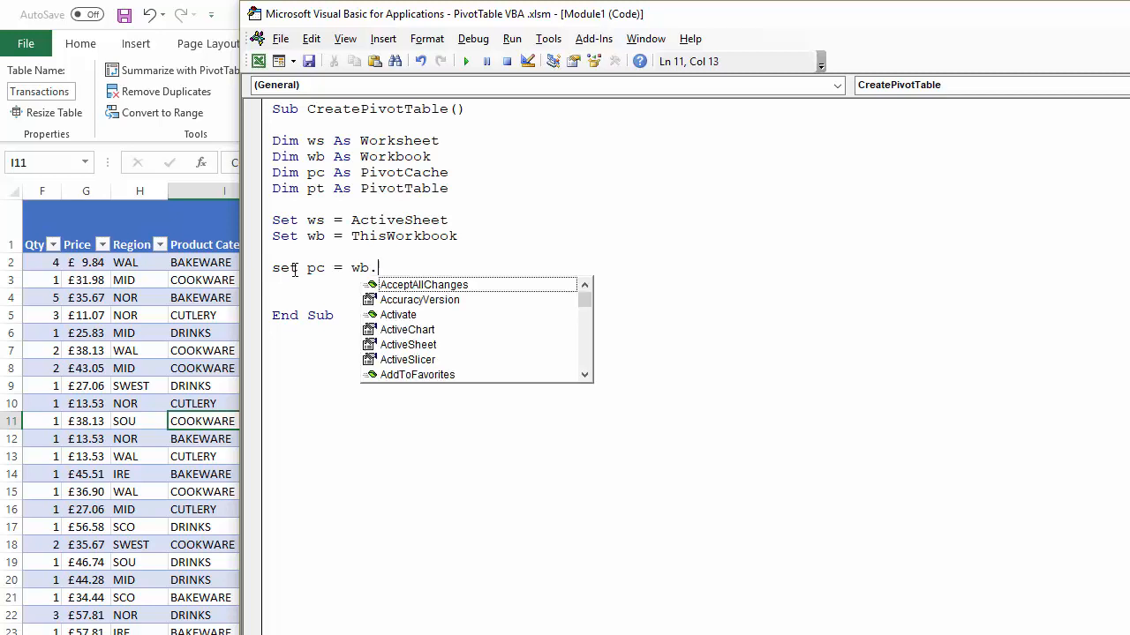
type("pivotCaches")
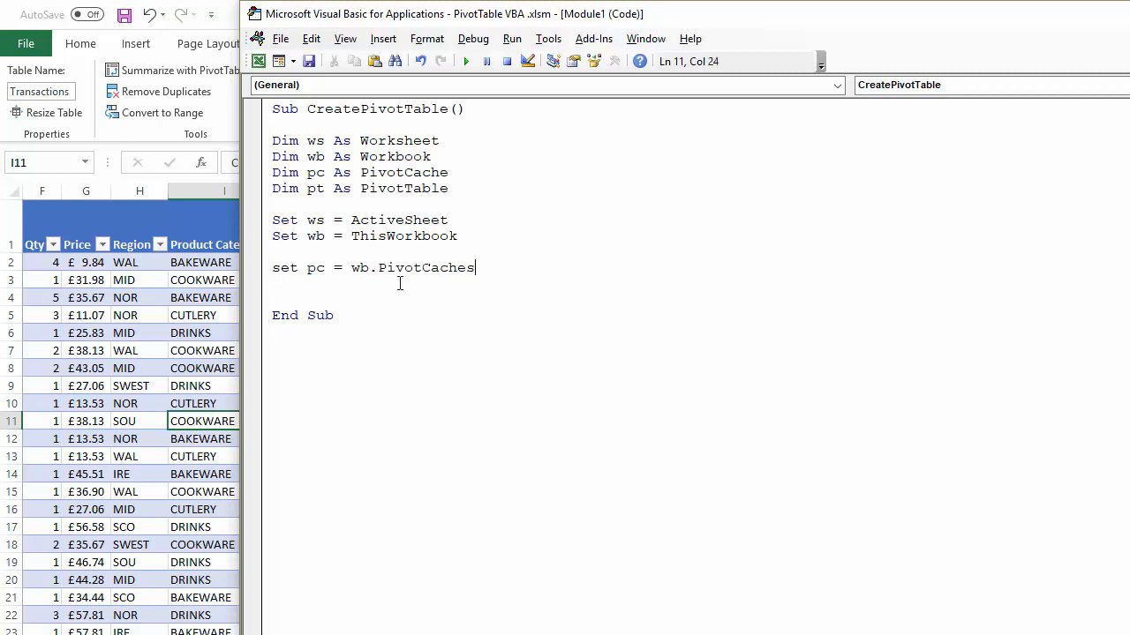
type(".create")
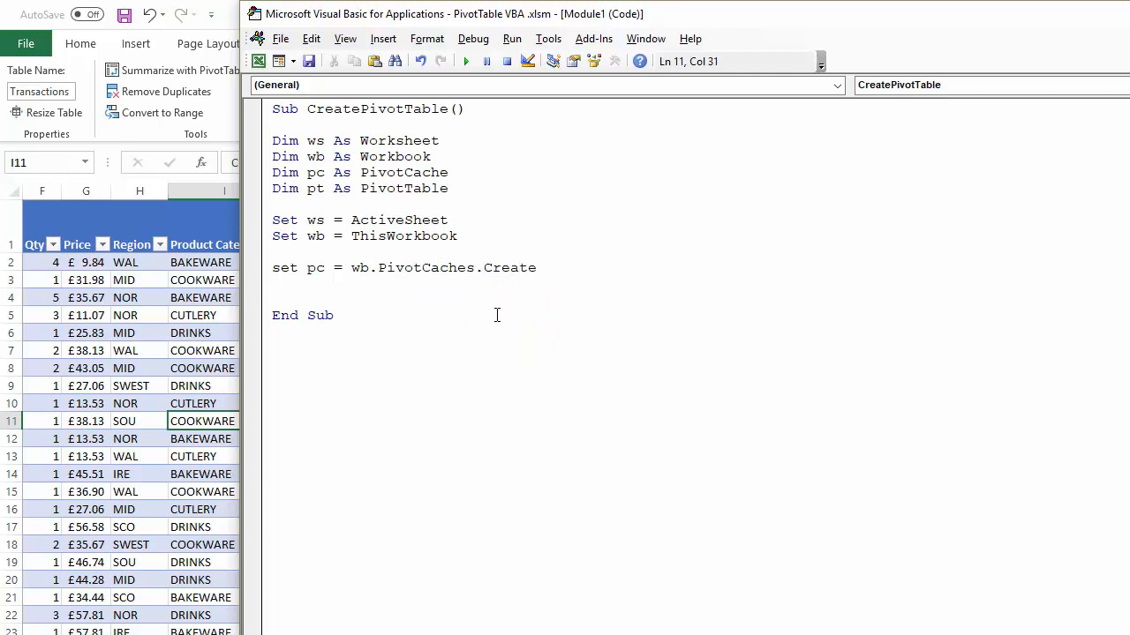
type("(")
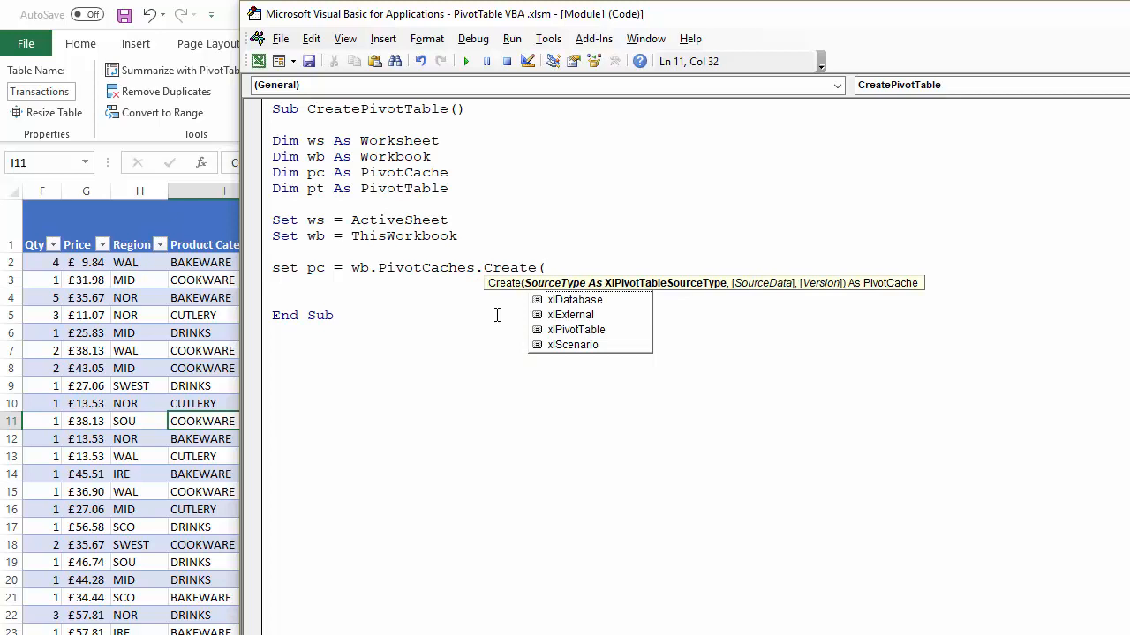
mouse_move(574, 294)
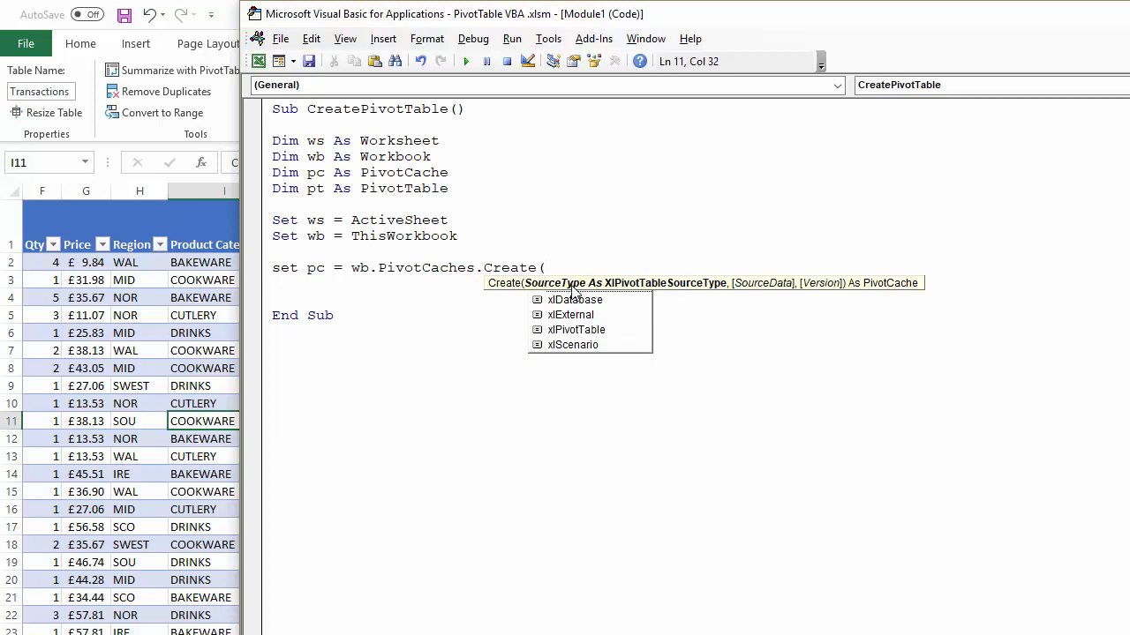
Step: Add the first argument sourcetype:=xlDatabase, correcting a misspelling along the way
type("sourc")
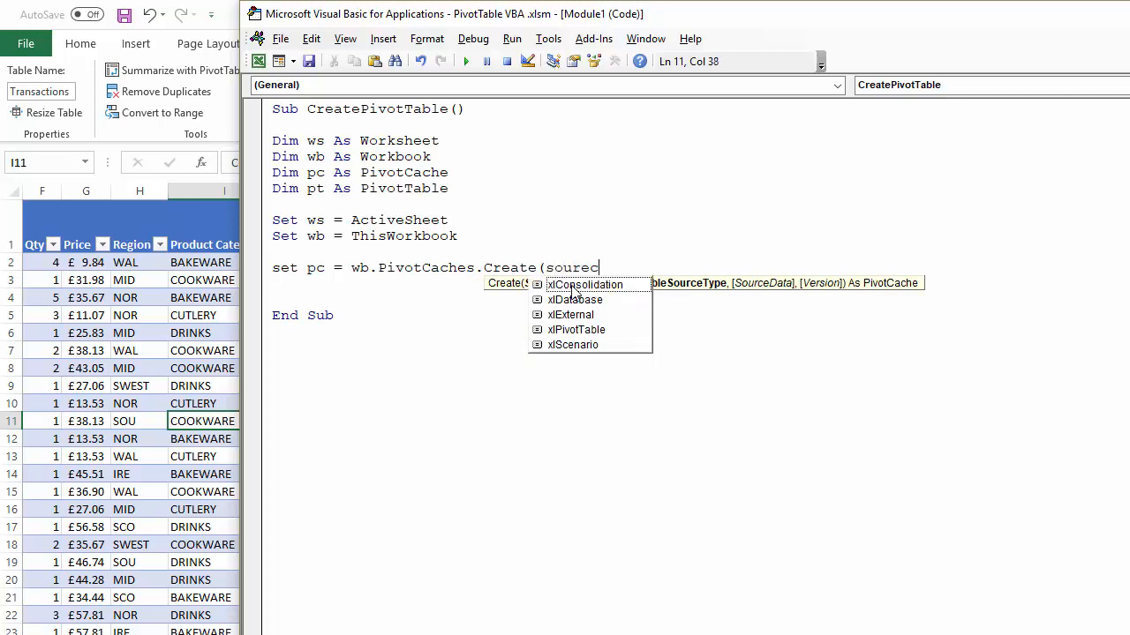
type("ty")
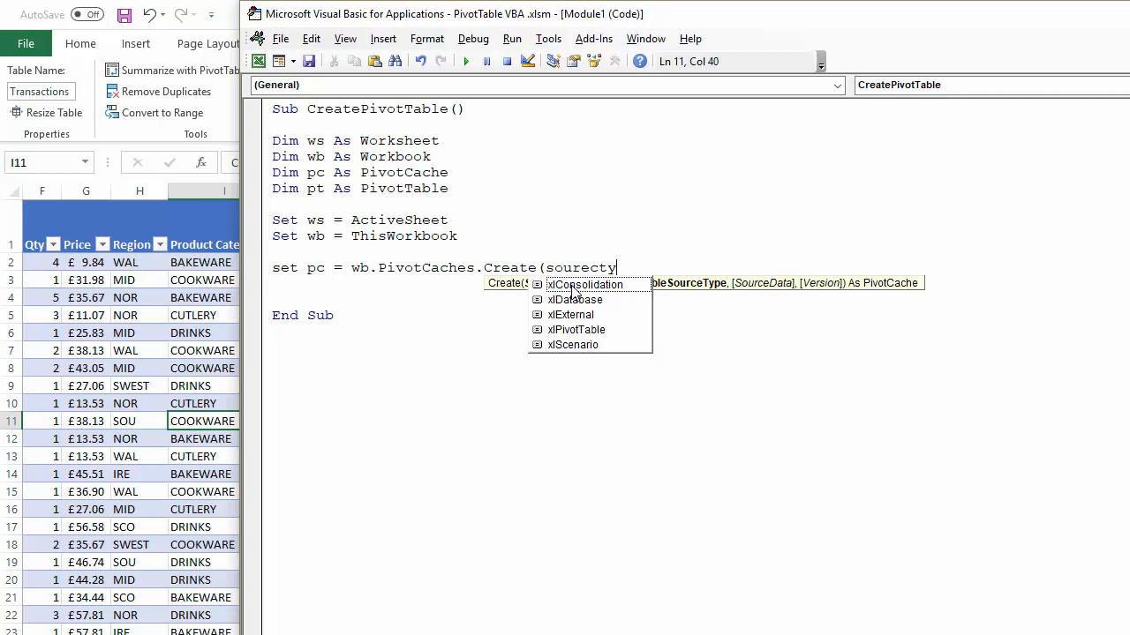
key("backspace")
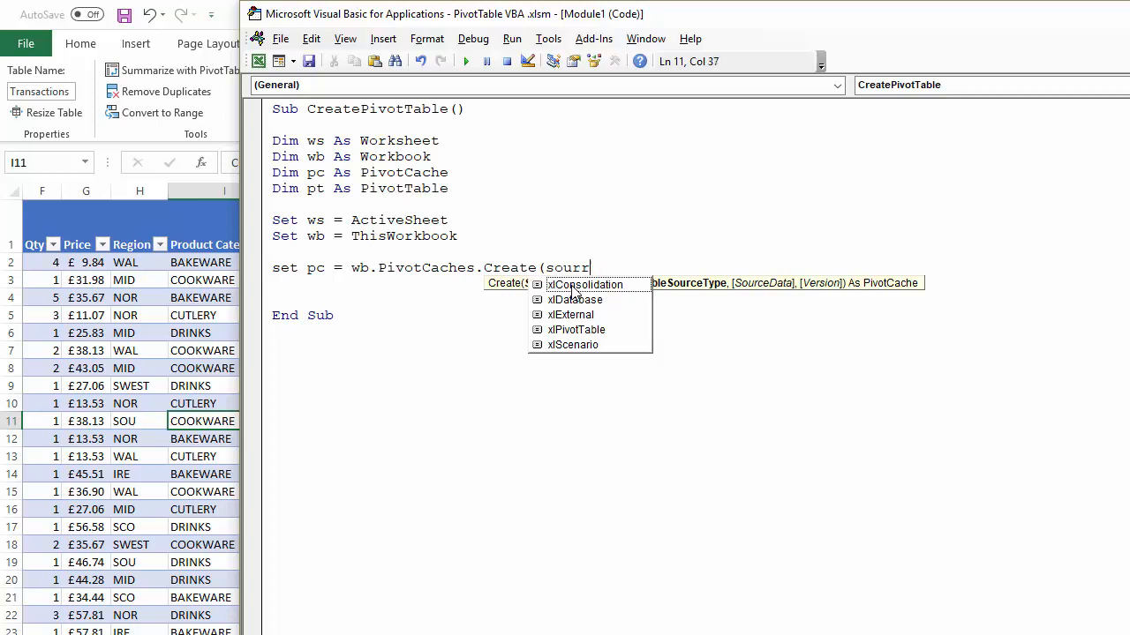
type("cetype:=xlDatabase")
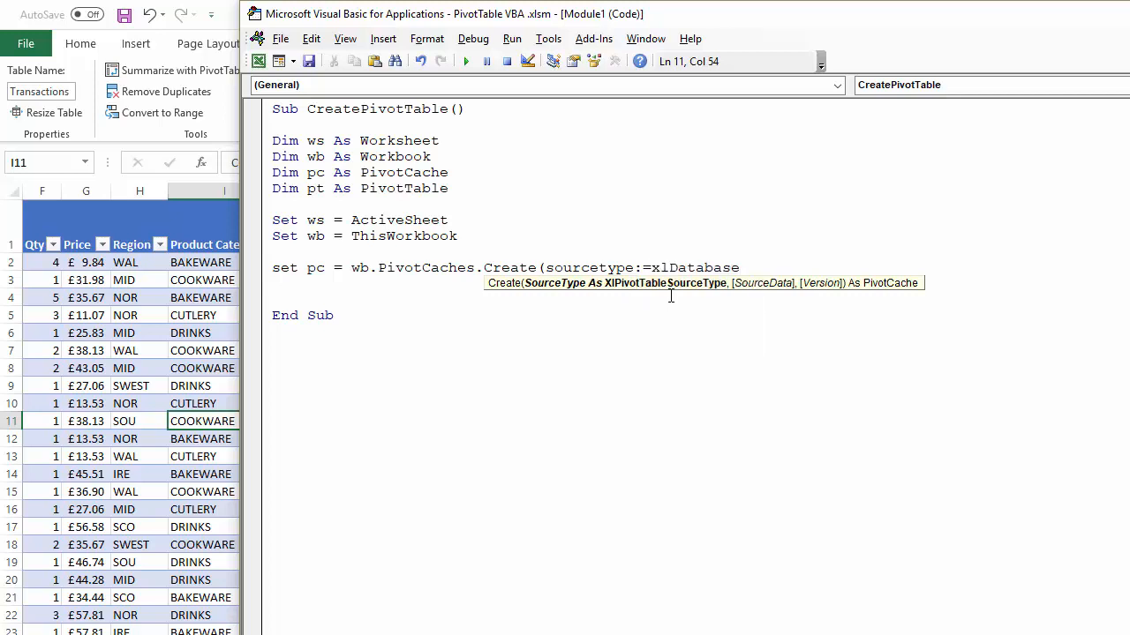
mouse_move(815, 337)
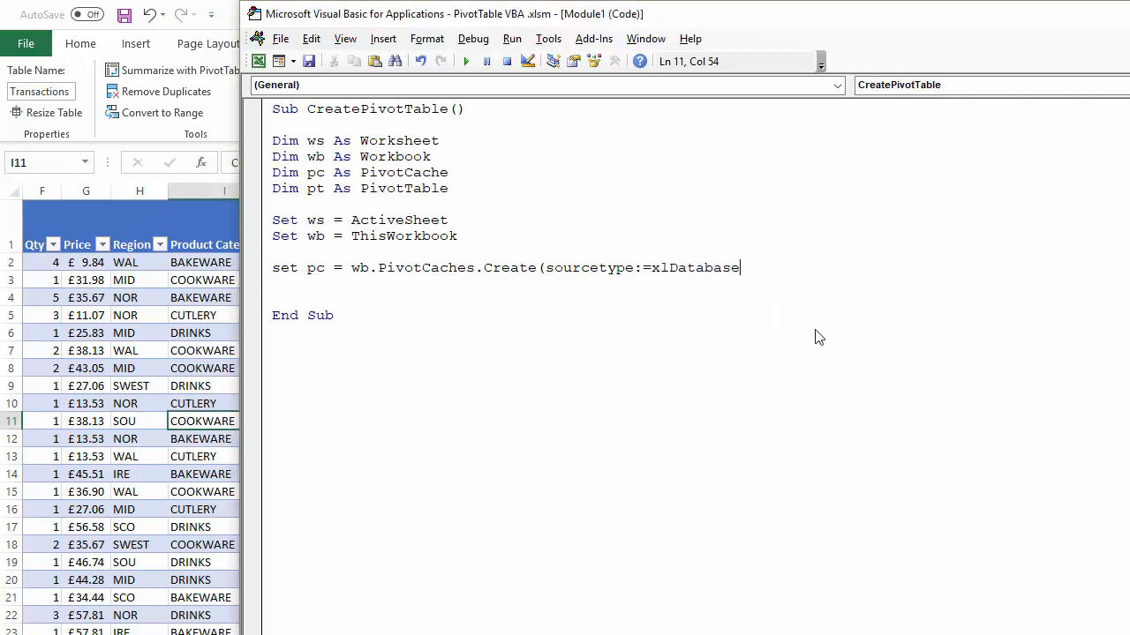
Step: Start the sourcedata argument with :=Range( after a comma
type(",")
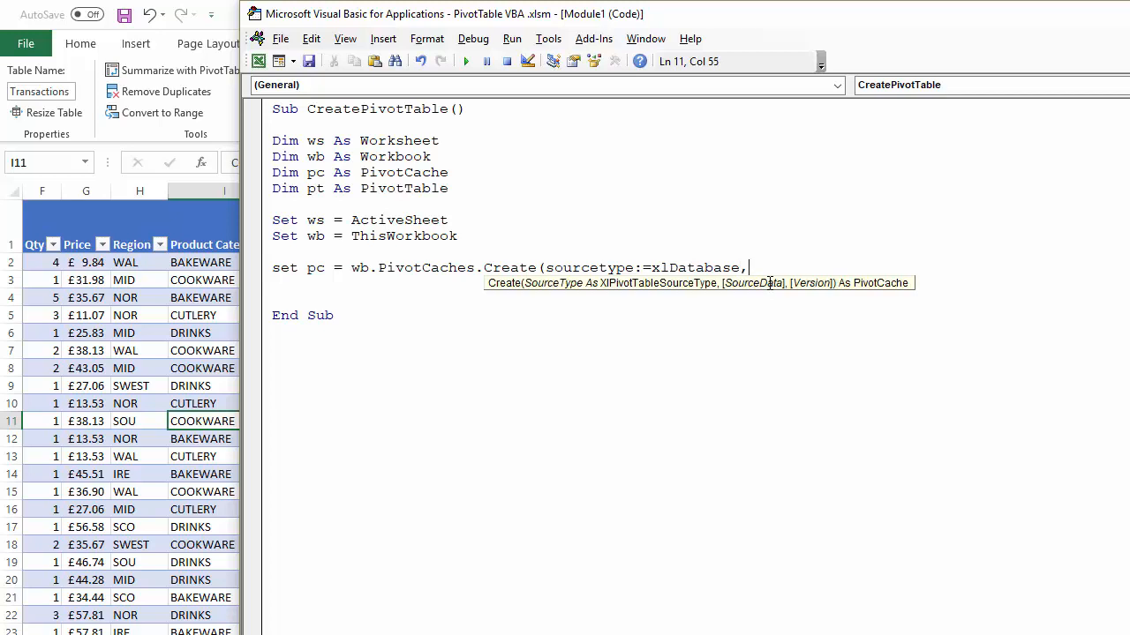
type("sourc")
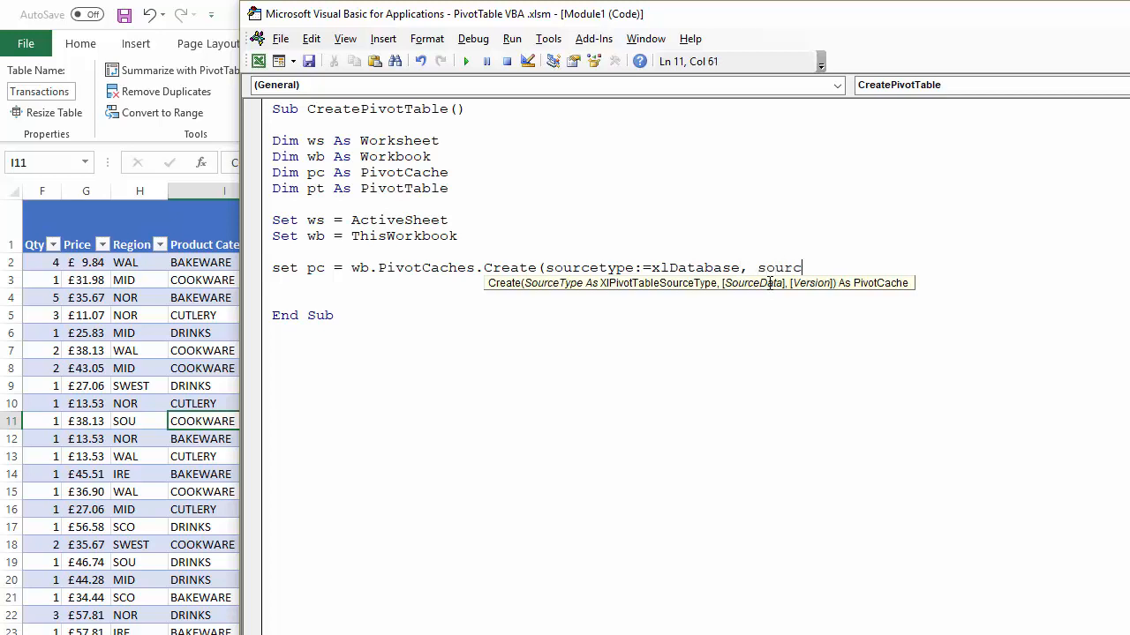
type("edate")
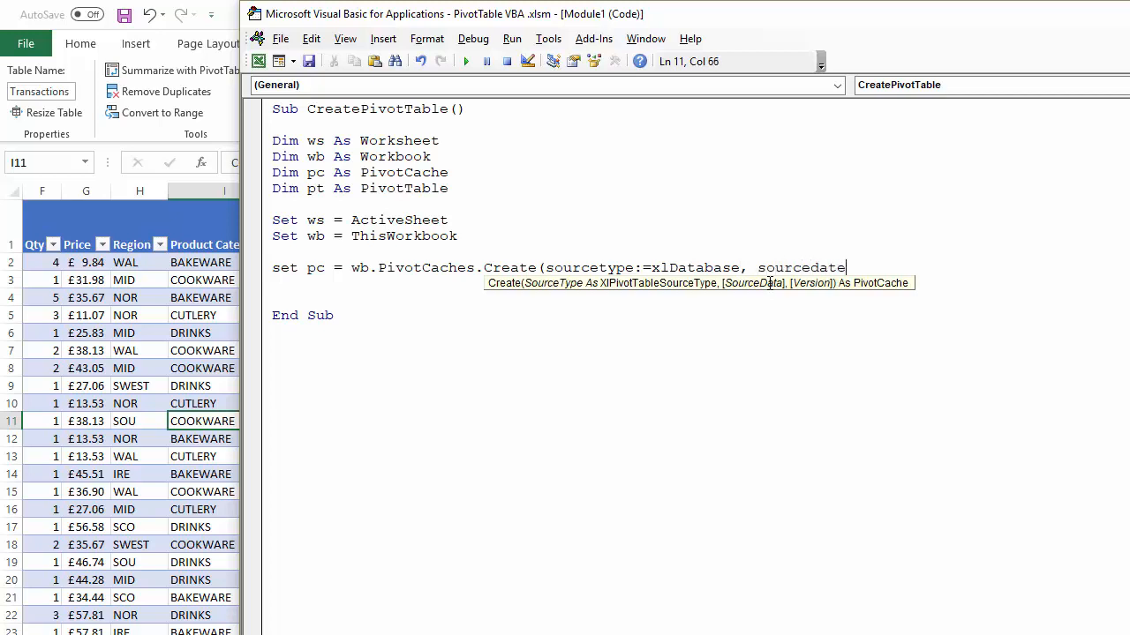
type(":=")
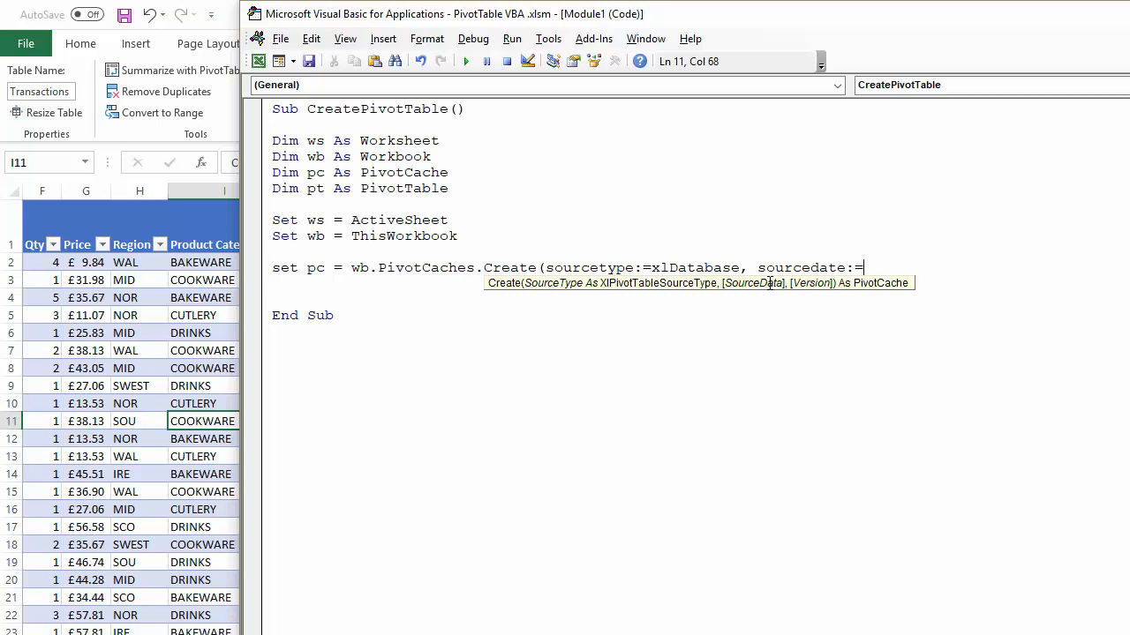
type("range")
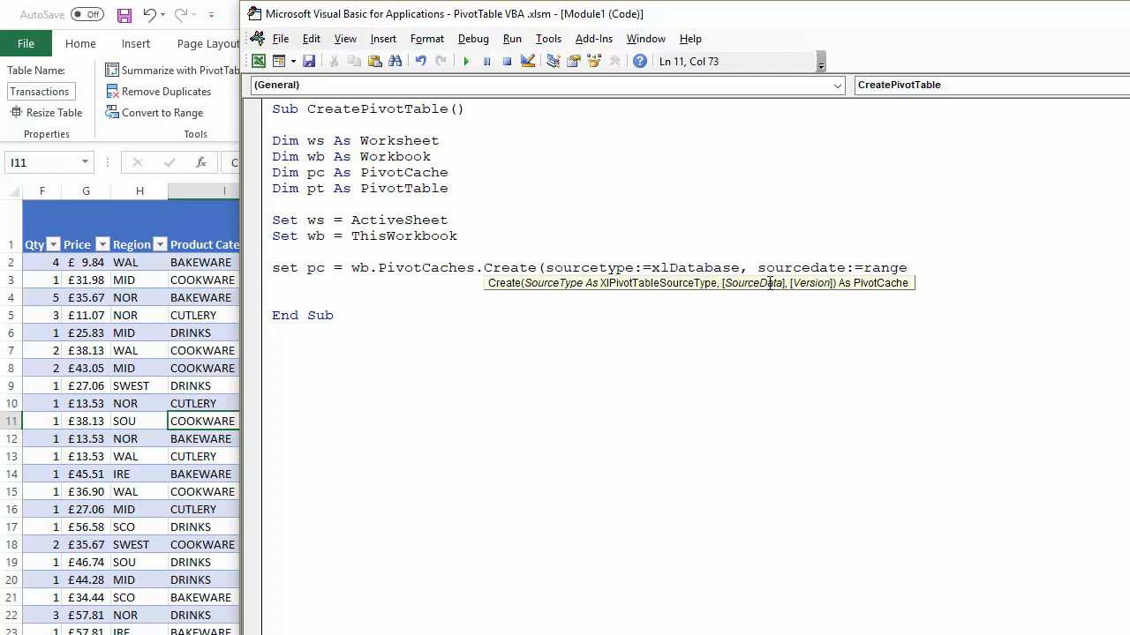
type("(")
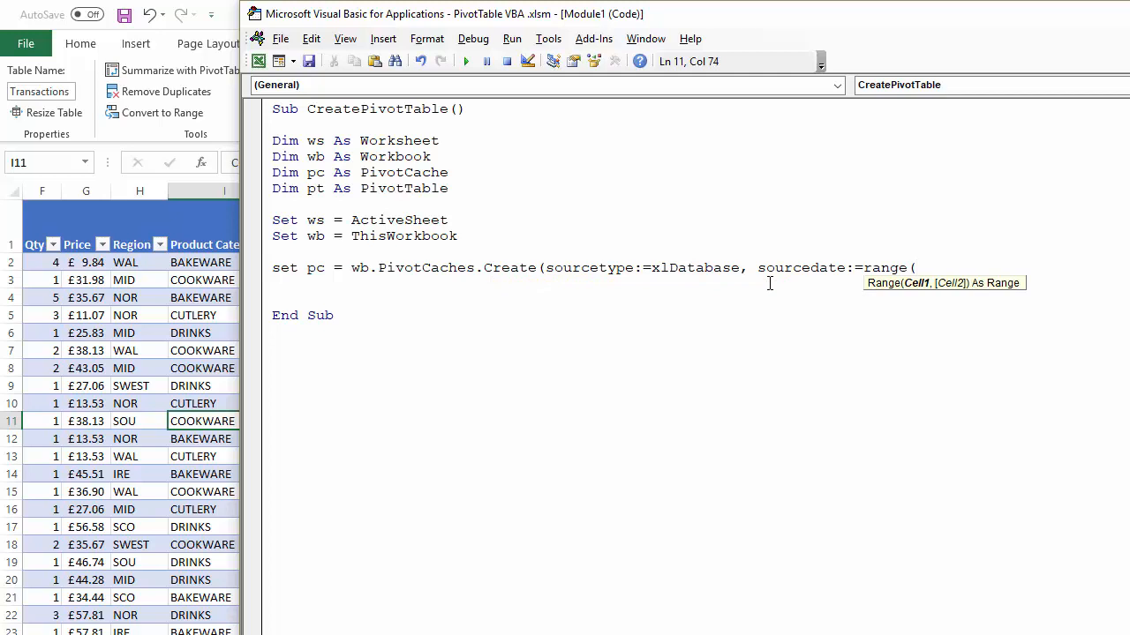
Step: Supply "Tranactions[#All]" as the range so the whole table with headers is the source
type("\"Tra")
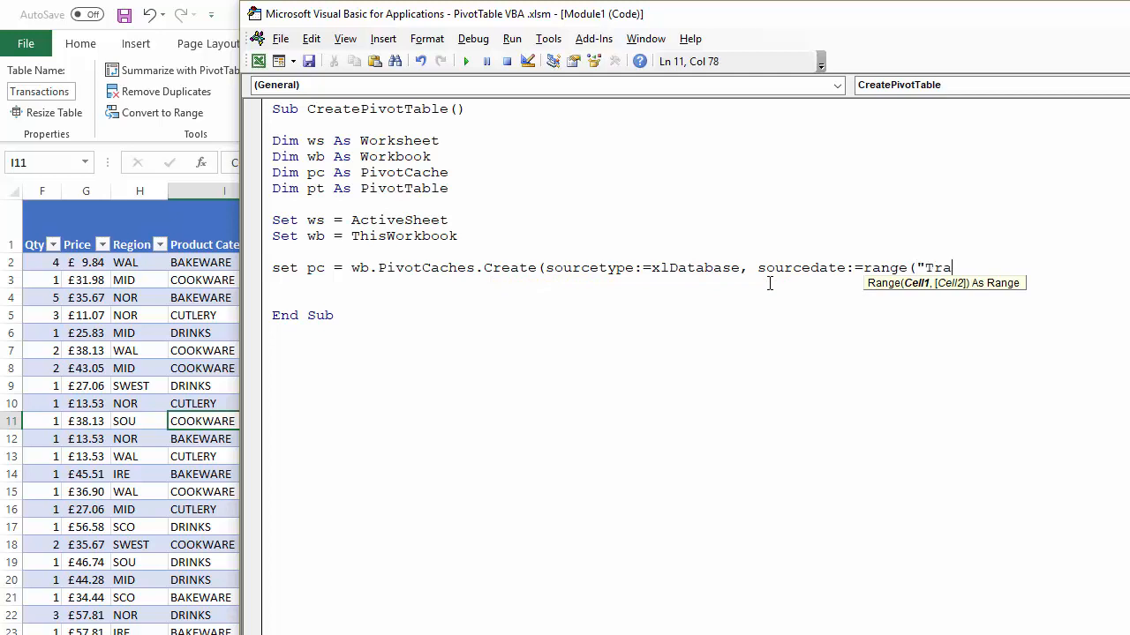
type("nacti")
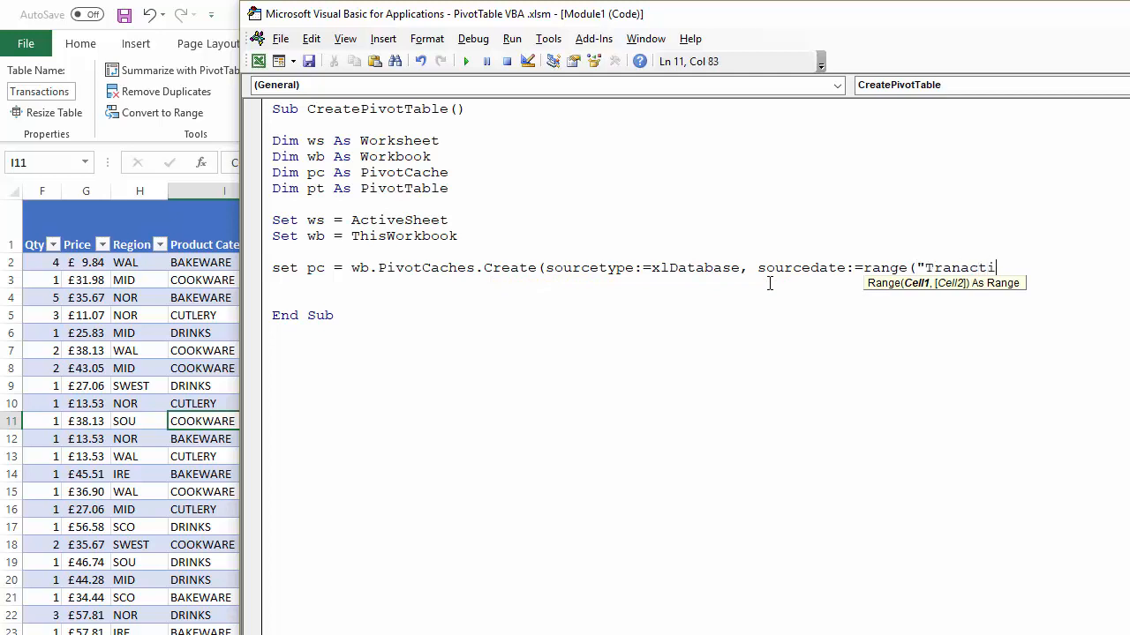
type("ons")
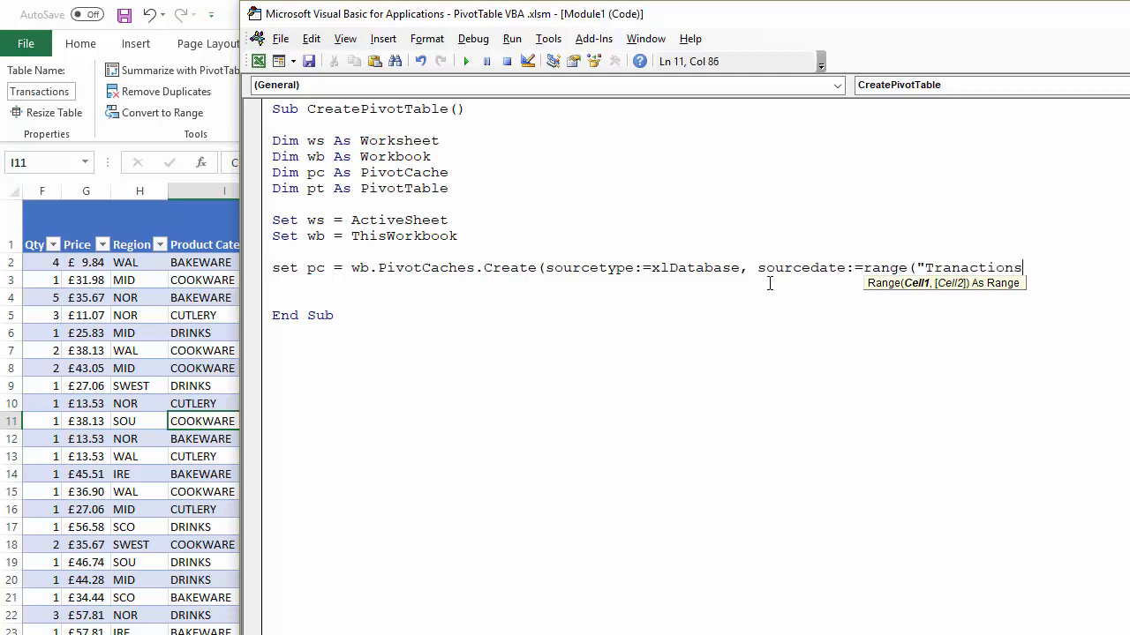
type("[")
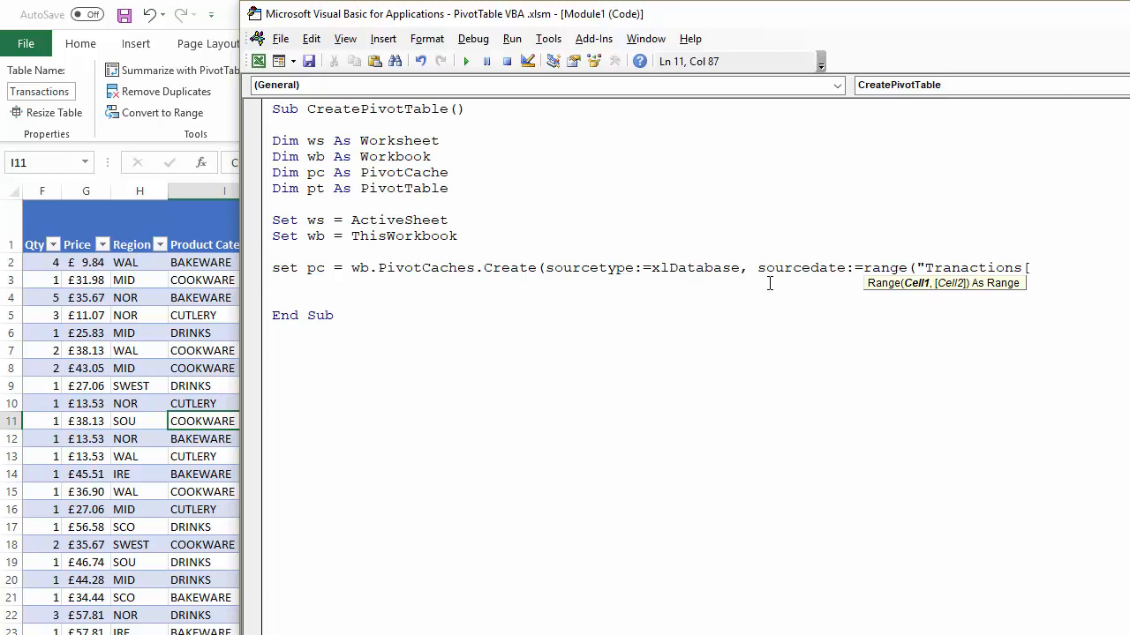
type("#")
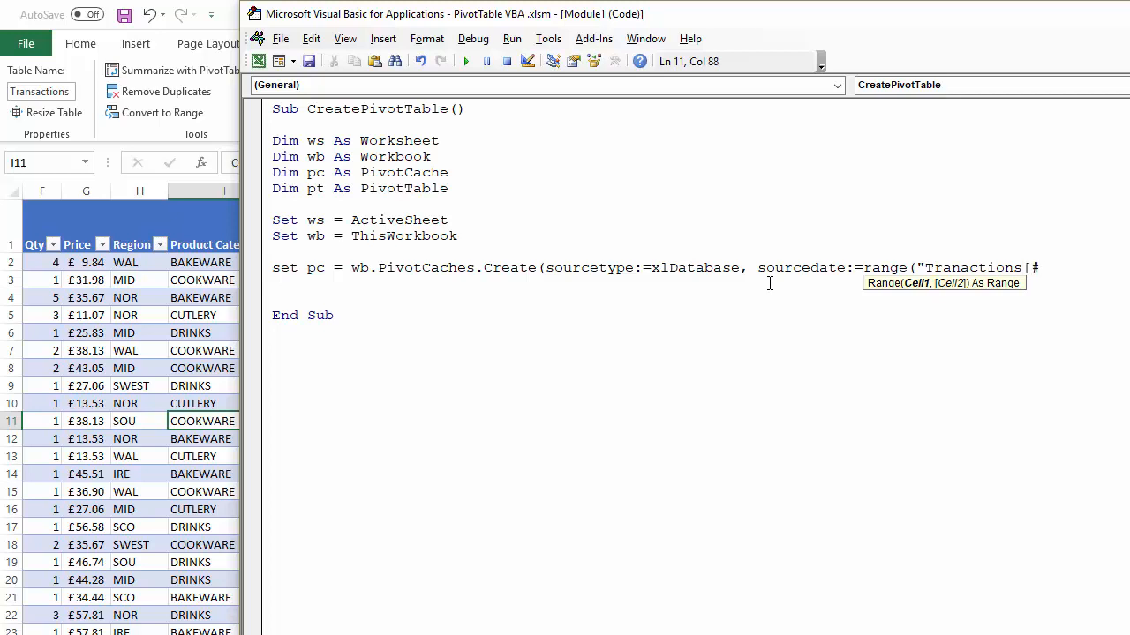
type("All")
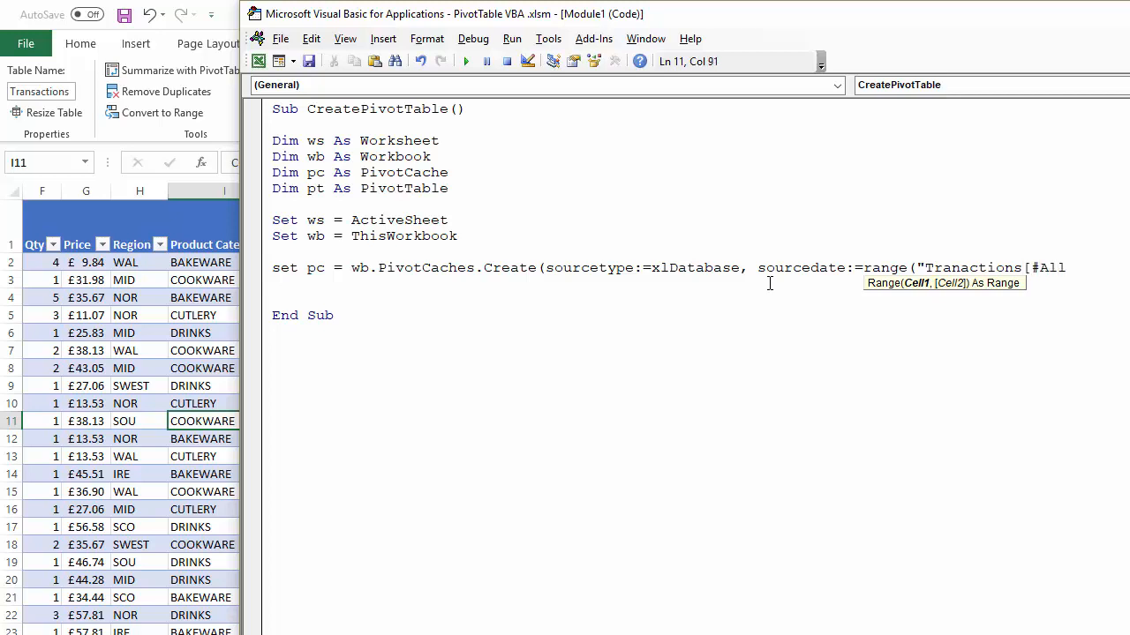
type("\"), _")
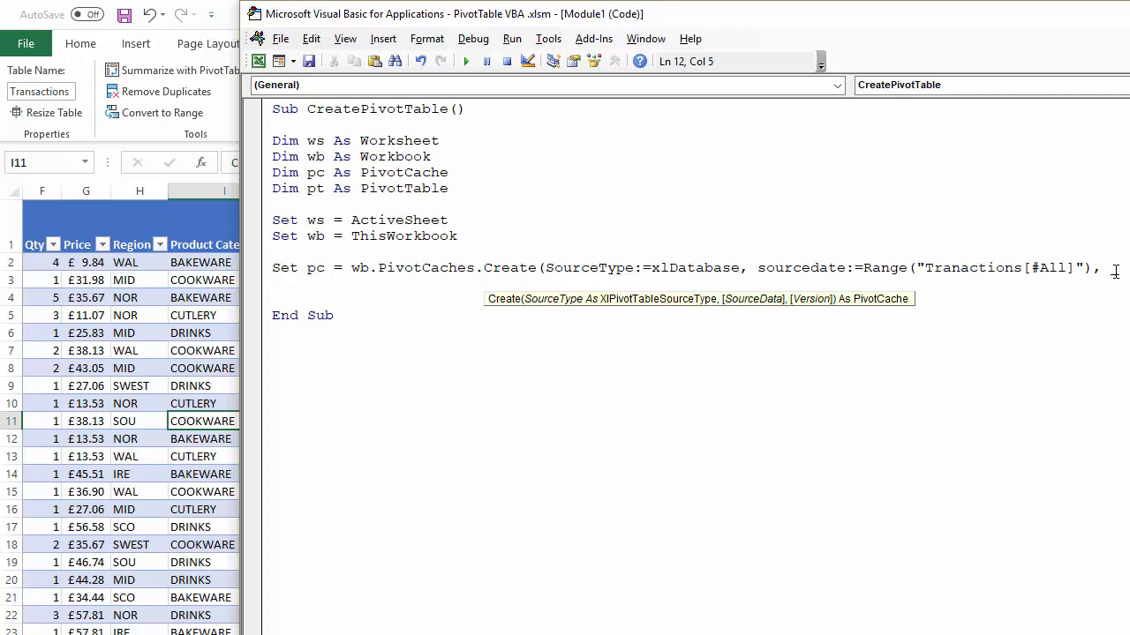
Step: Add Version:=xlPivotTableVersion15 via IntelliSense and close the Create parenthesis
type("versionb")
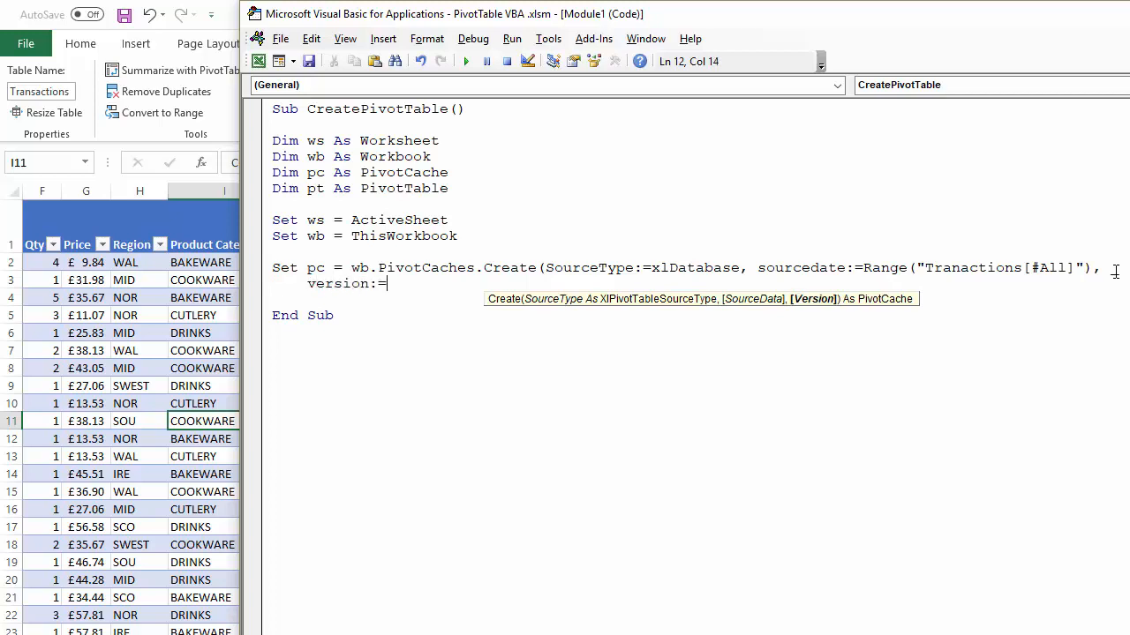
key("CTRL+SPACE")
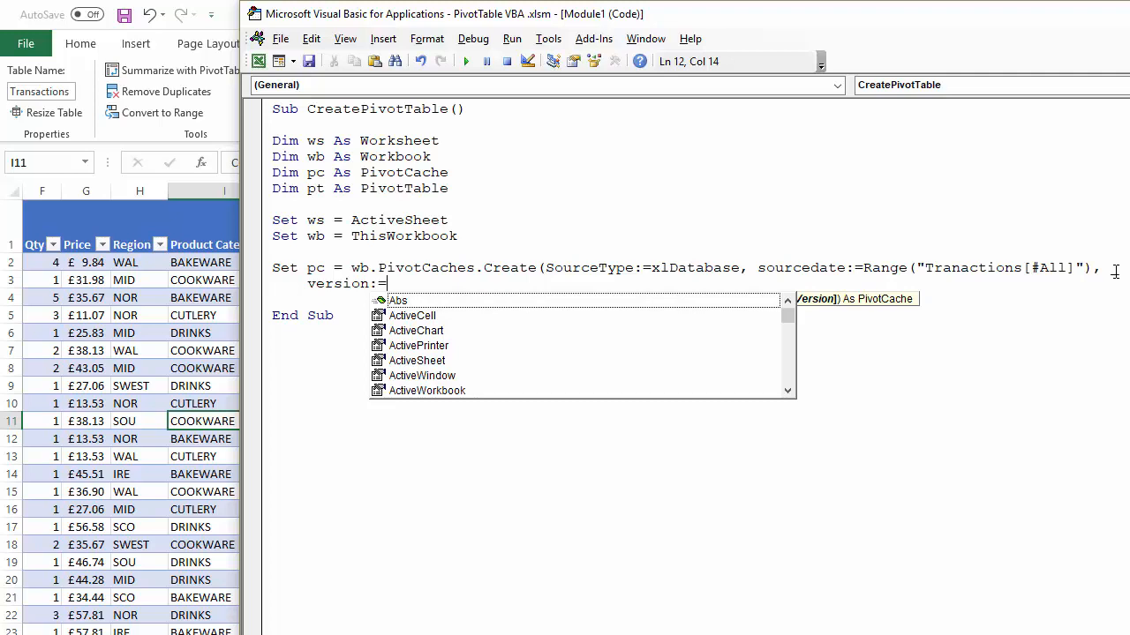
type("xl")
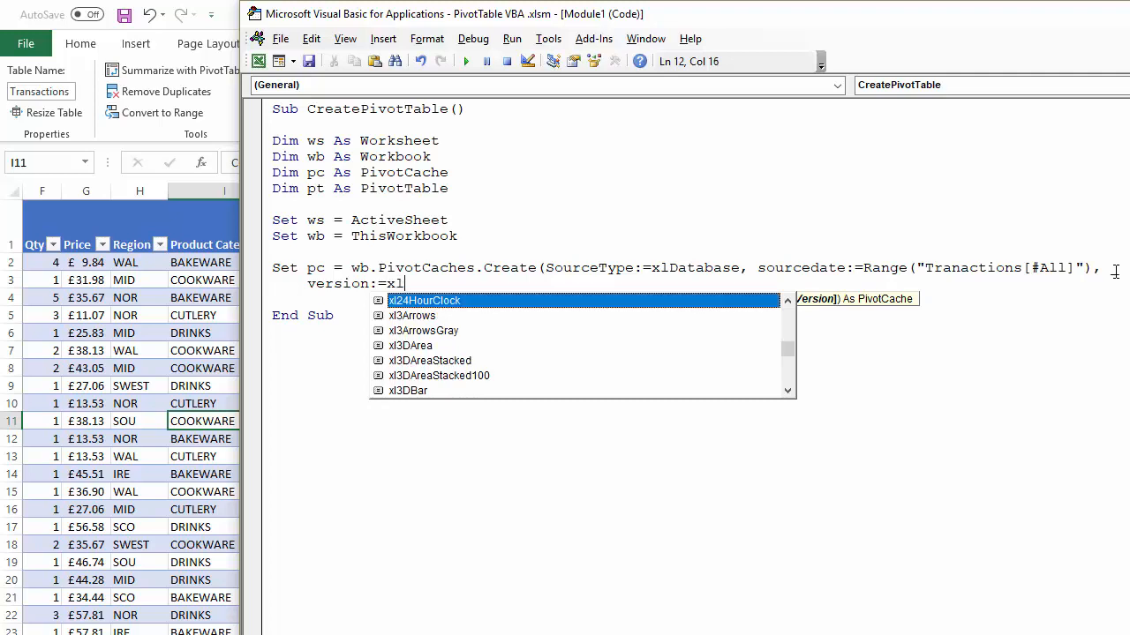
type("pivot")
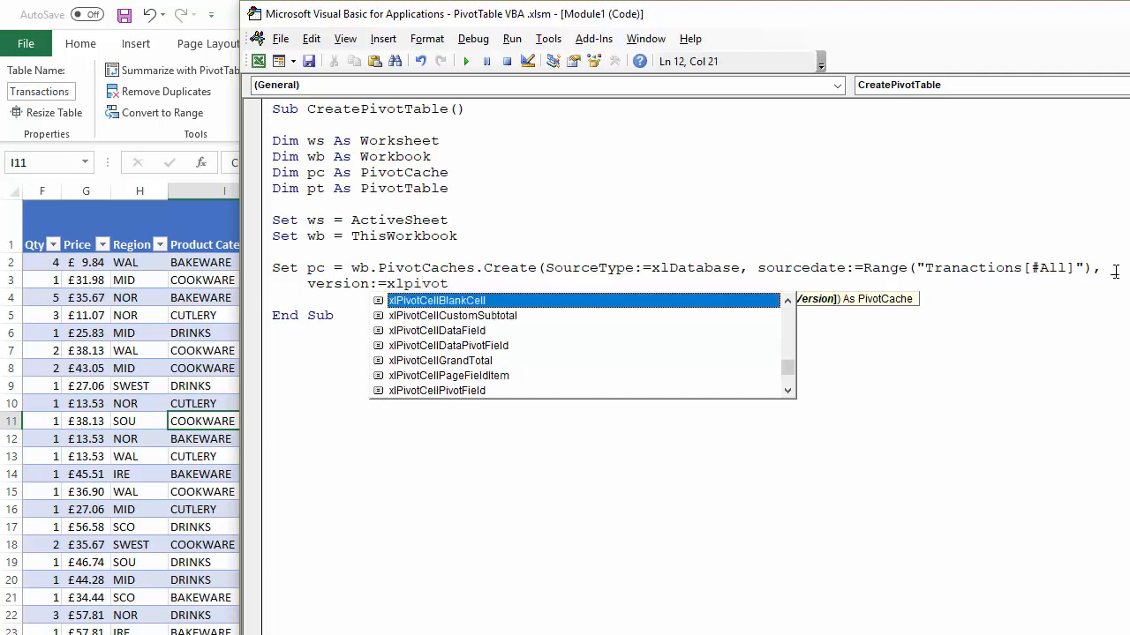
type("vers")
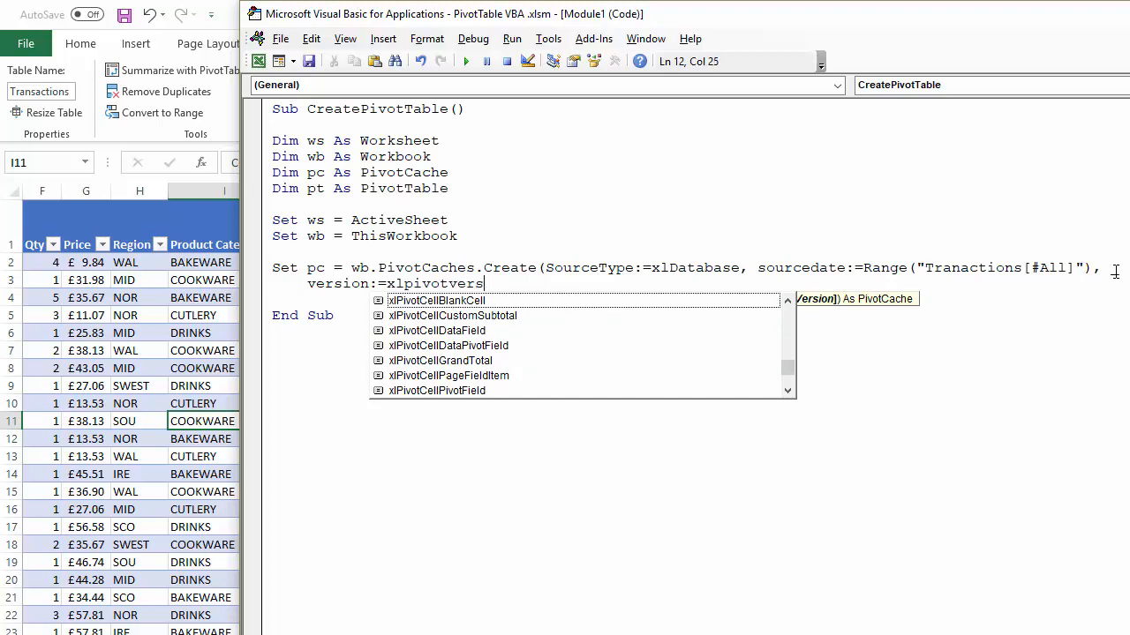
type("table")
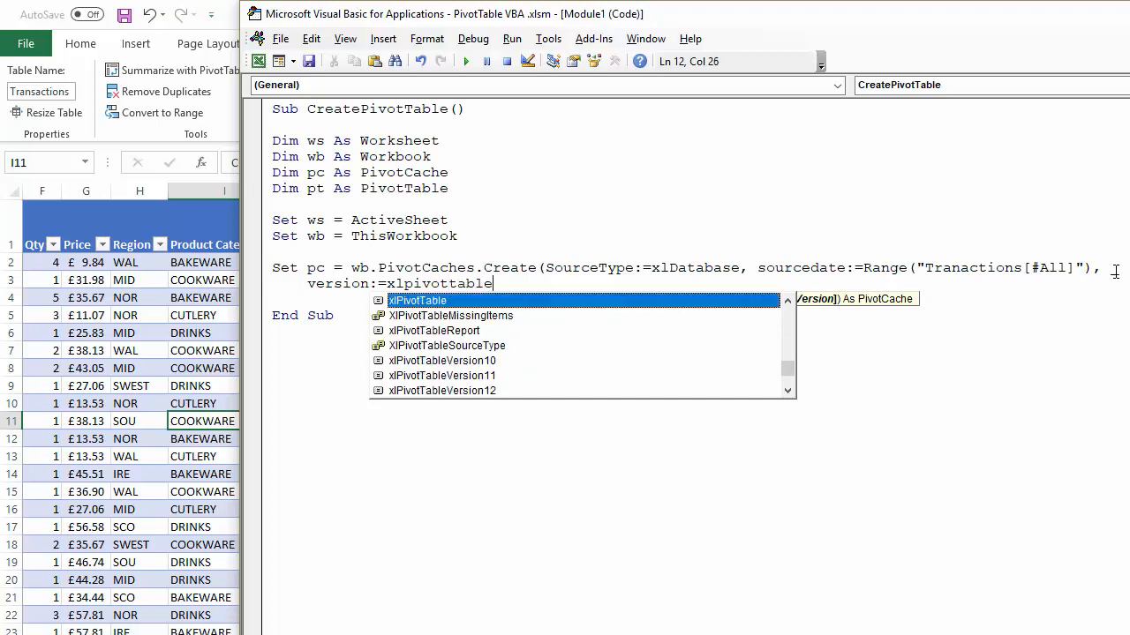
type("ve")
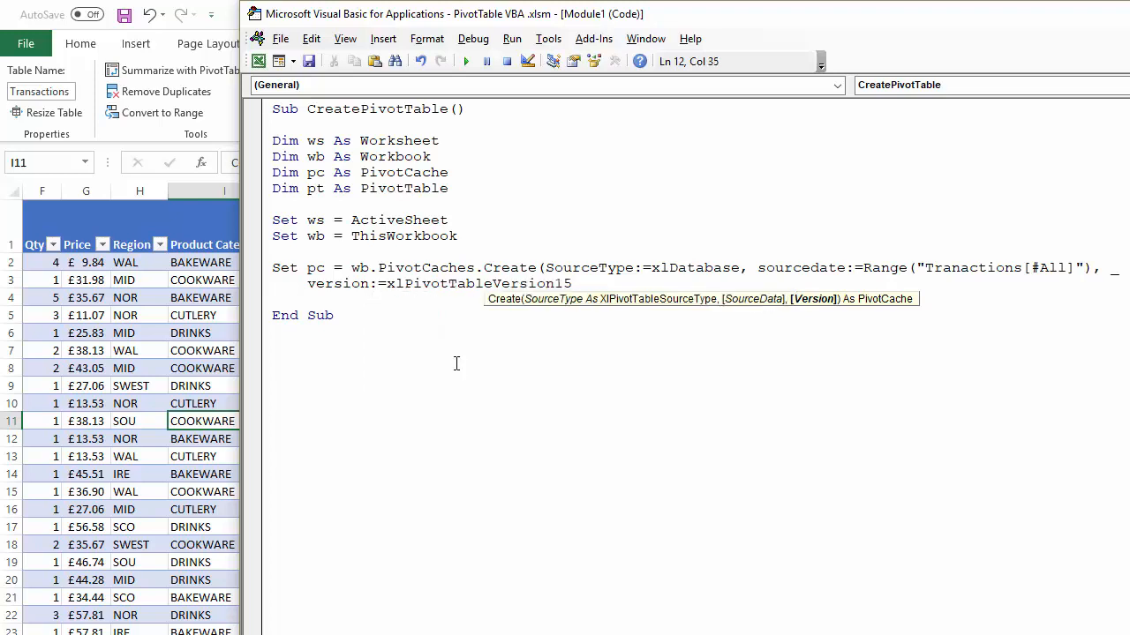
left_click(572, 283)
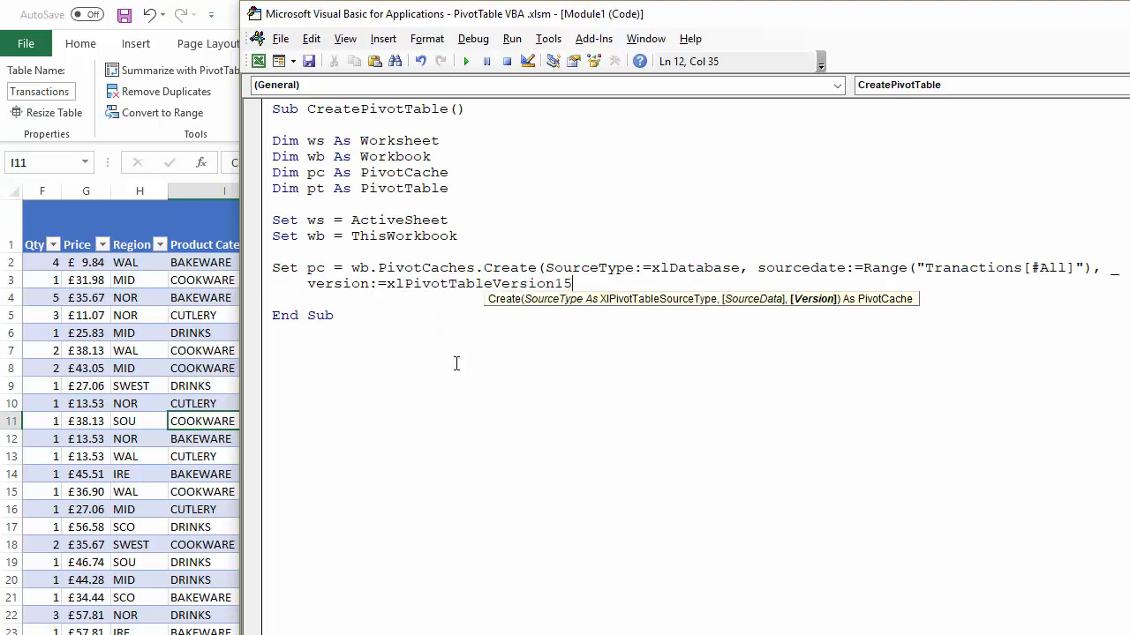
type(")")
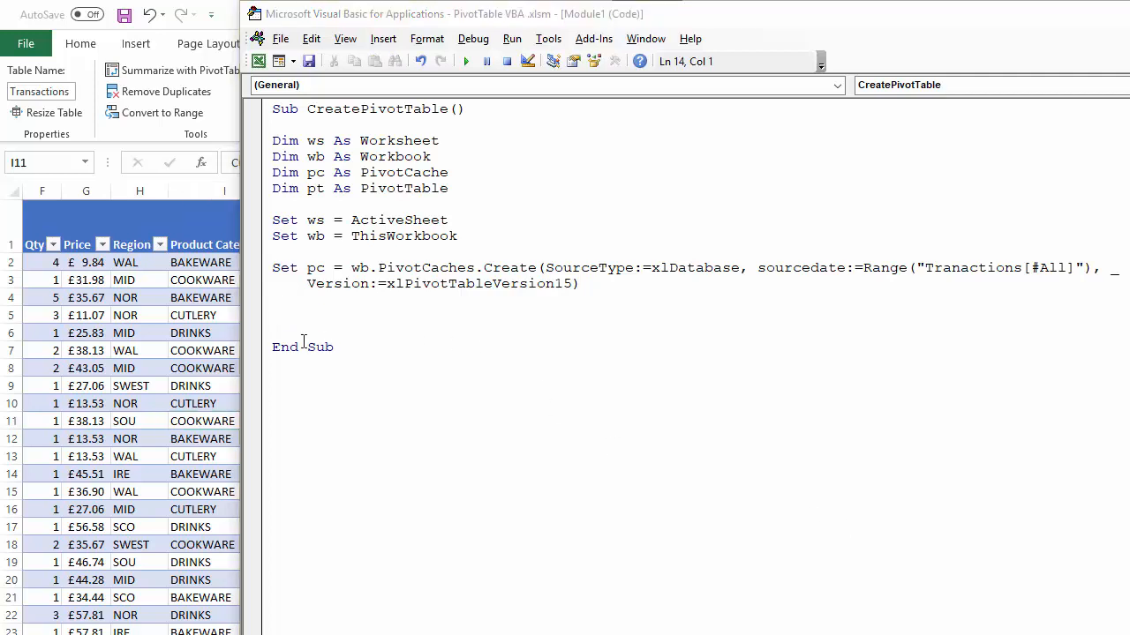
Step: Start a new line Set pt = ws.PivotTables.Add(PivotCache:=pc
left_click(343, 315)
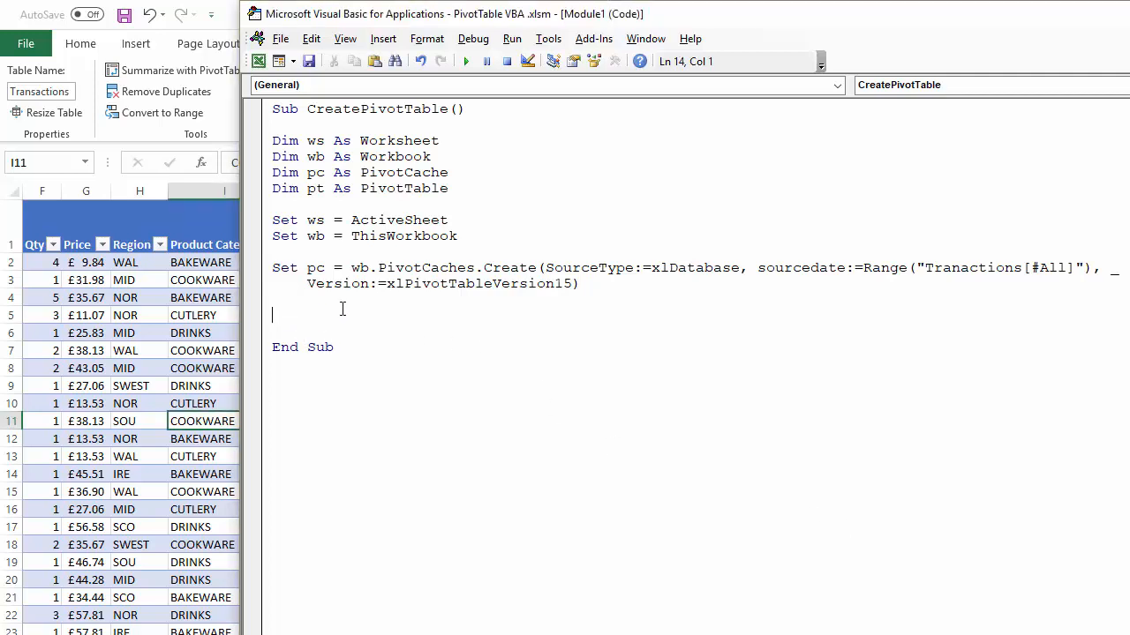
type("Set p")
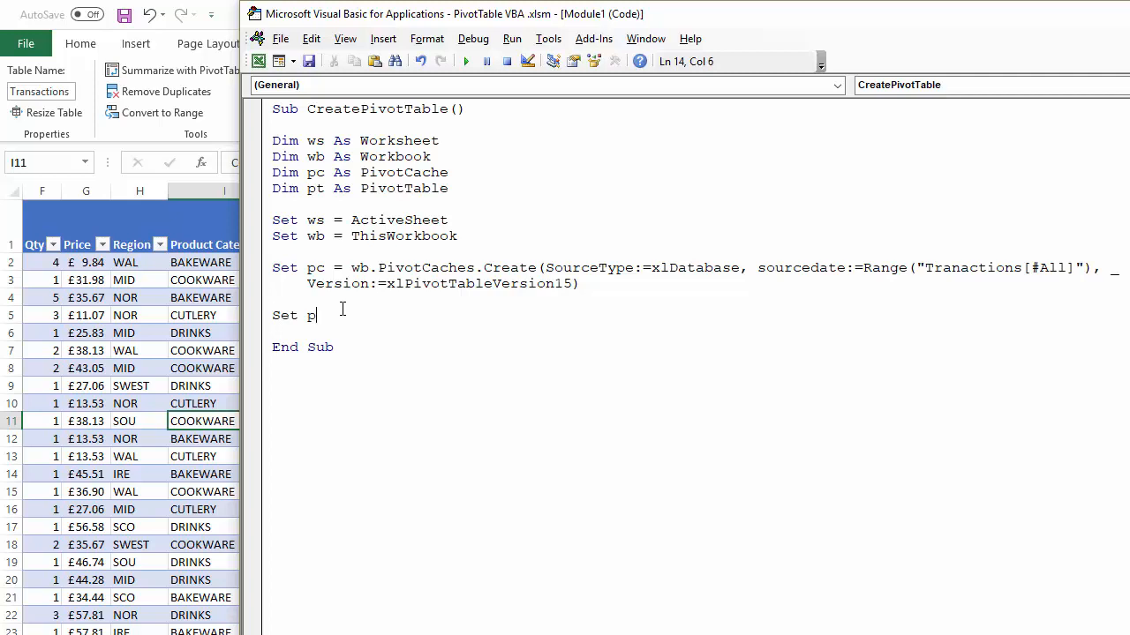
type("t")
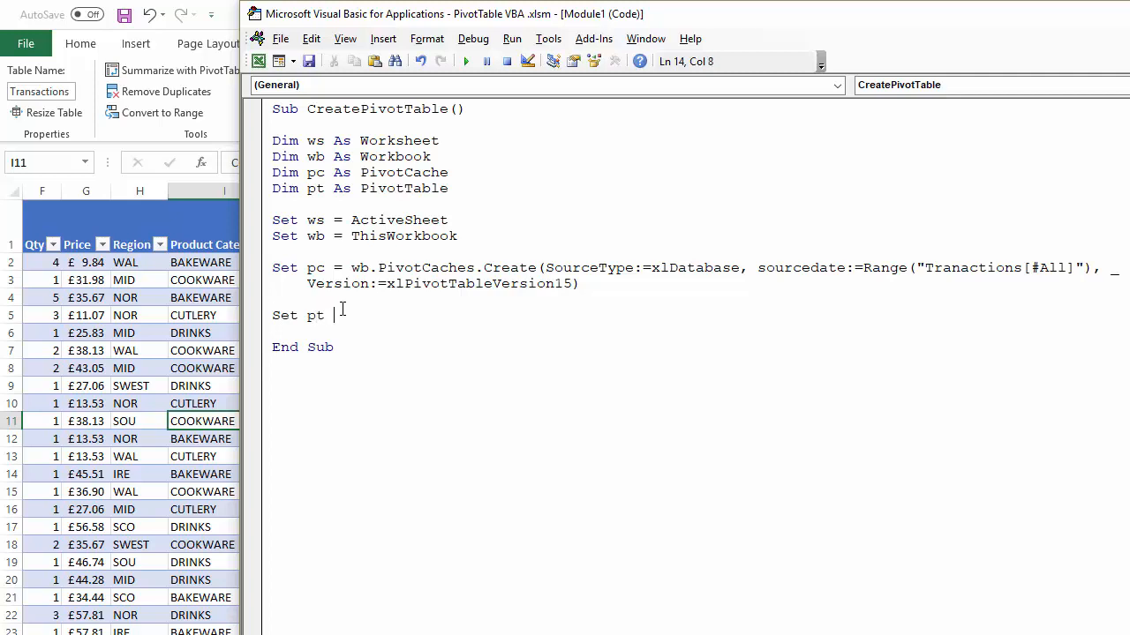
type("= ws.pi")
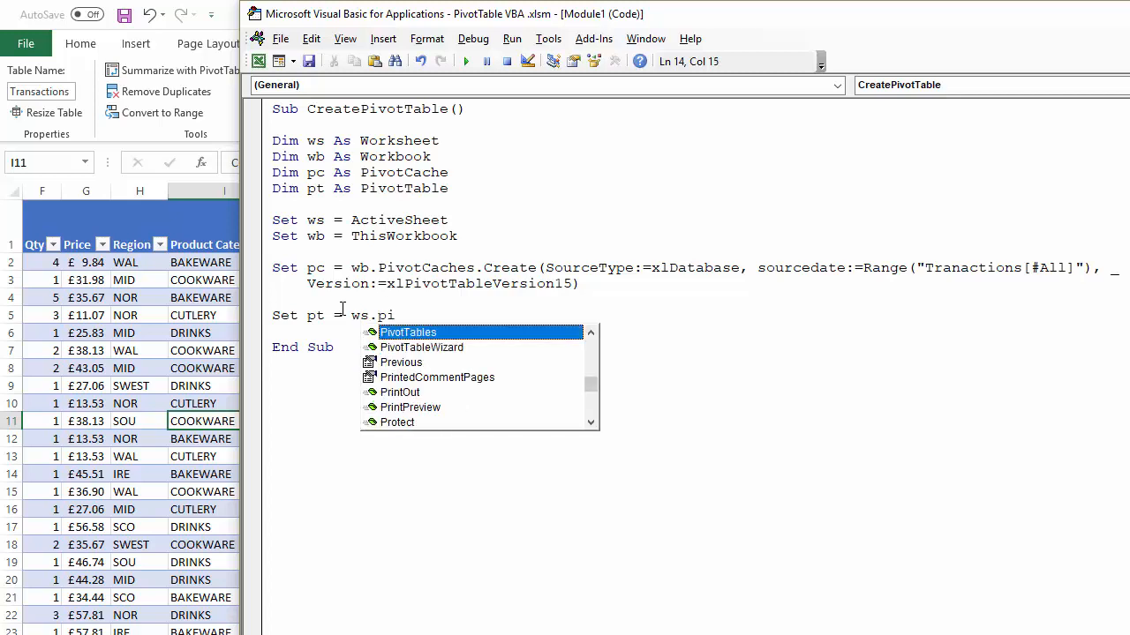
mouse_move(406, 342)
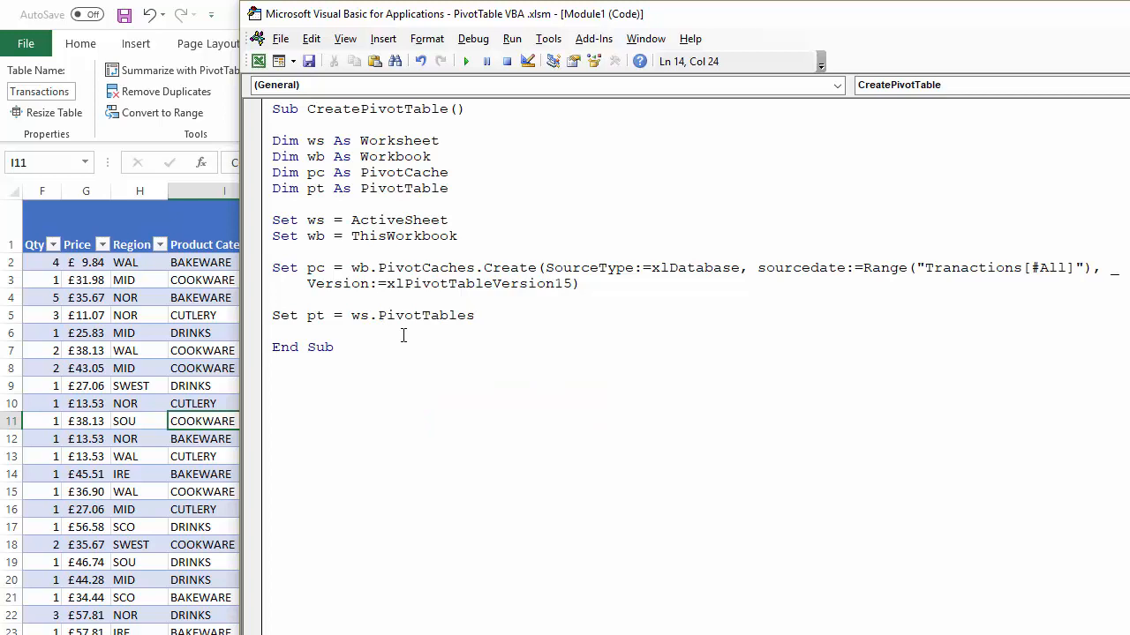
type(".add")
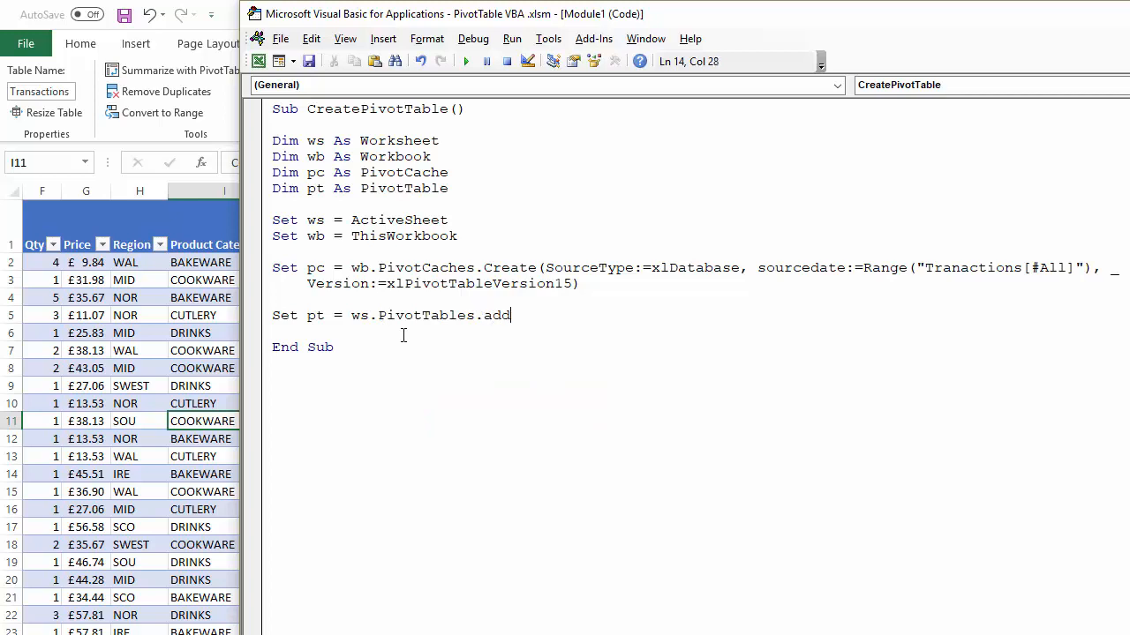
type("(")
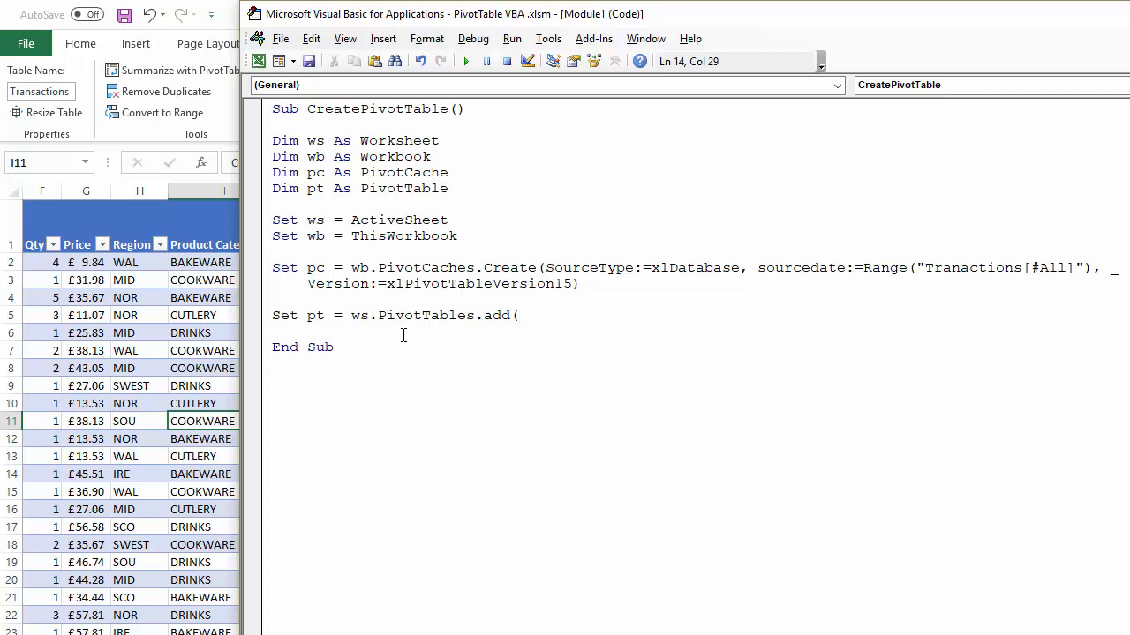
type("Pivot")
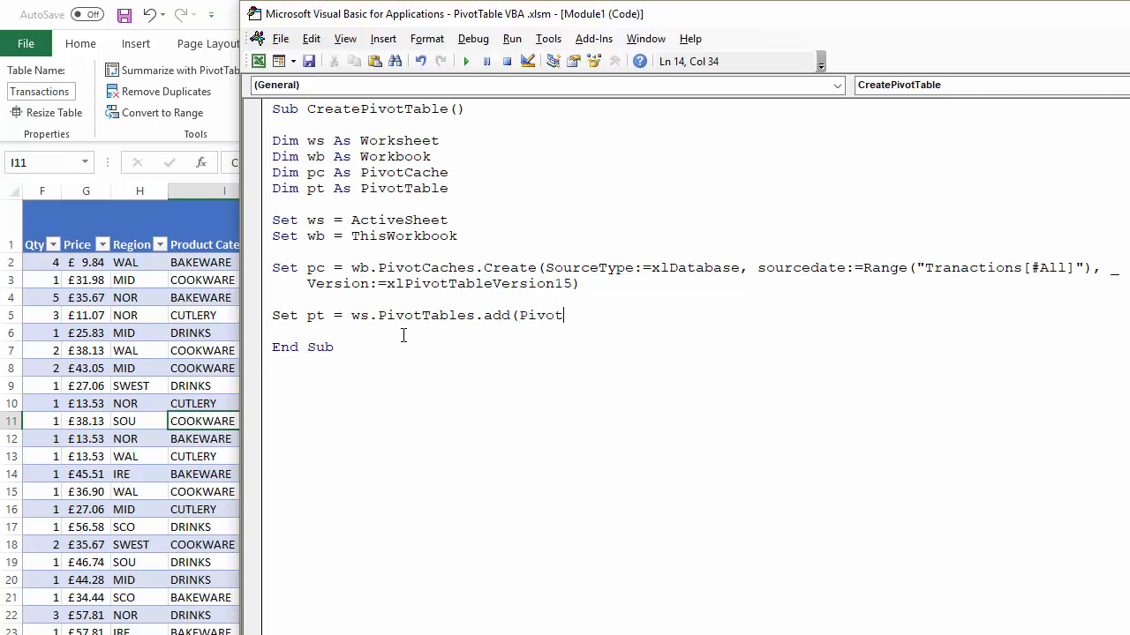
type("Cac")
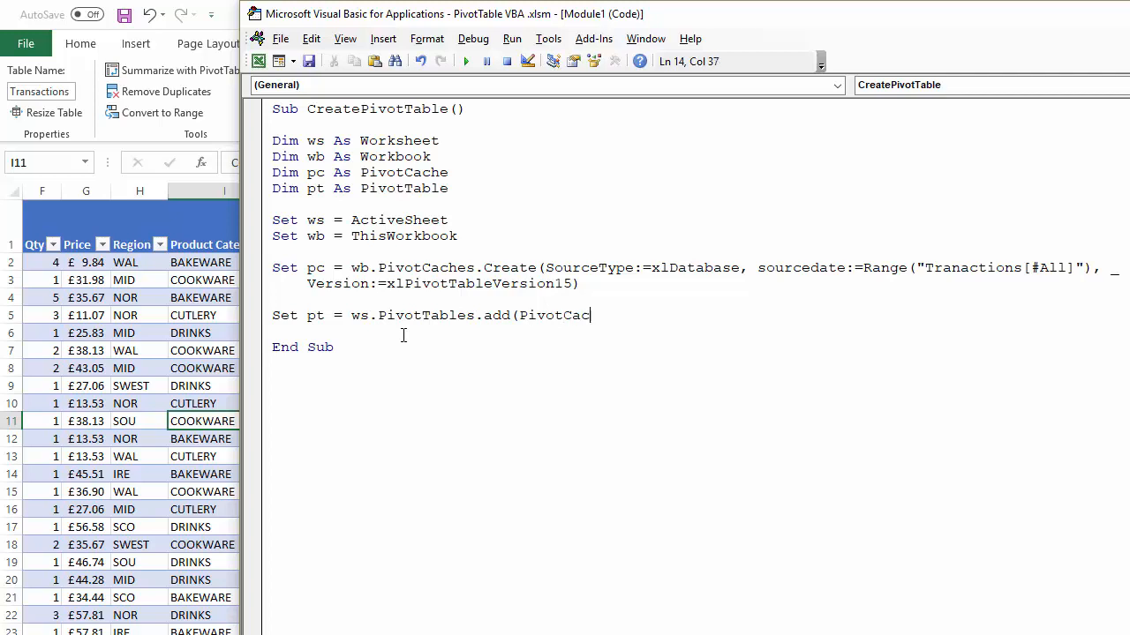
type("he")
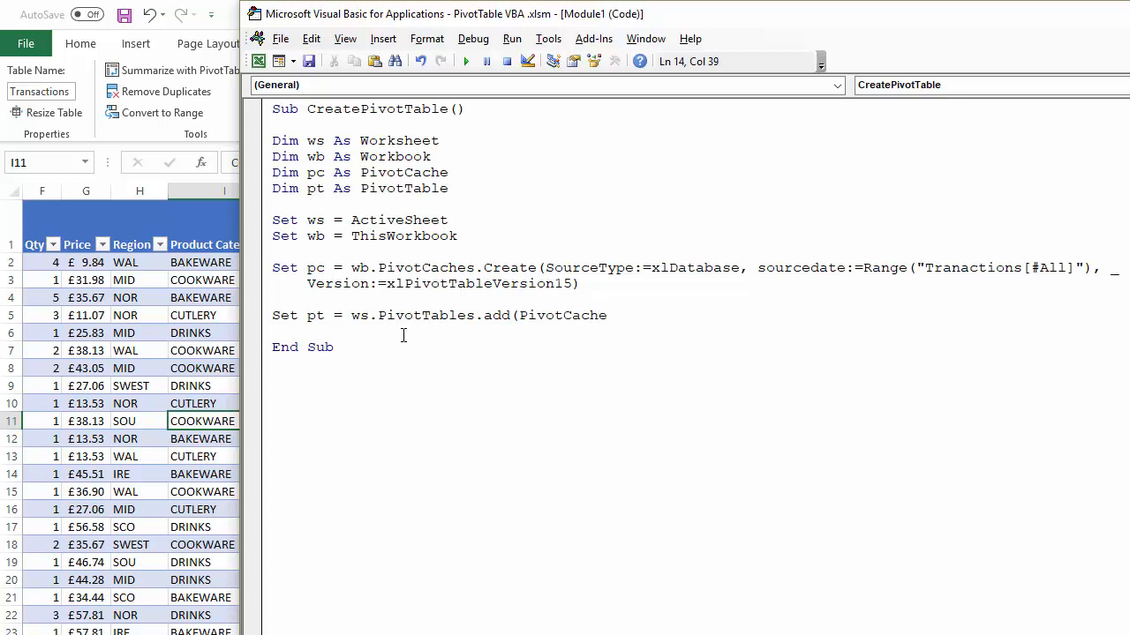
type(":=")
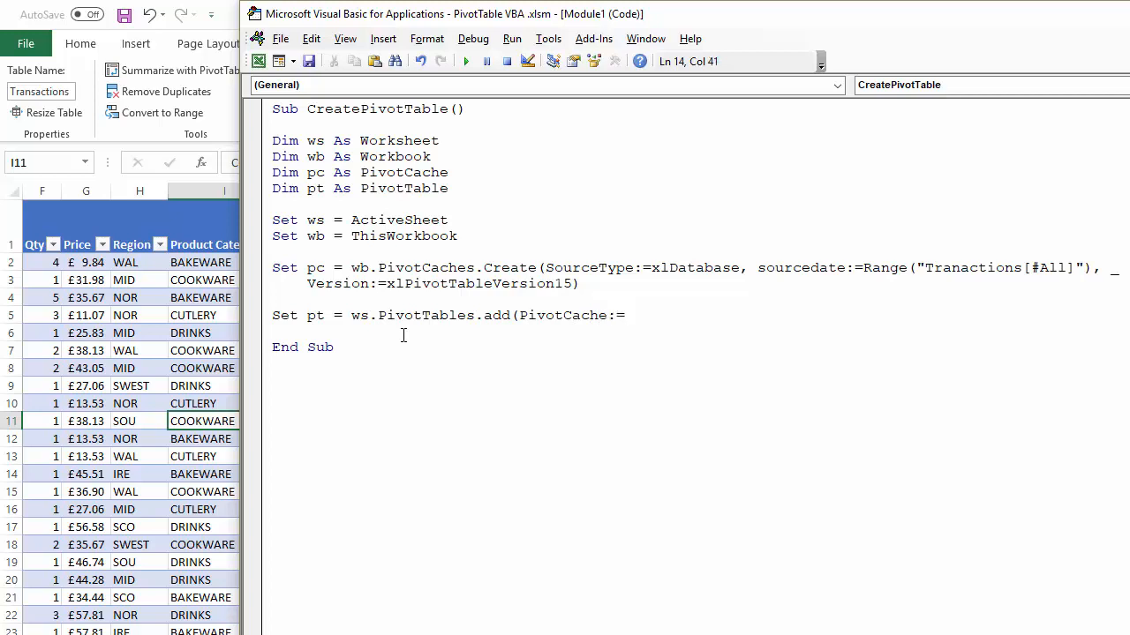
type("pc")
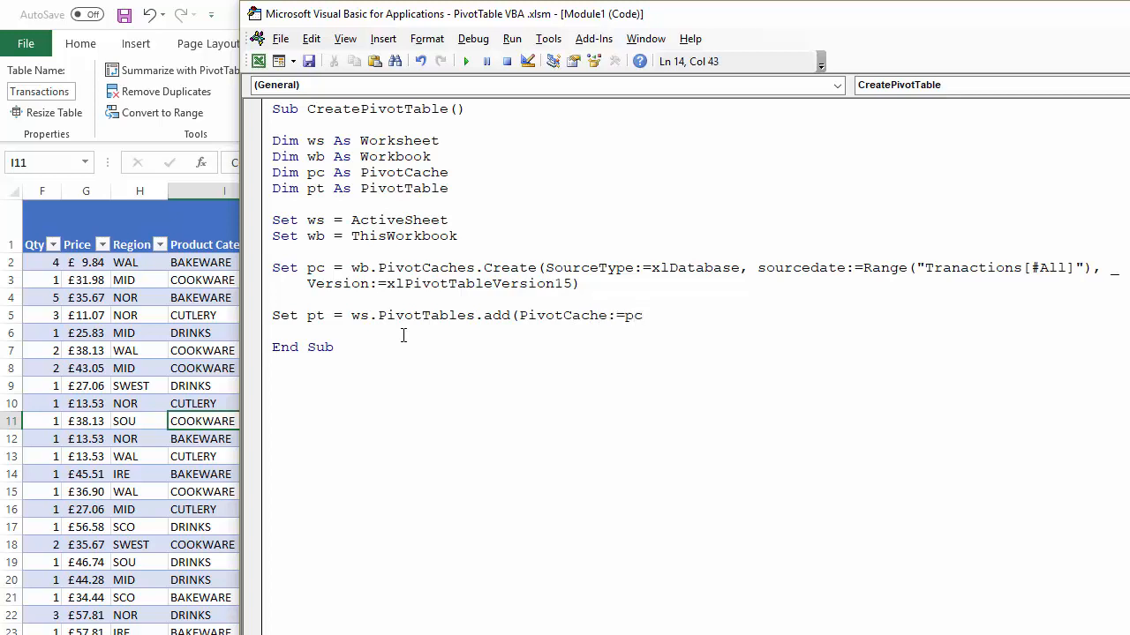
Step: Add the argument TableDestination:=Range("R1")
type(", ta")
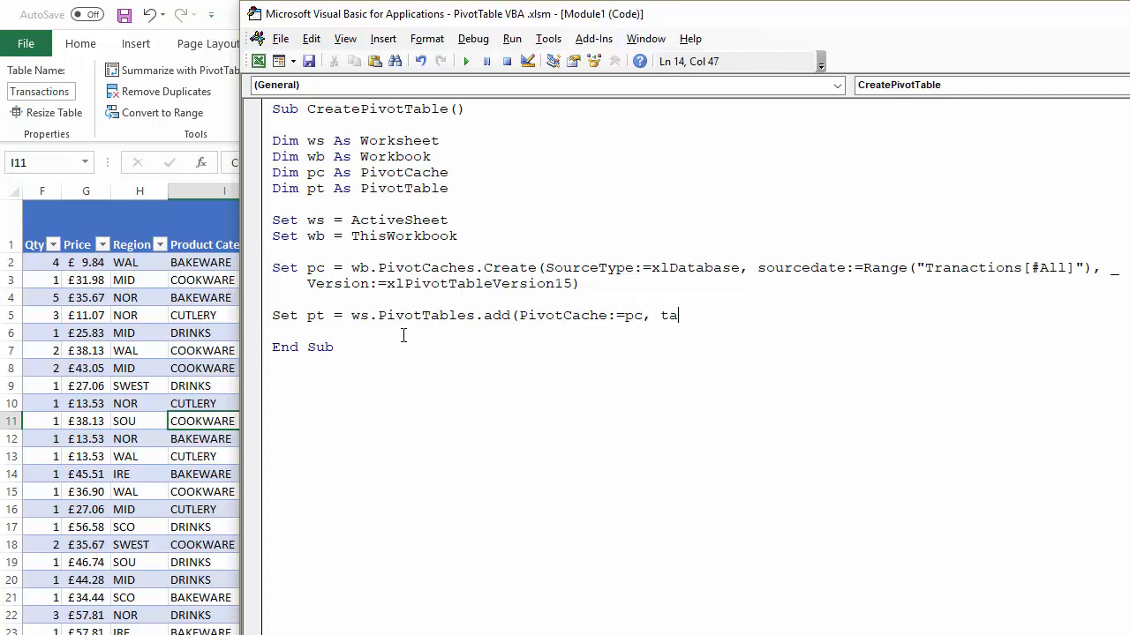
type("bledes")
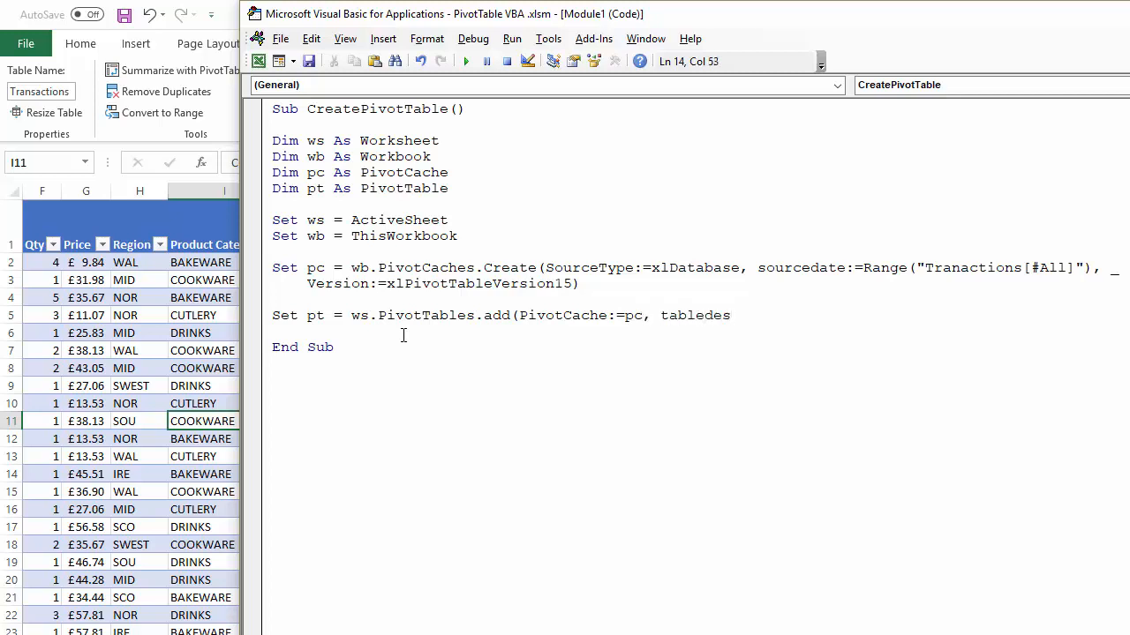
type("tinatio")
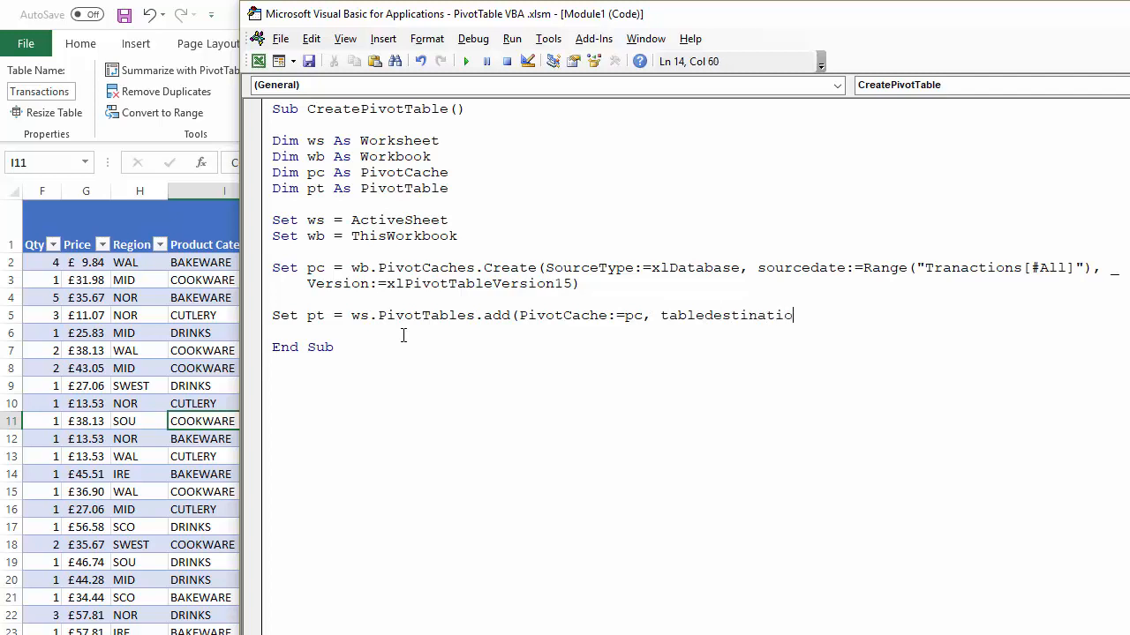
type("n")
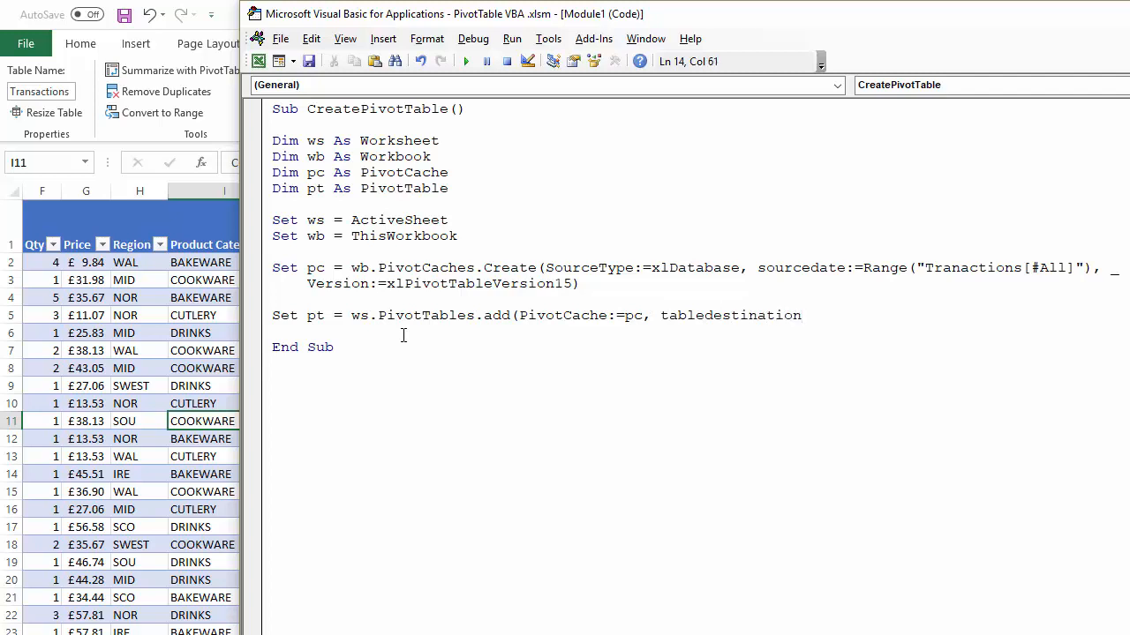
type(":=Ra")
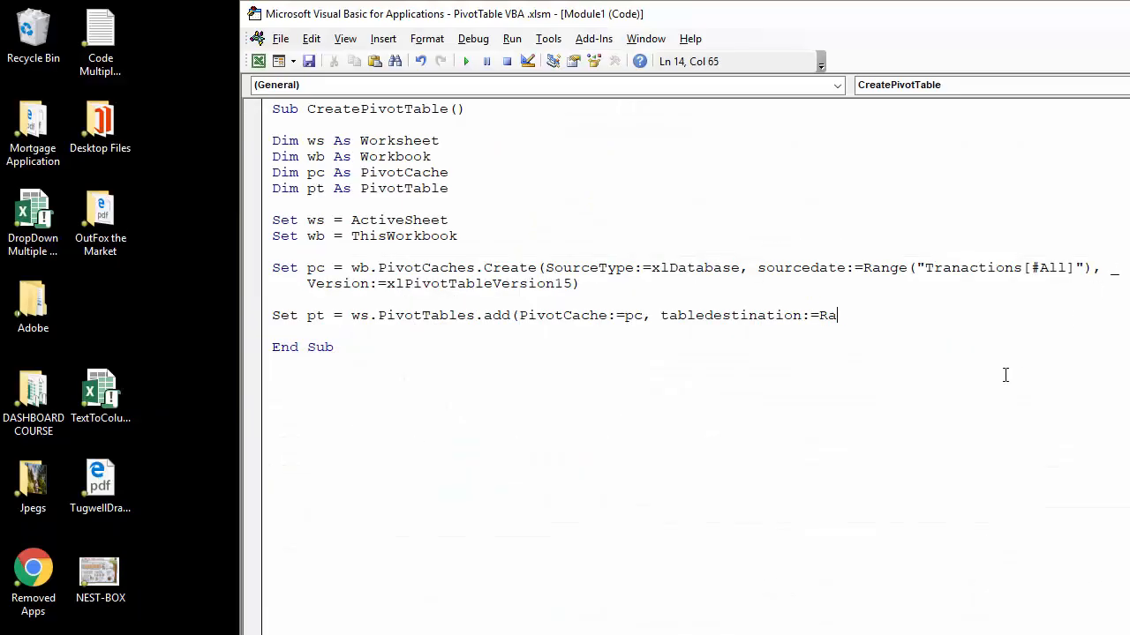
type("nge(\"R")
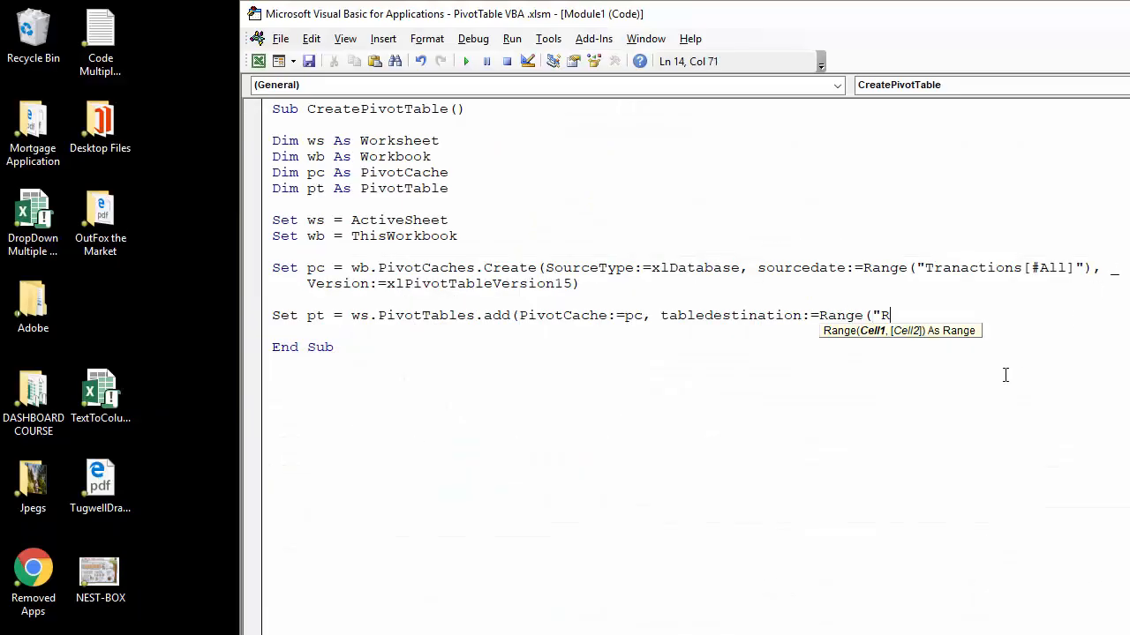
type("1\")")
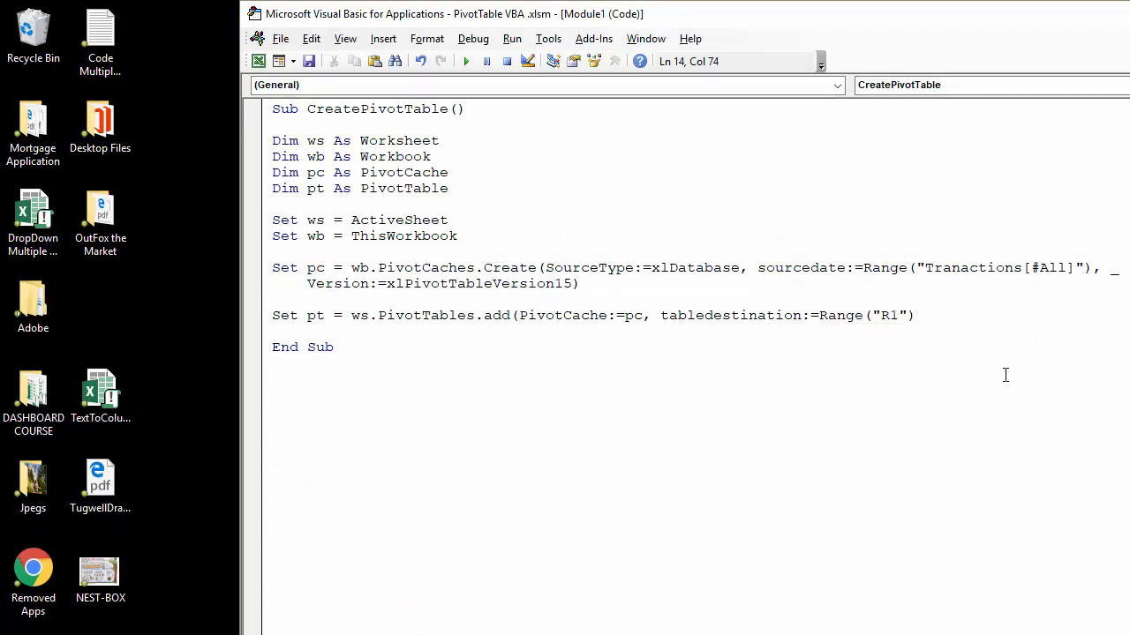
Step: Add the argument TableName:="Sales Analysis" at the end of the line
left_click(918, 314)
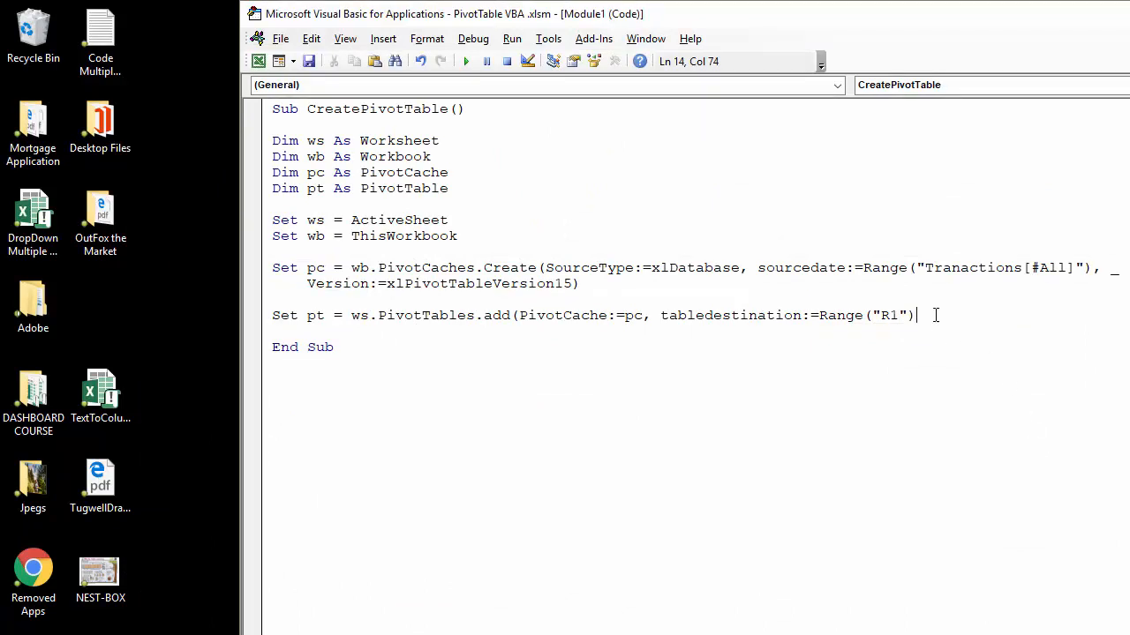
type(",")
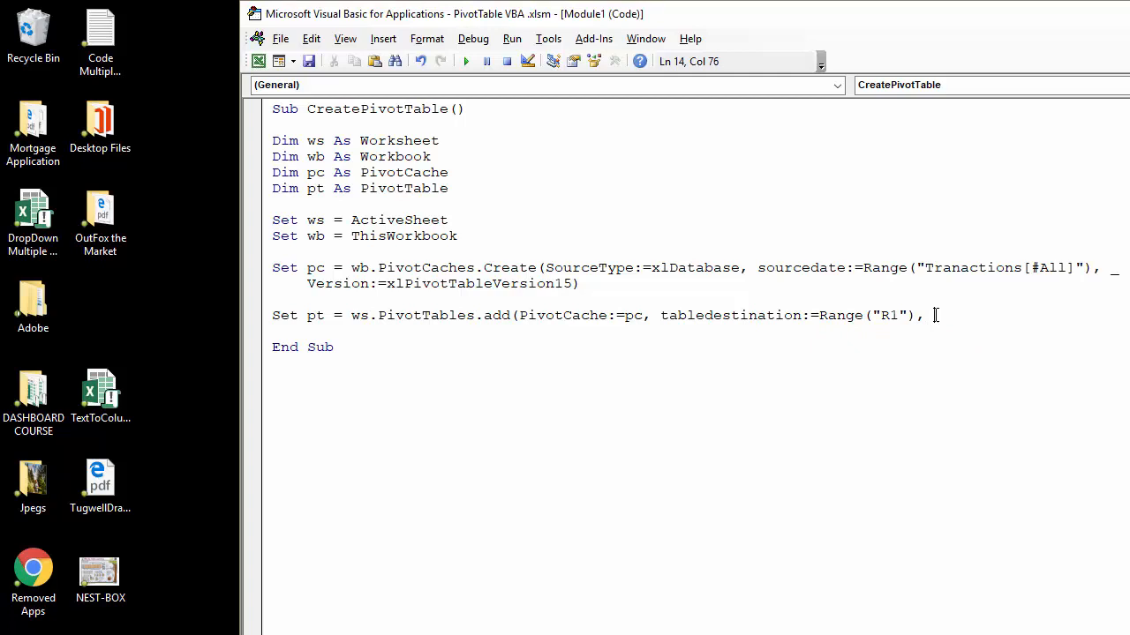
type("table")
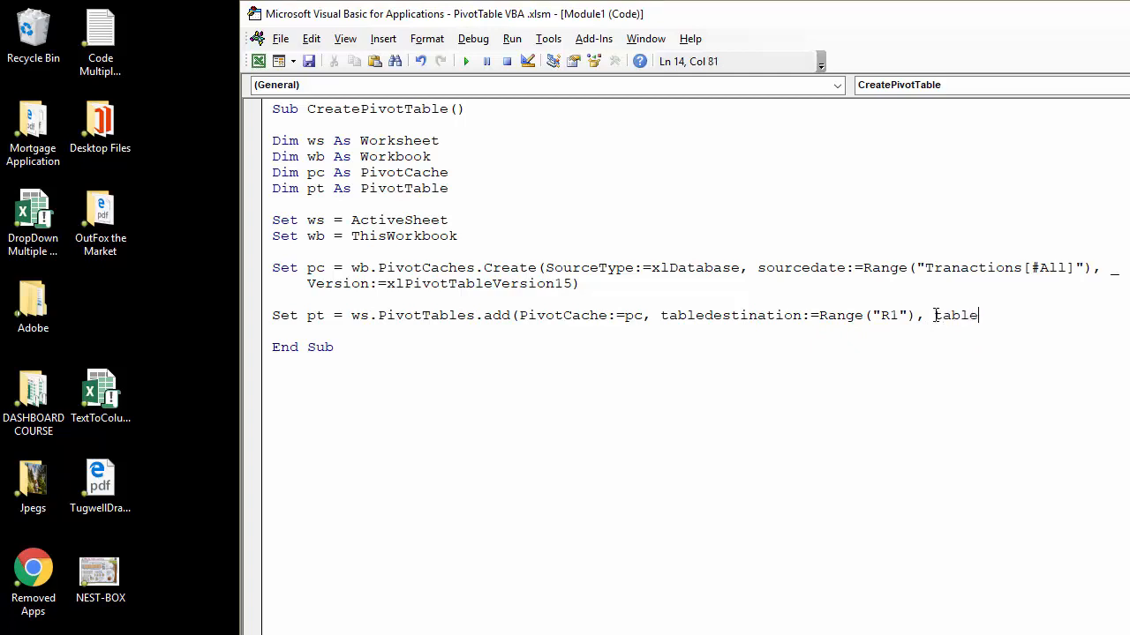
type("am")
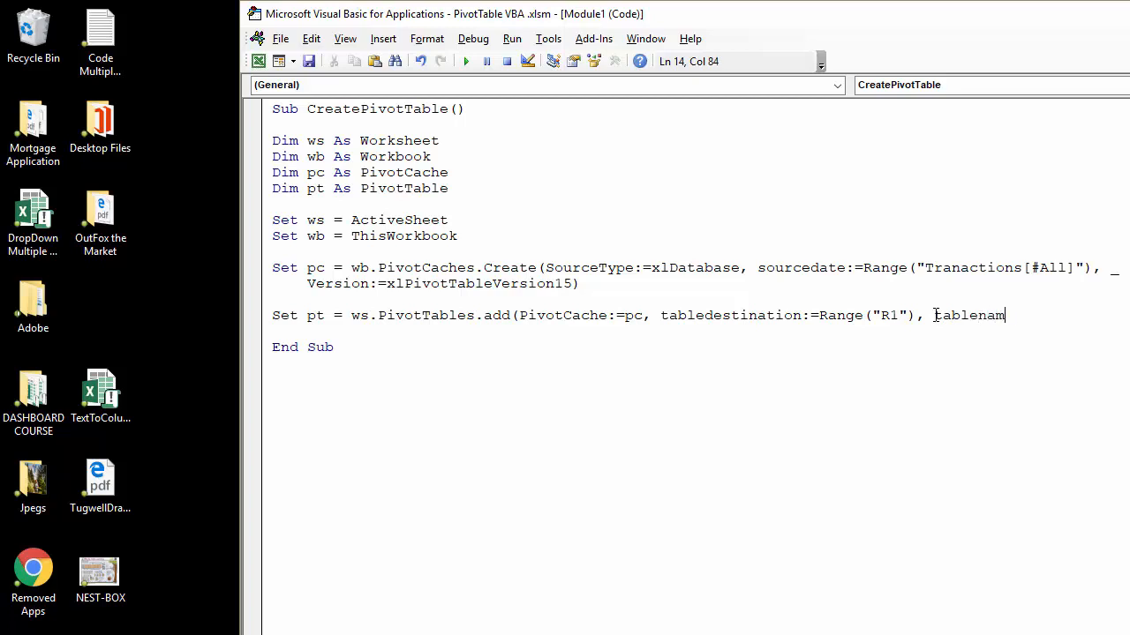
type("e:")
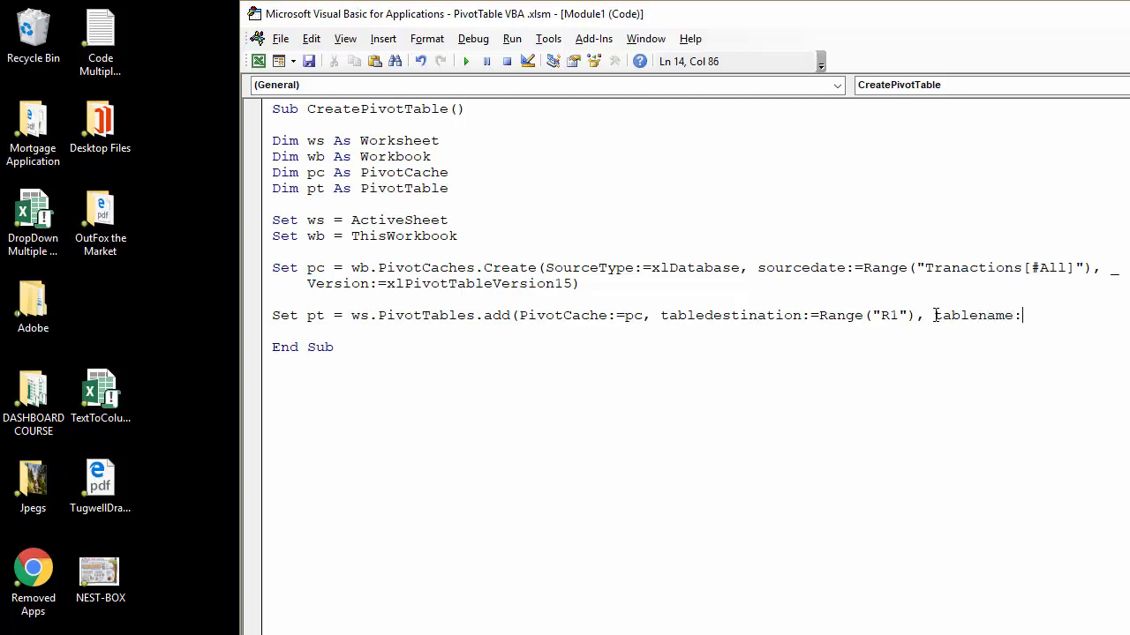
type("=\"")
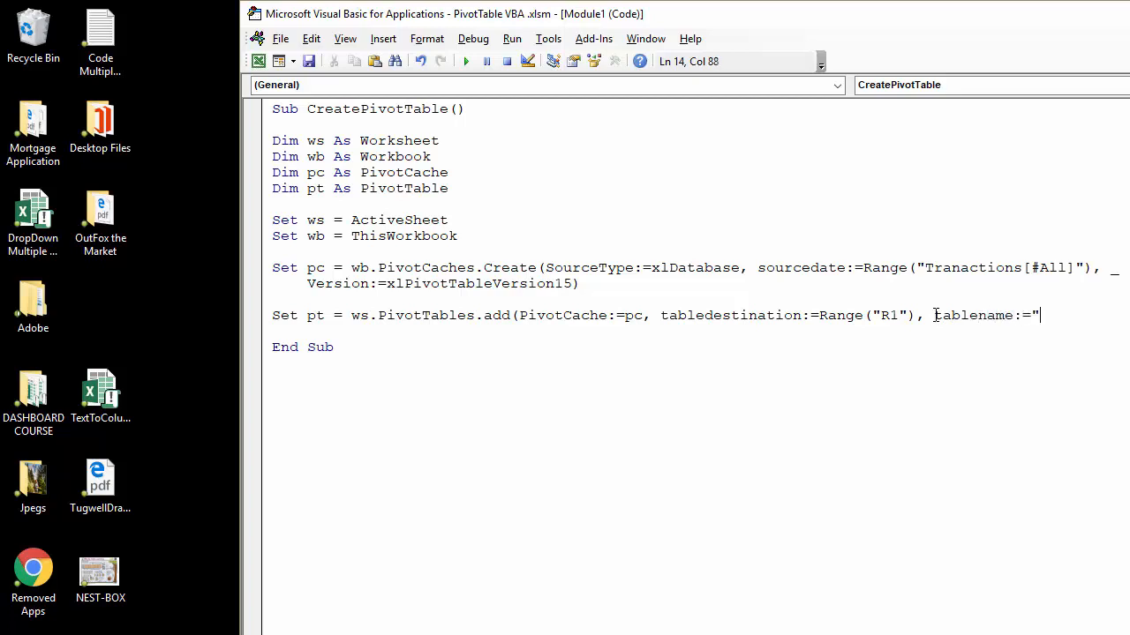
type("Sales A")
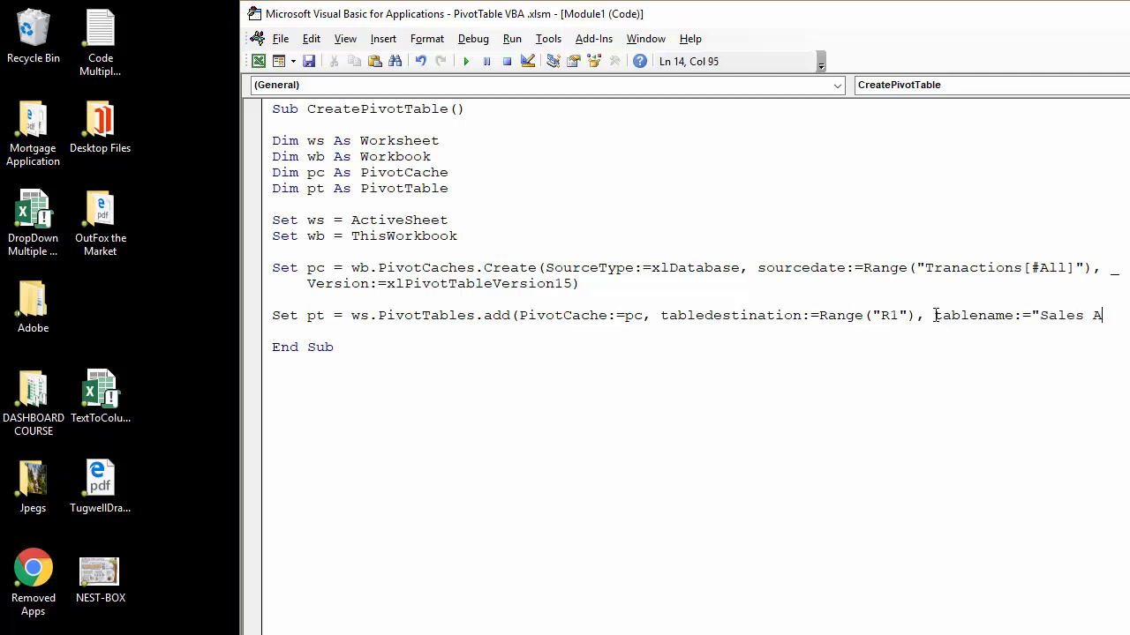
type("nal")
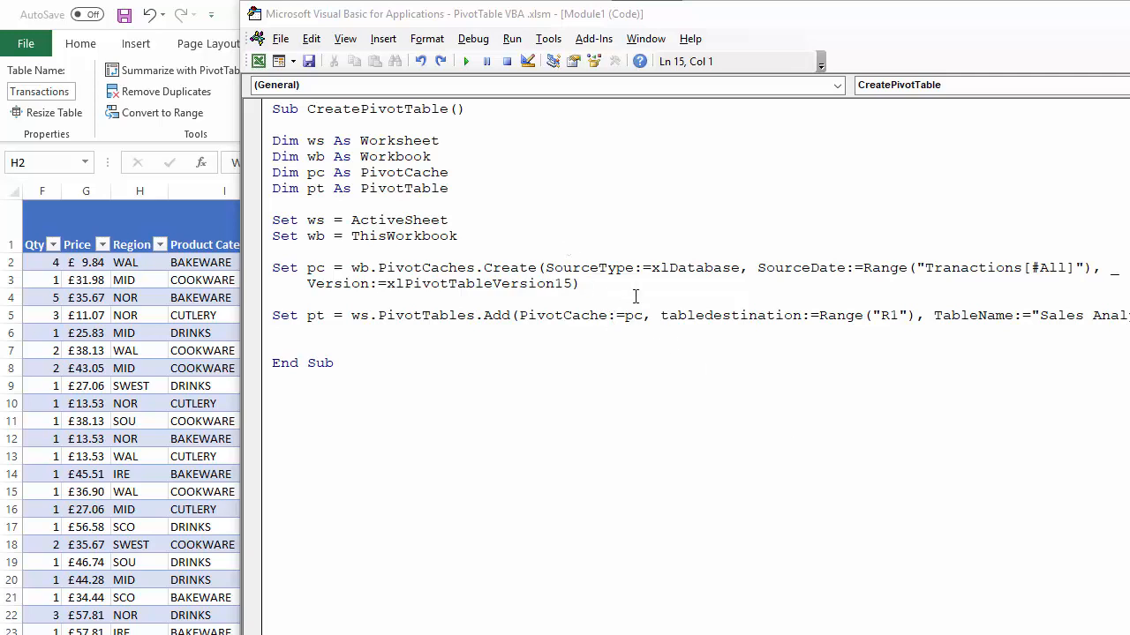
Step: Run the macro and dismiss the compile error about the SourceDate argument
left_click(646, 268)
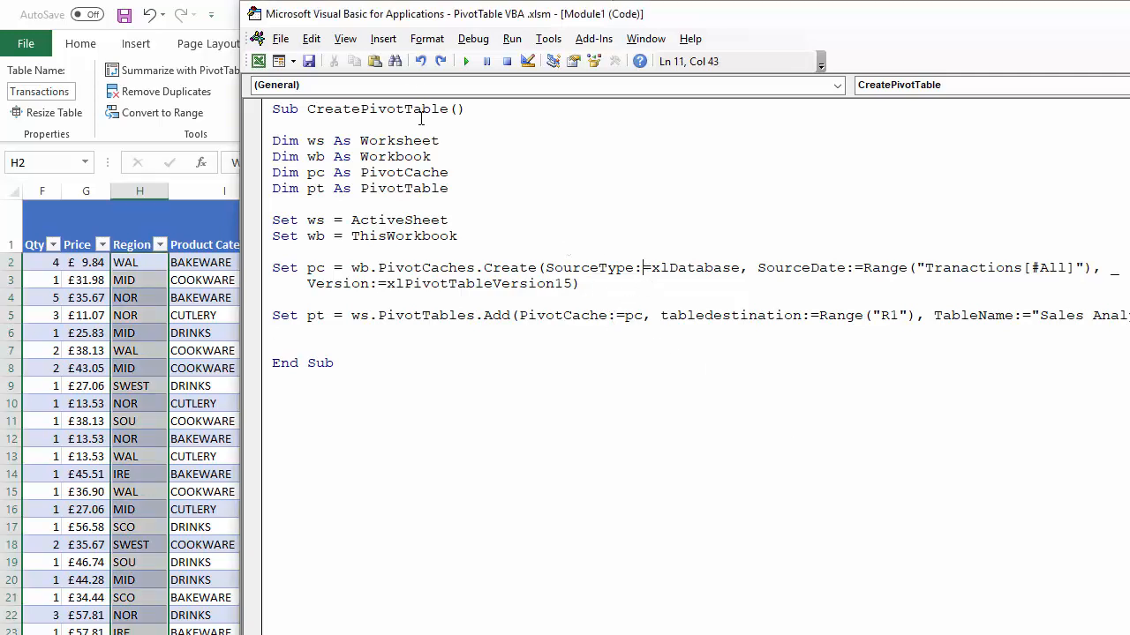
mouse_move(466, 60)
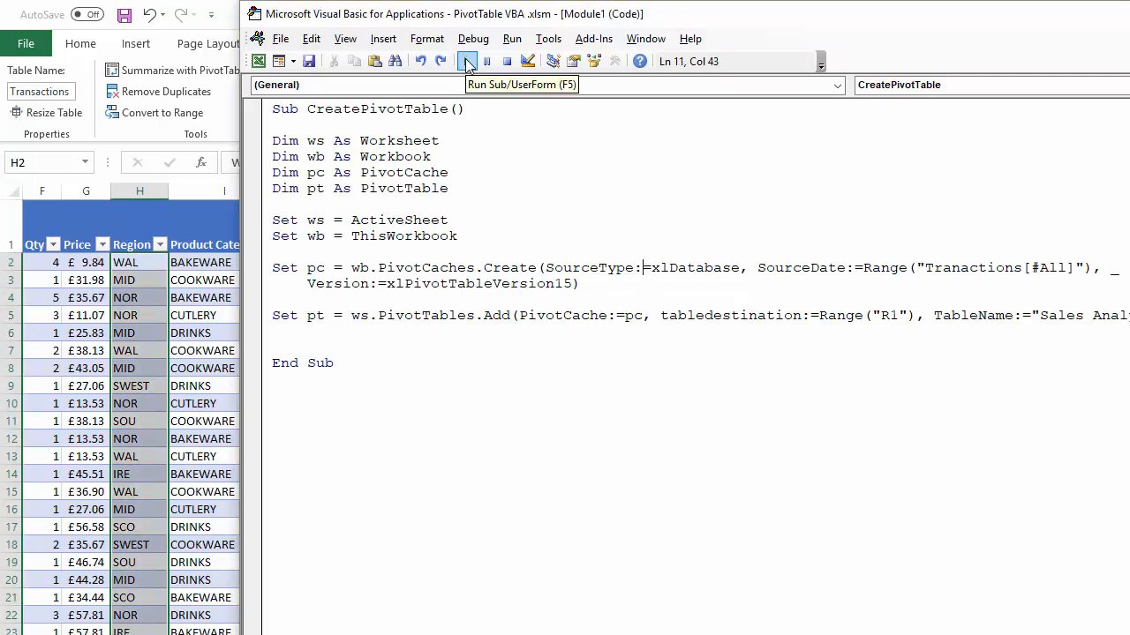
left_click(466, 60)
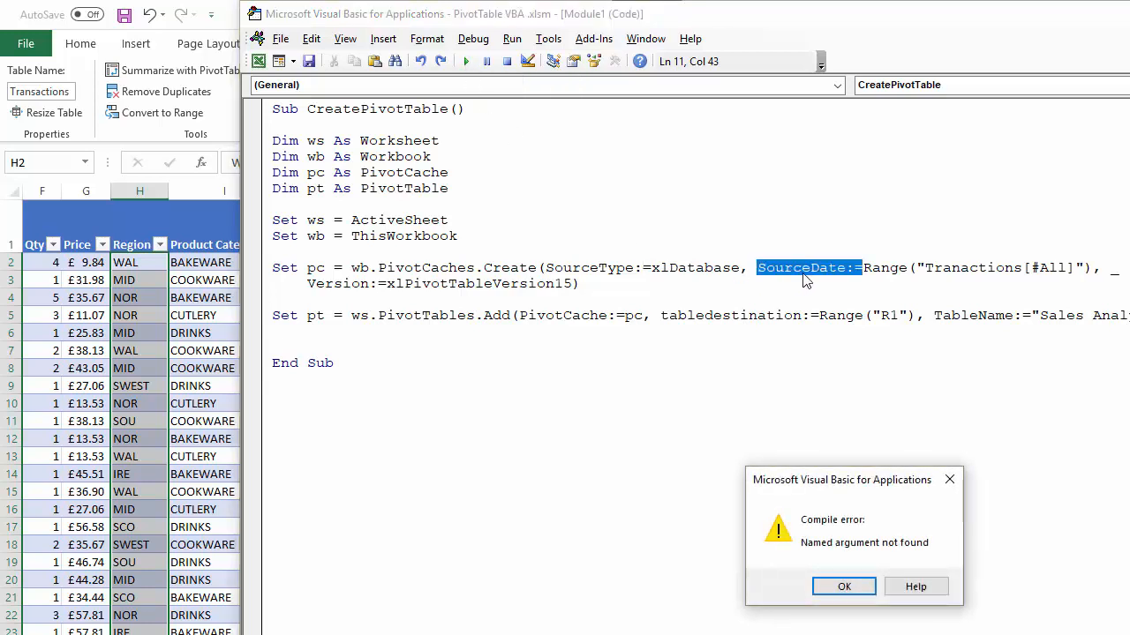
left_click(844, 586)
type("a")
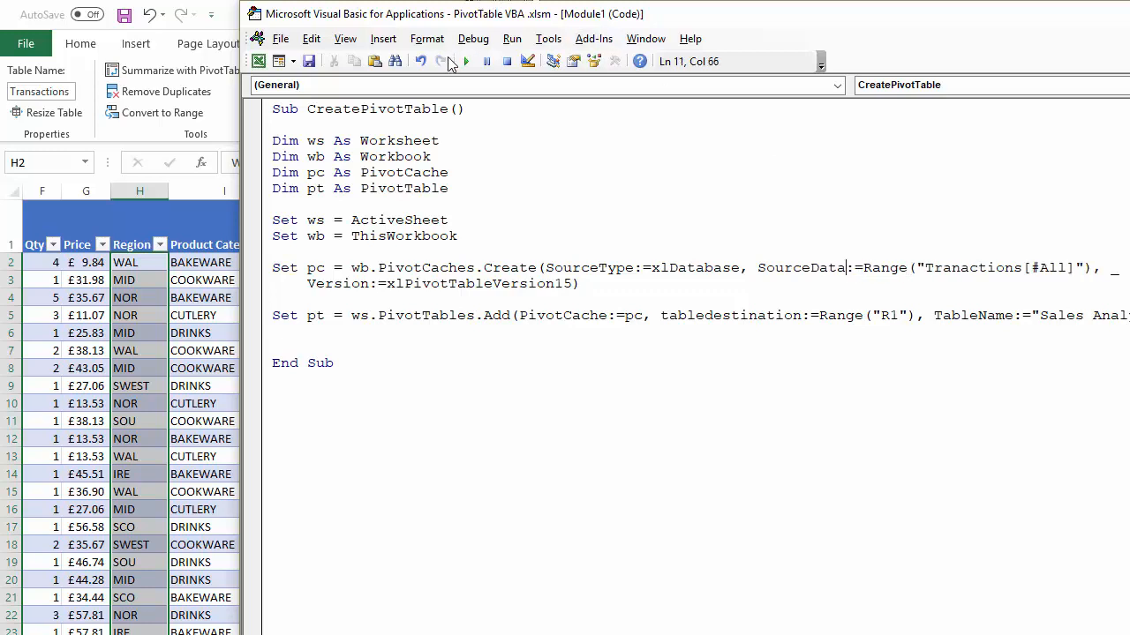
Step: Rerun, debug the Tranactions misspelling, reset, and run again to build the empty pivot table
left_click(466, 60)
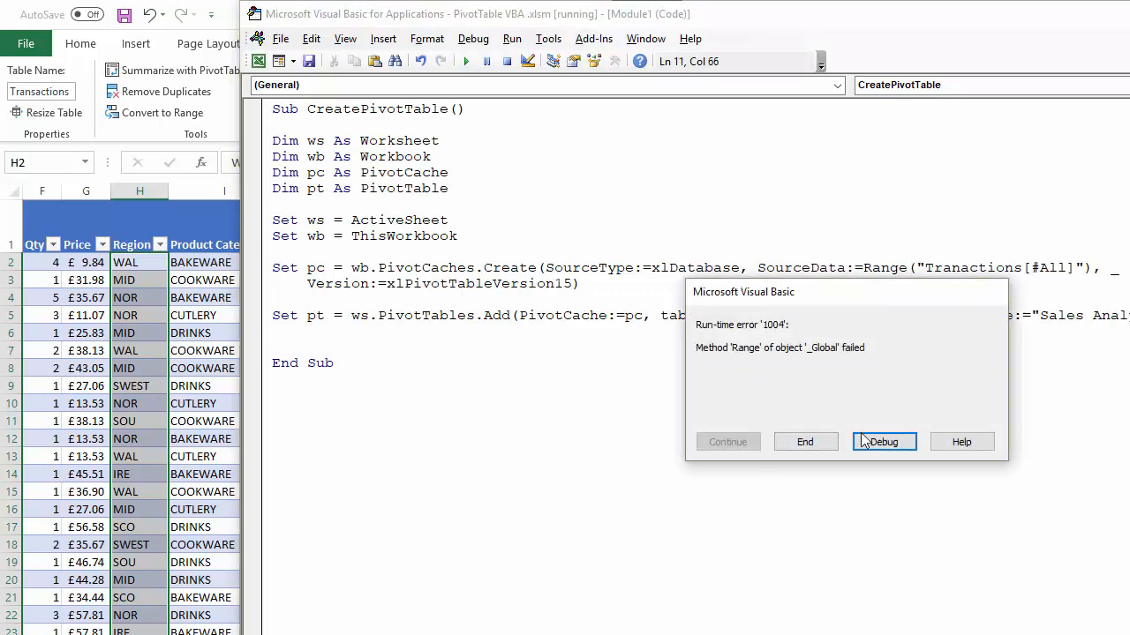
left_click(883, 441)
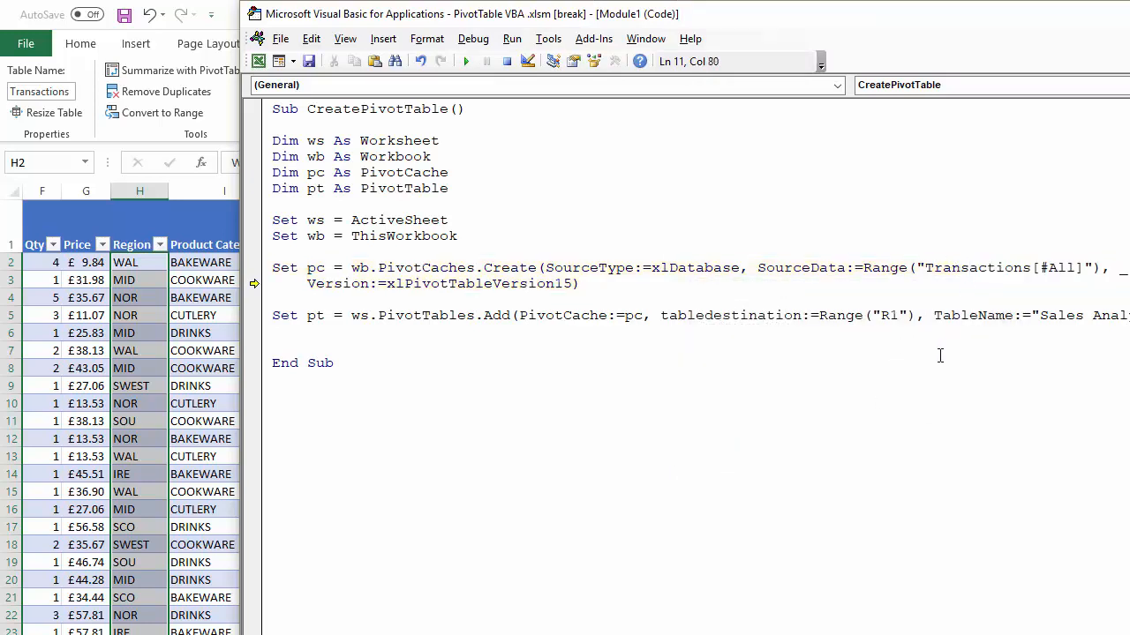
left_click(466, 60)
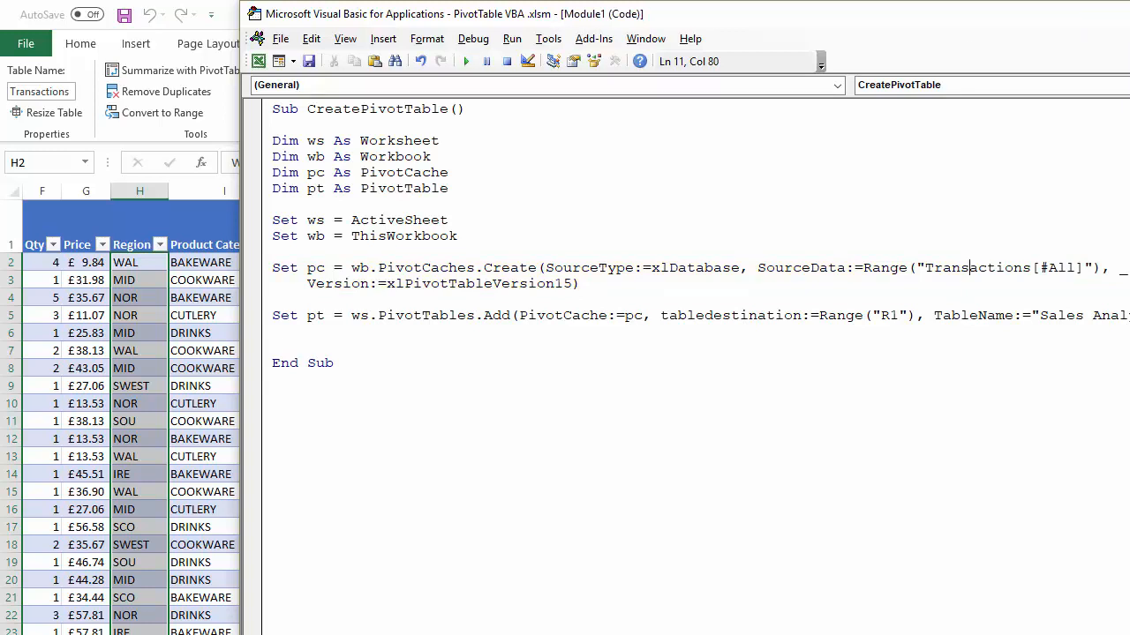
left_click(466, 60)
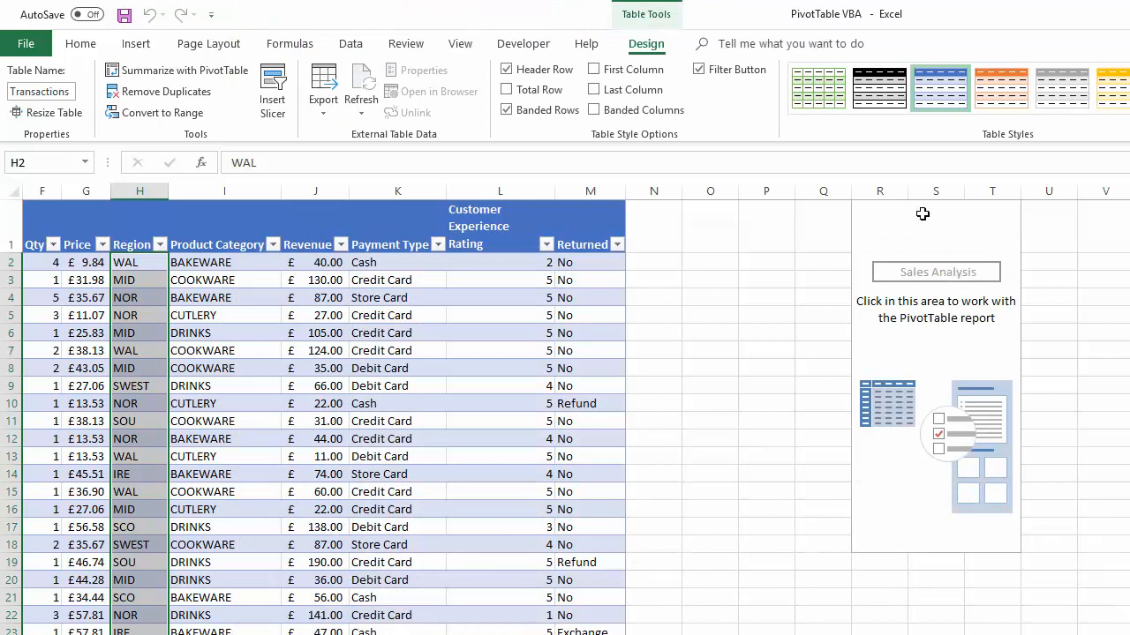
mouse_move(932, 463)
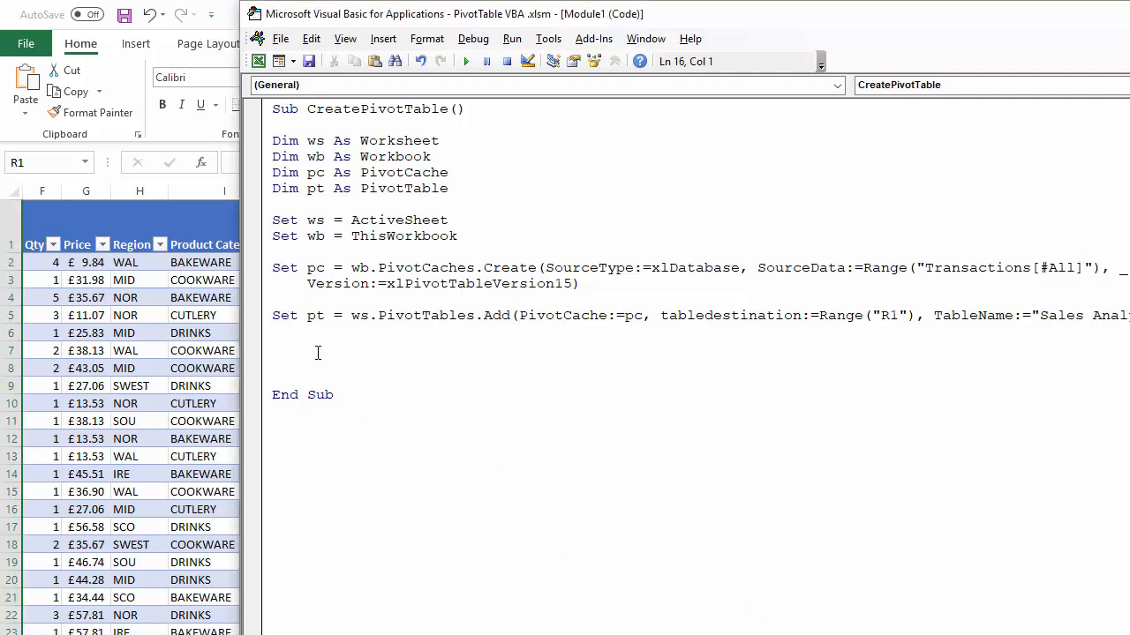
Step: Create an empty With pt … End With block
type("with")
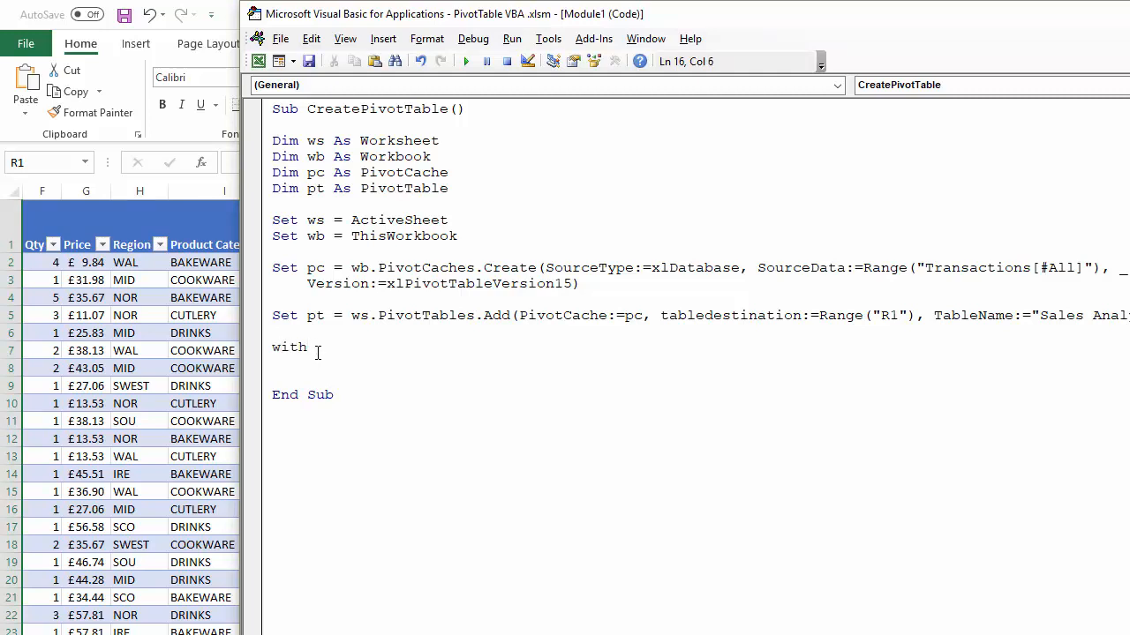
type("pt")
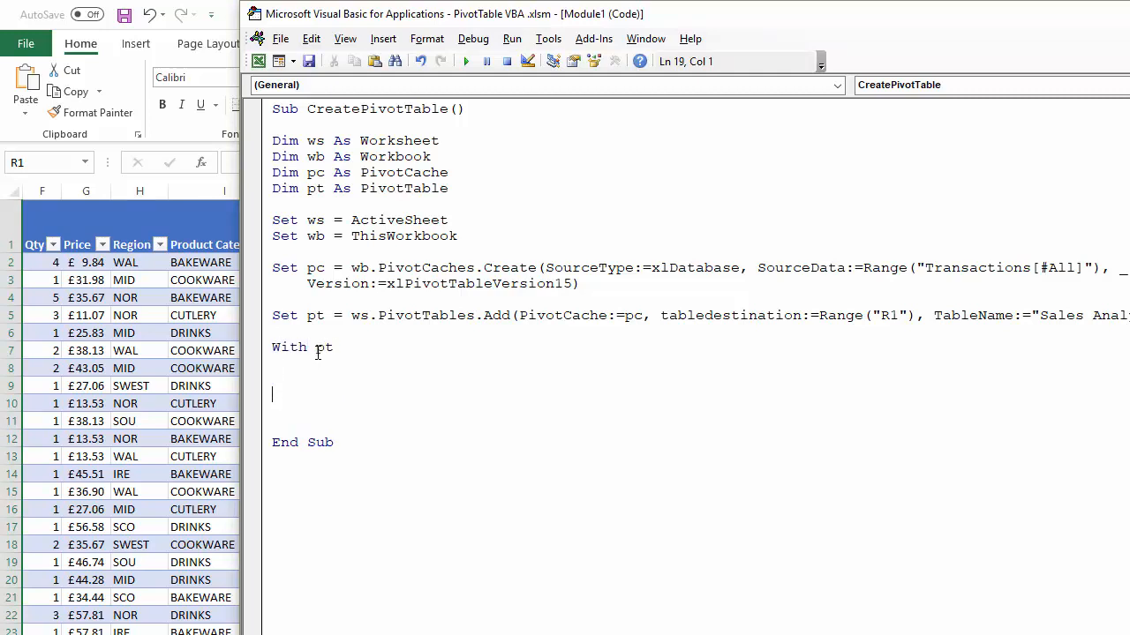
type("End")
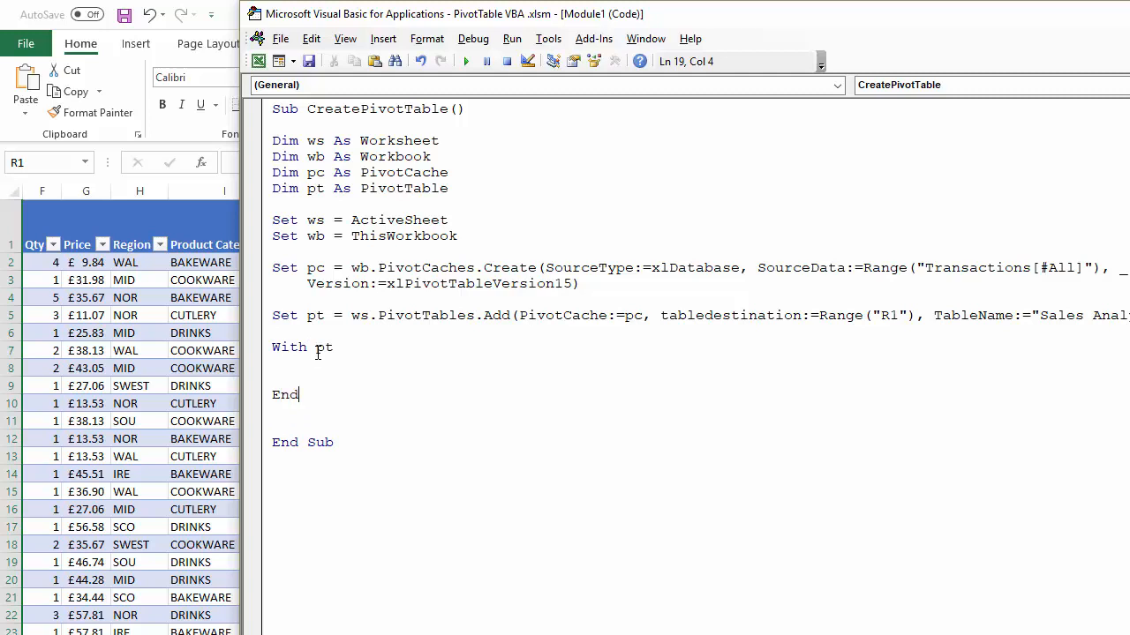
type("with")
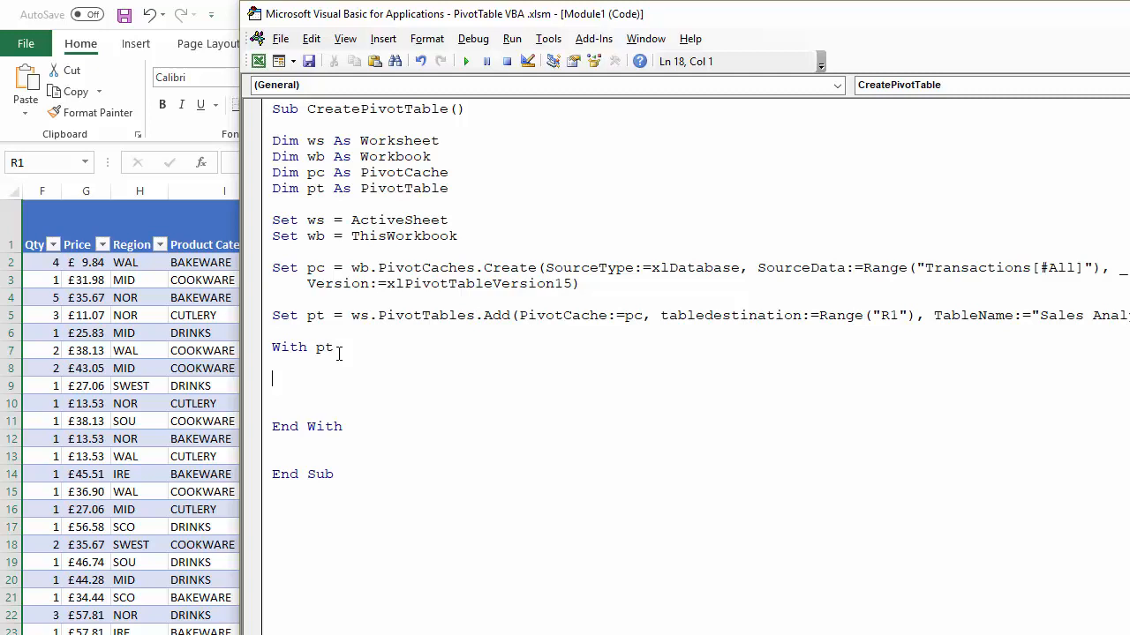
Step: Inside it, set .PivotFields("Branch").Orientation = xlRowField
type(".pivo")
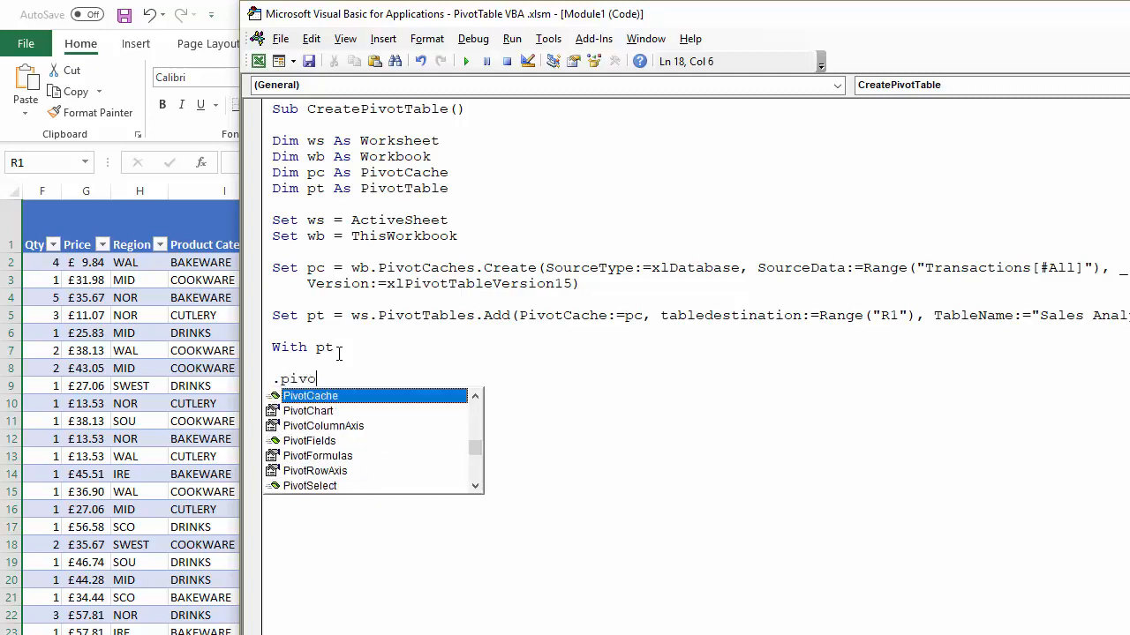
type("tFields")
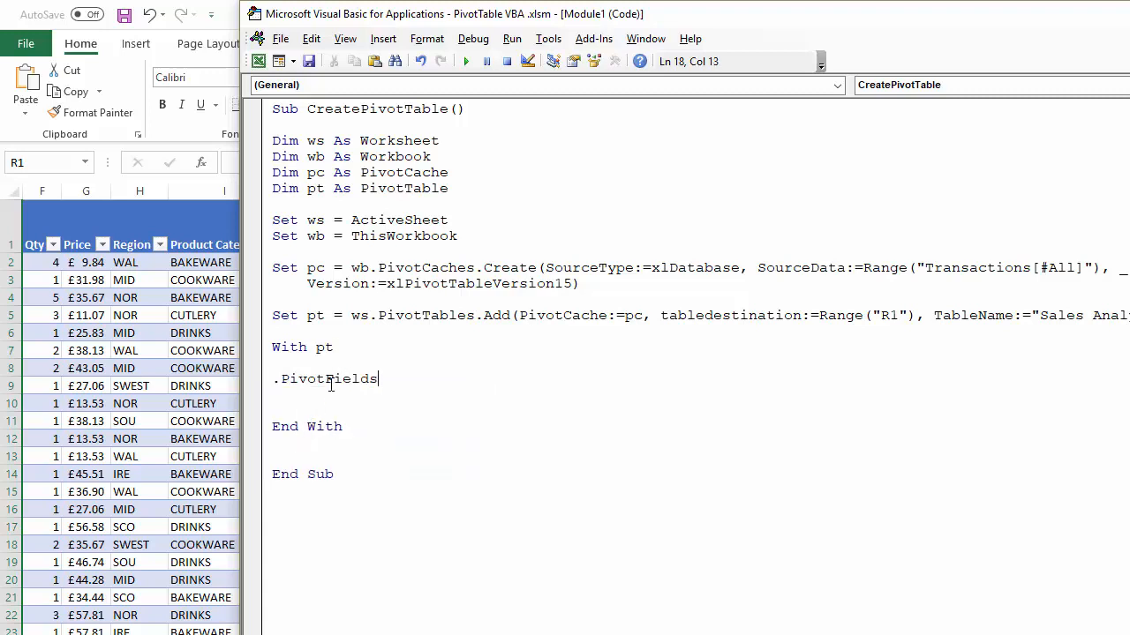
type("(\"B")
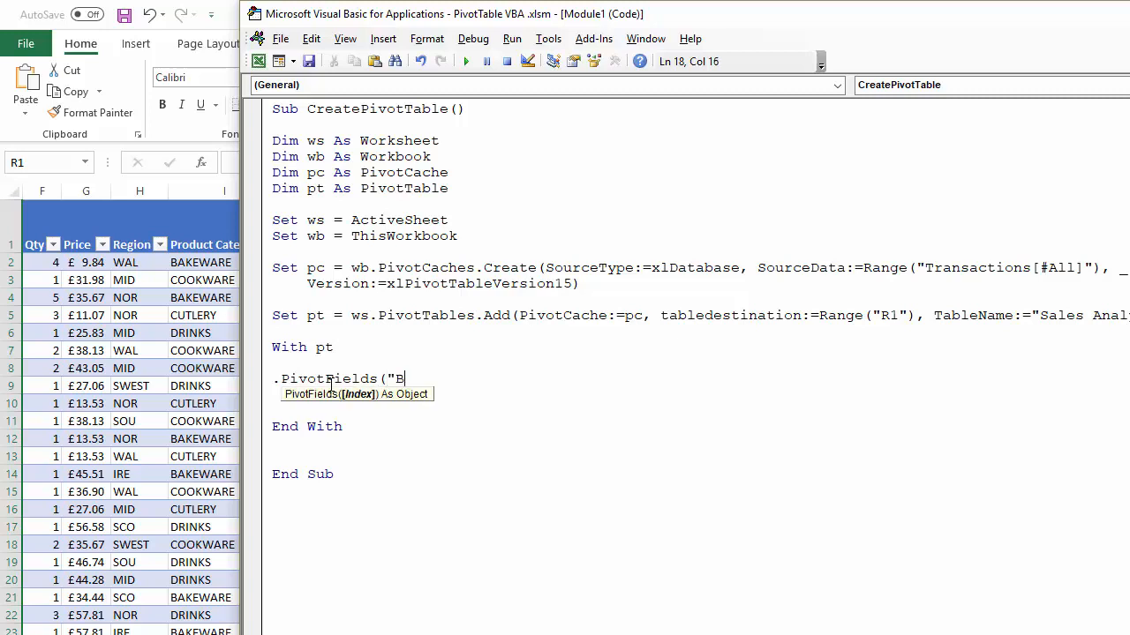
type("ranch\"")
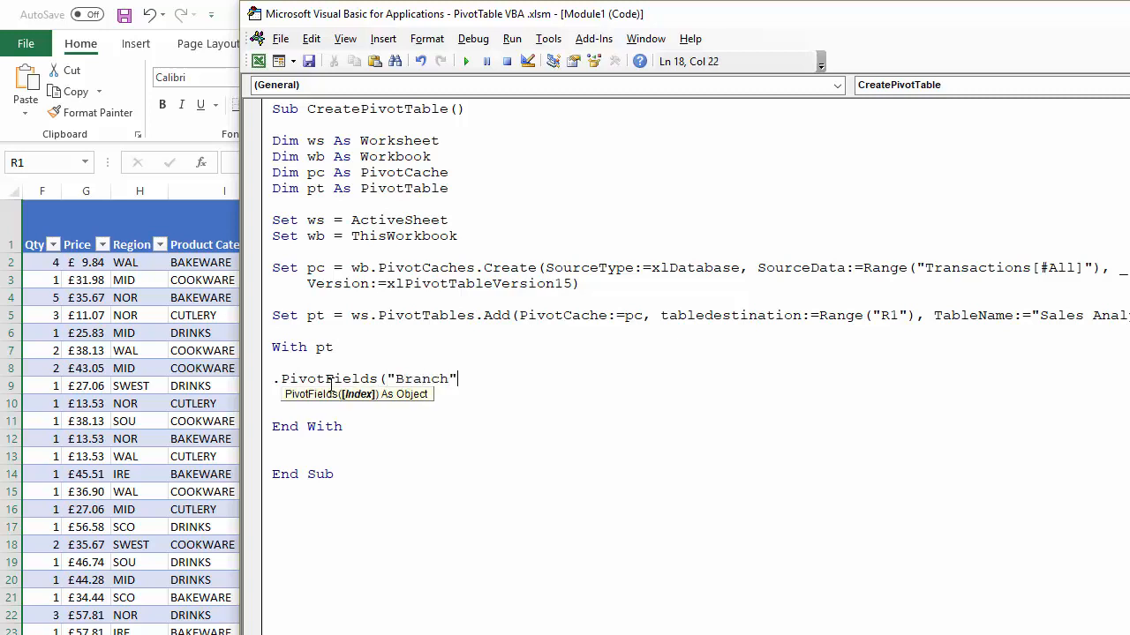
type(")")
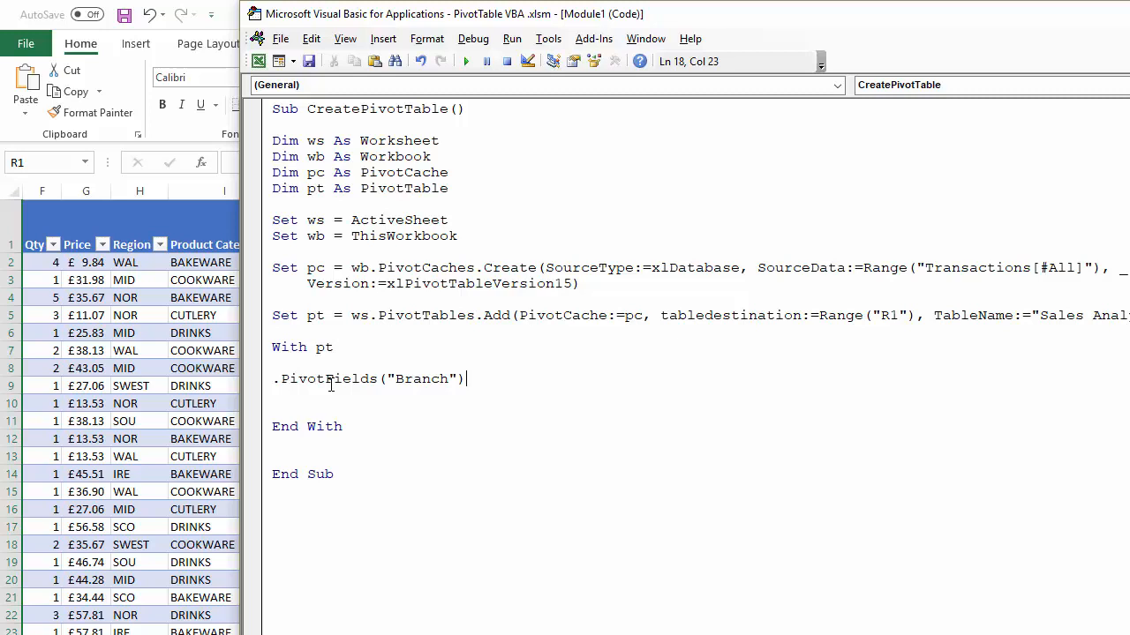
type(".ore")
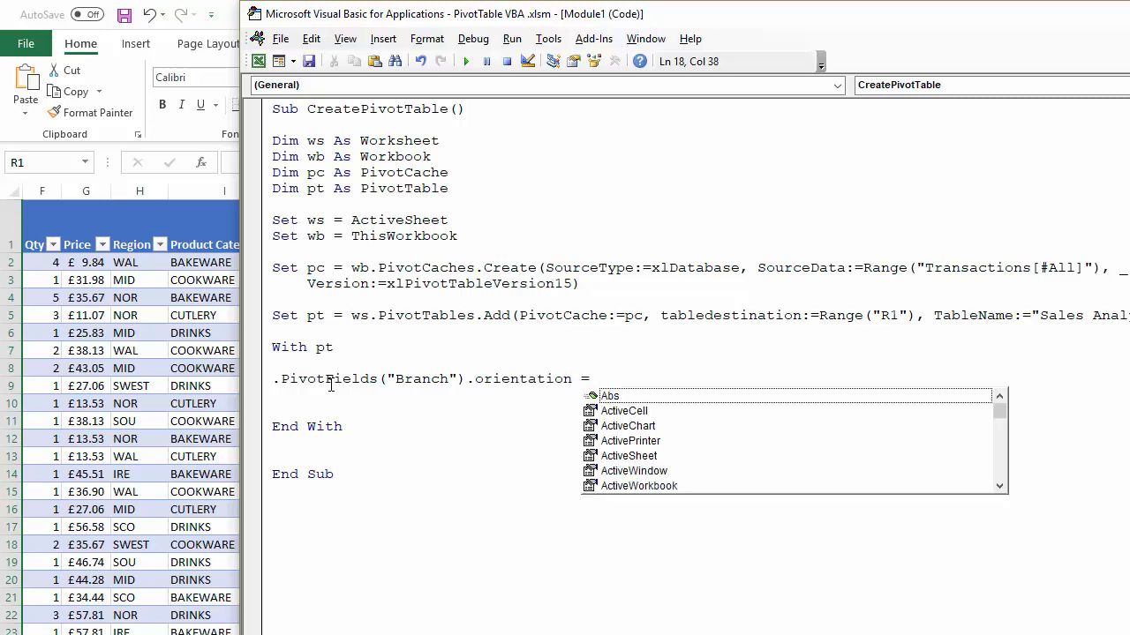
type("xl")
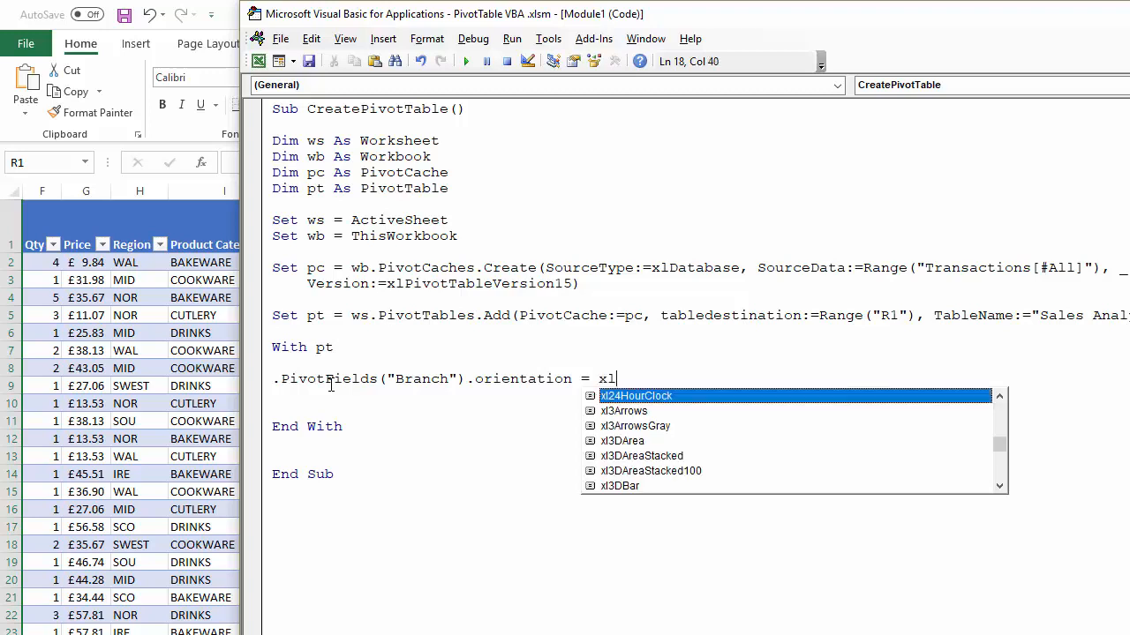
type("row")
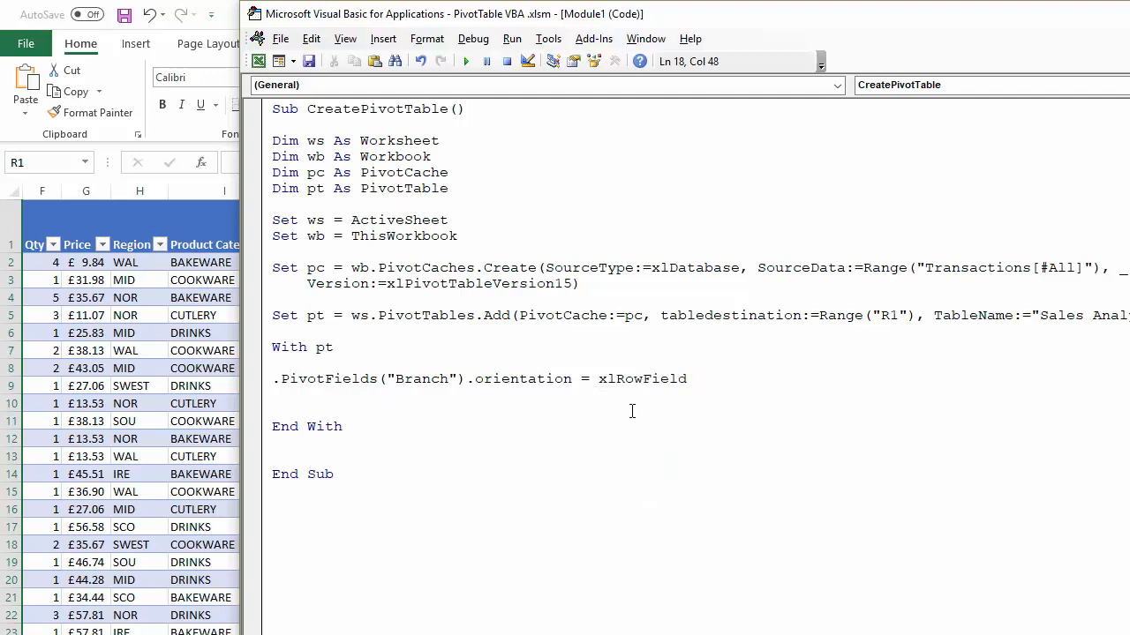
Step: Add lines making Product Category xlColumnField, Region xlPageField and Revenue xlDataField
type(".PivotFields(\"Product Category\").Orientation = xlColumnField")
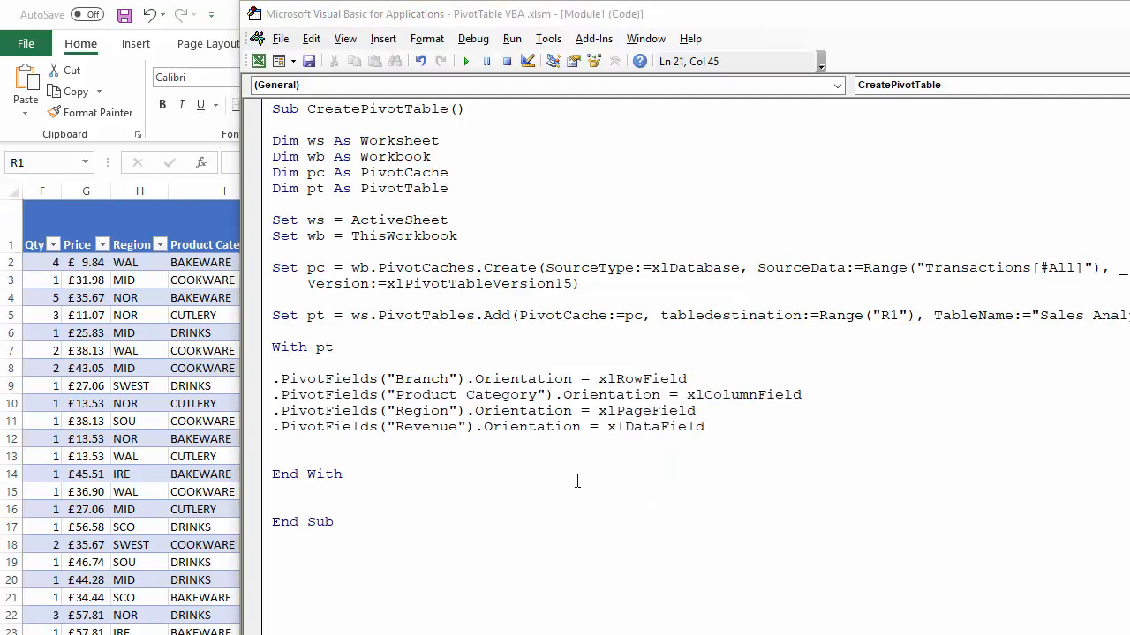
mouse_move(288, 379)
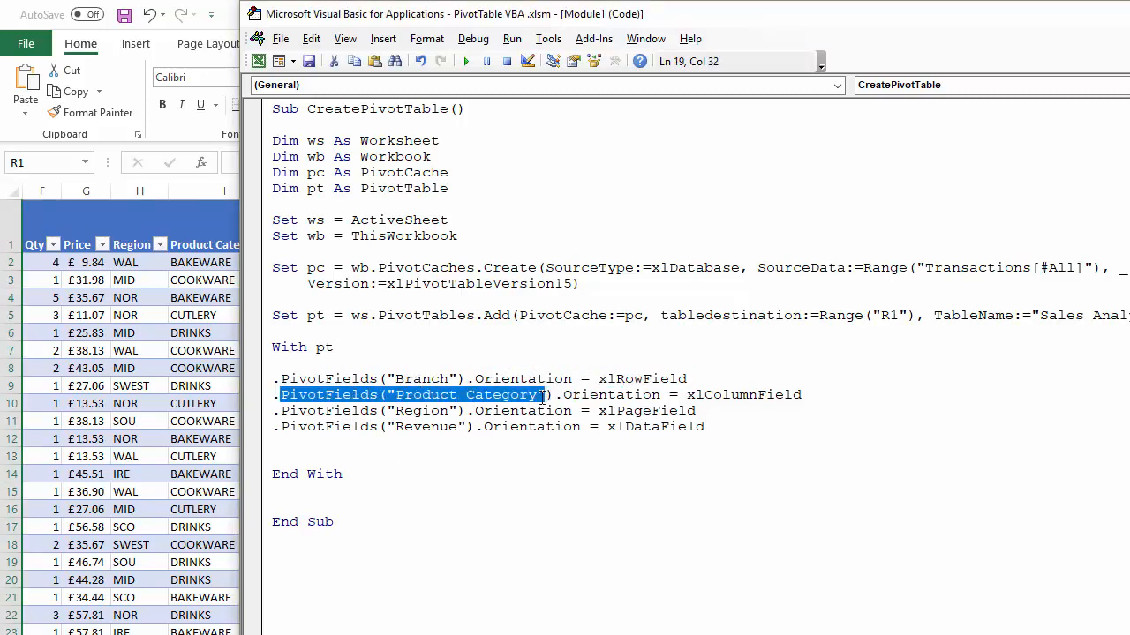
left_click(716, 395)
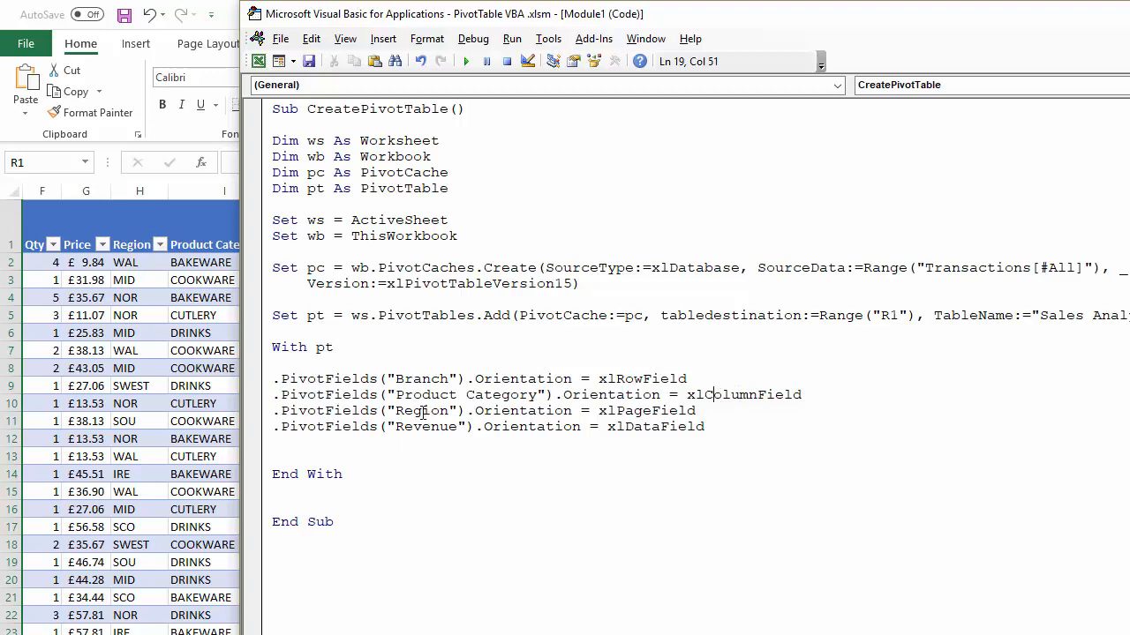
mouse_move(570, 396)
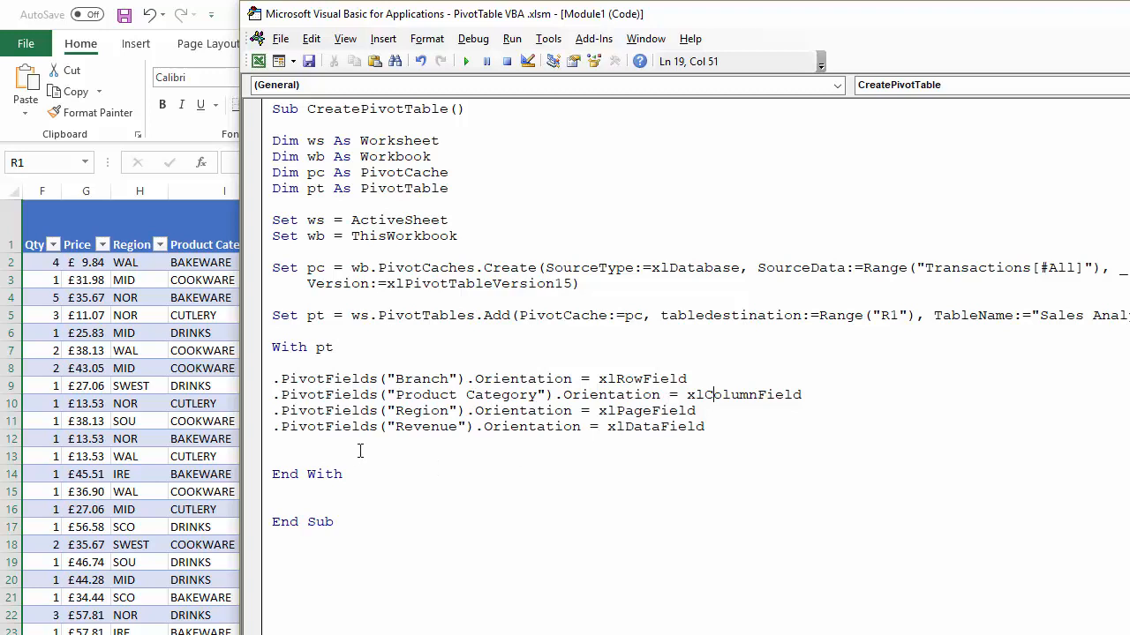
mouse_move(593, 420)
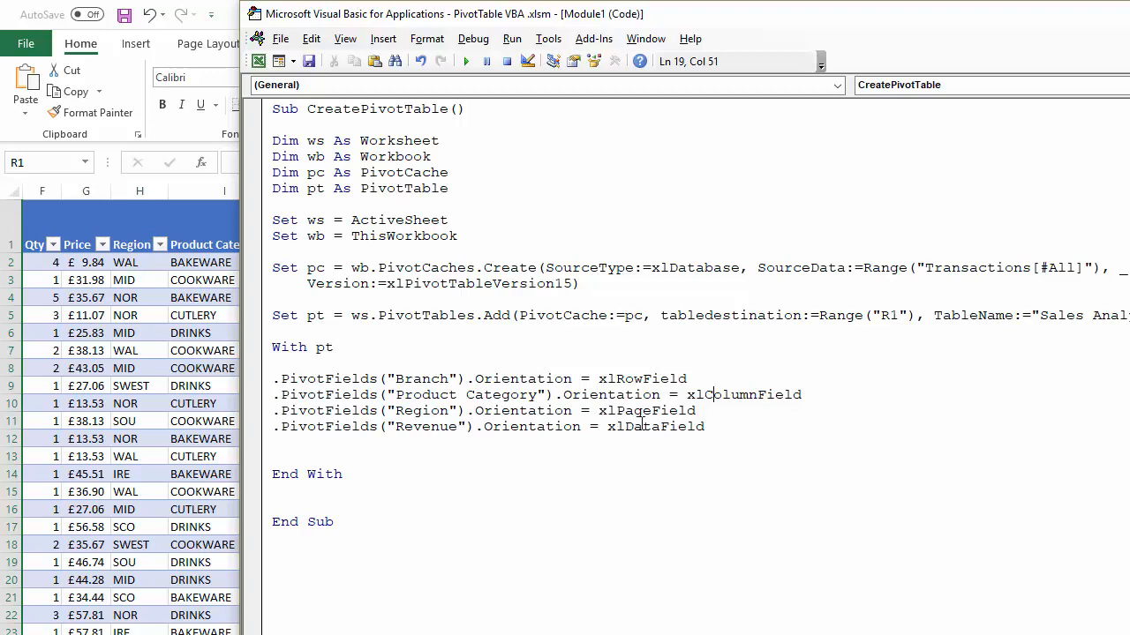
left_click(683, 582)
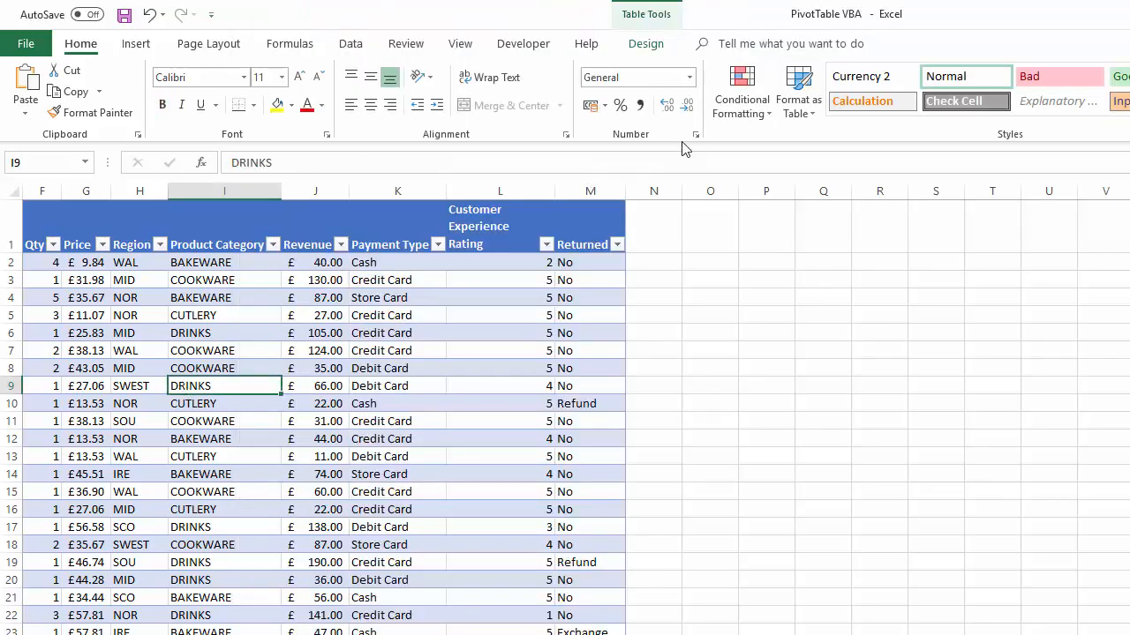
left_click(696, 134)
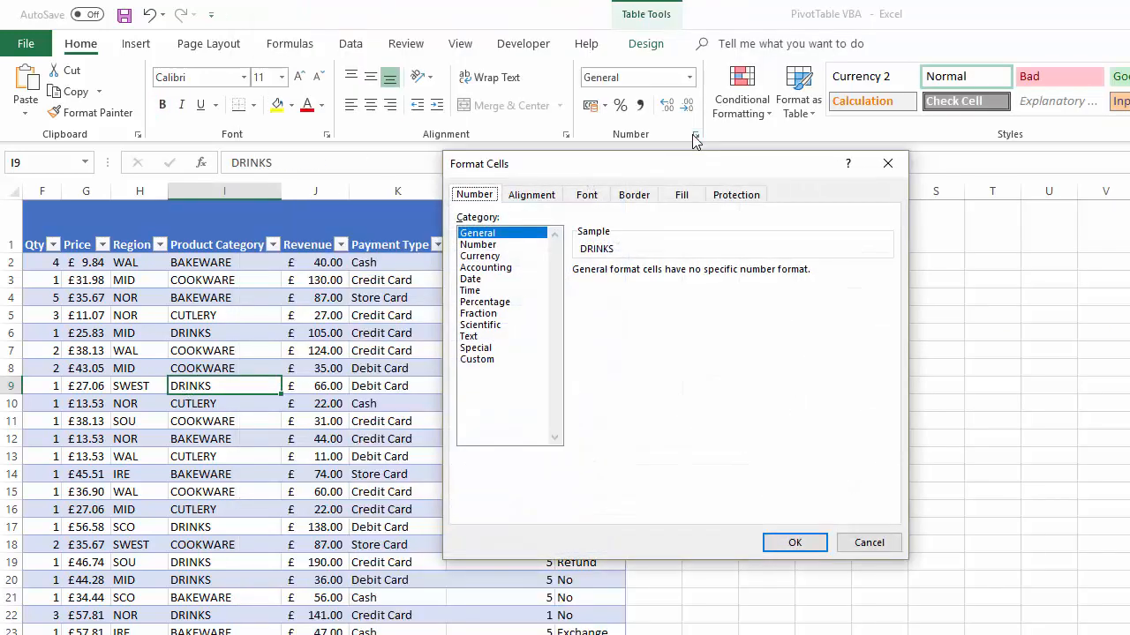
mouse_move(468, 364)
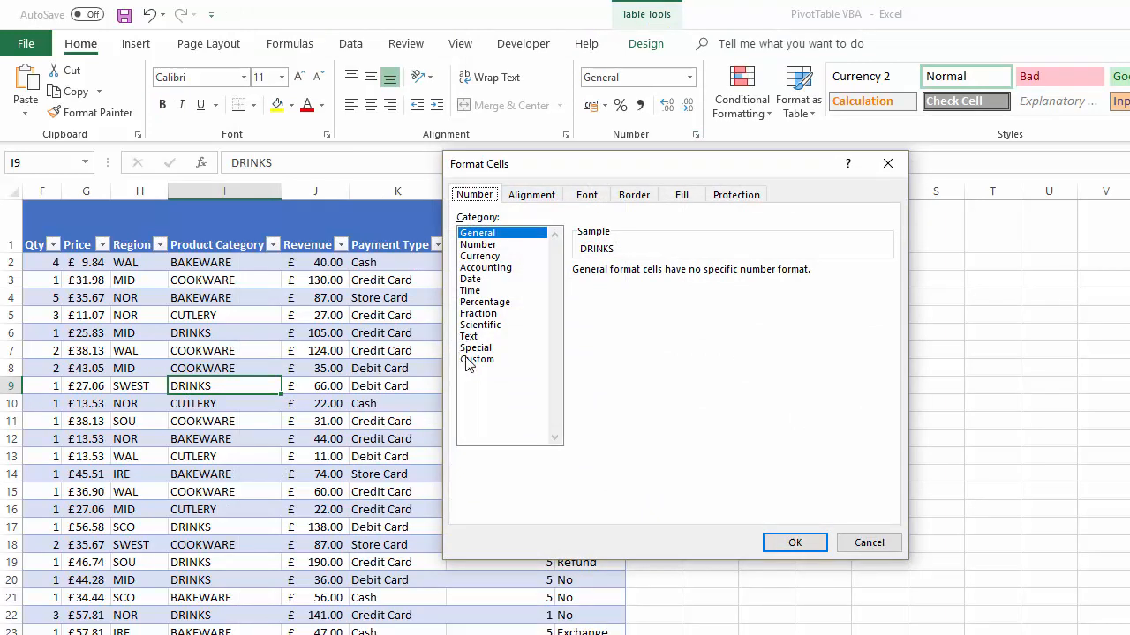
left_click(477, 360)
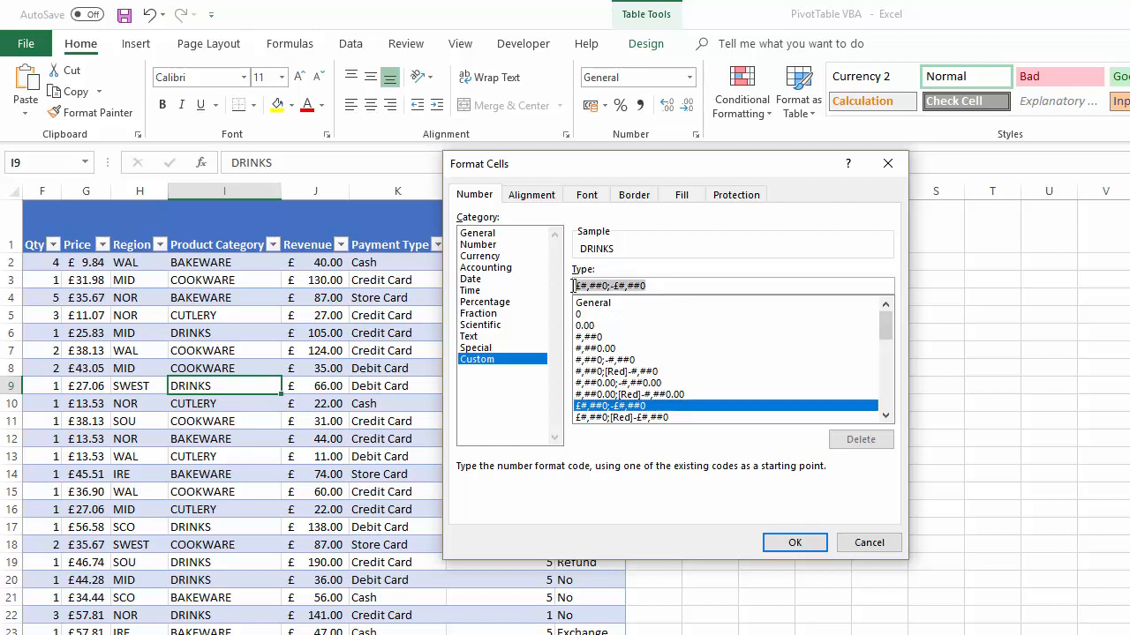
left_click(869, 542)
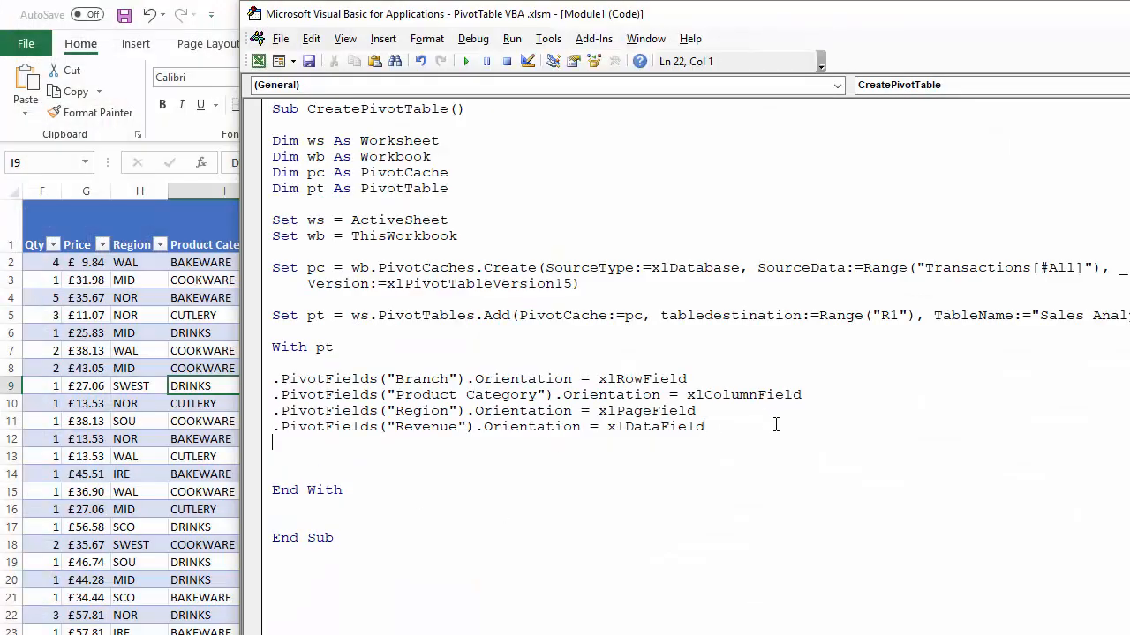
Step: Add .DataBodyRange.NumberFormat = "£#,##0;-£#,##0" inside the With block
type(".")
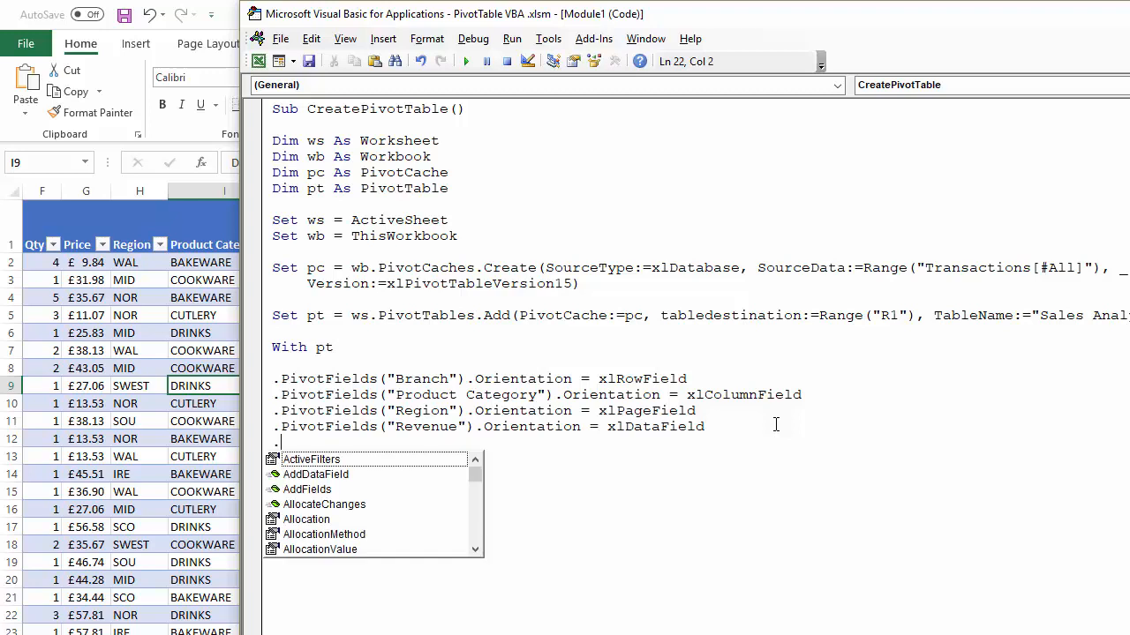
type("da")
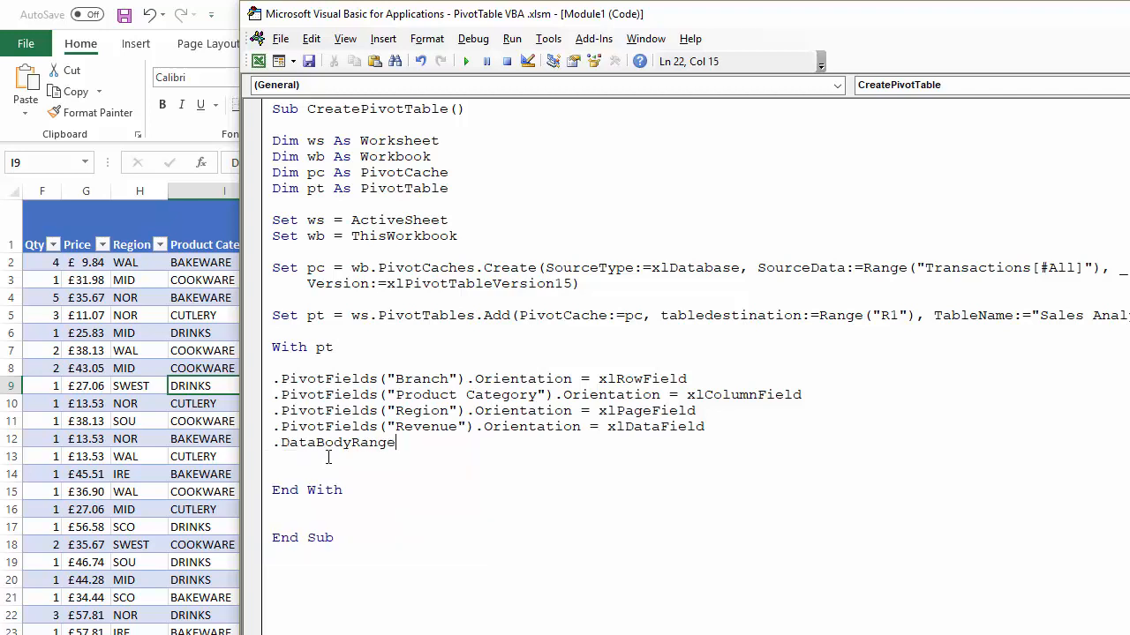
type("n")
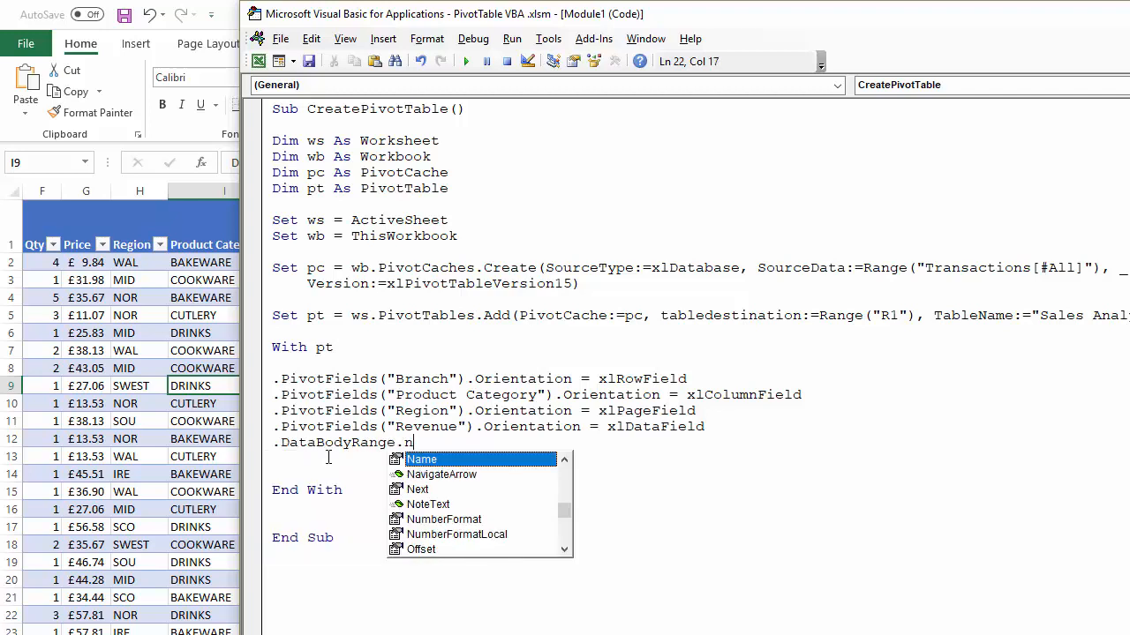
type("umberFormat")
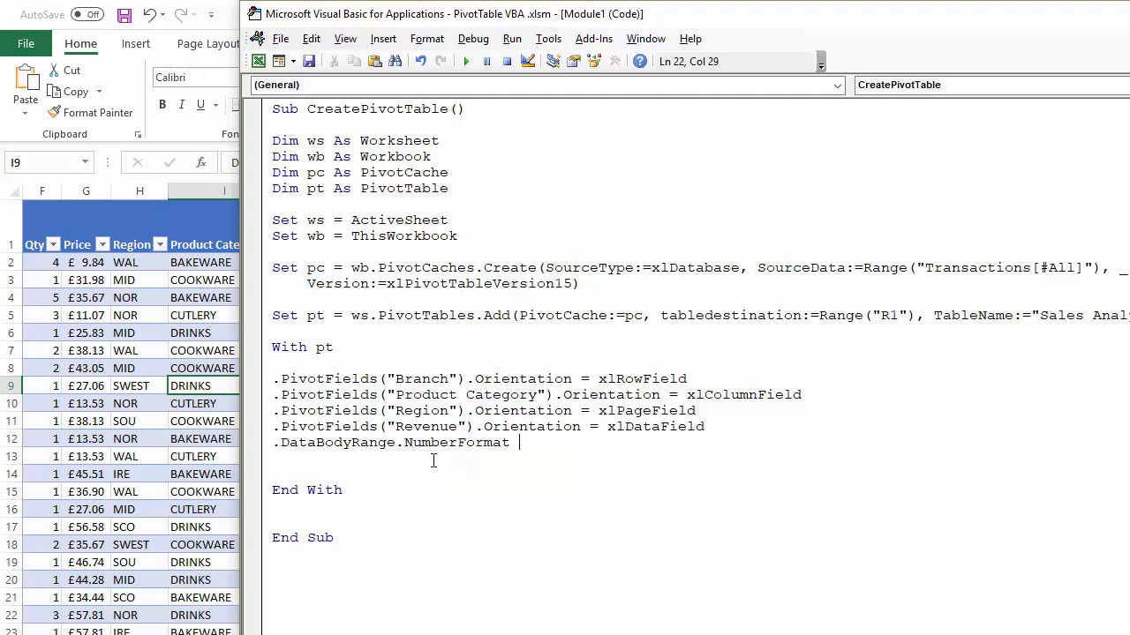
type("=\"£#,##0;-£#,##0\"")
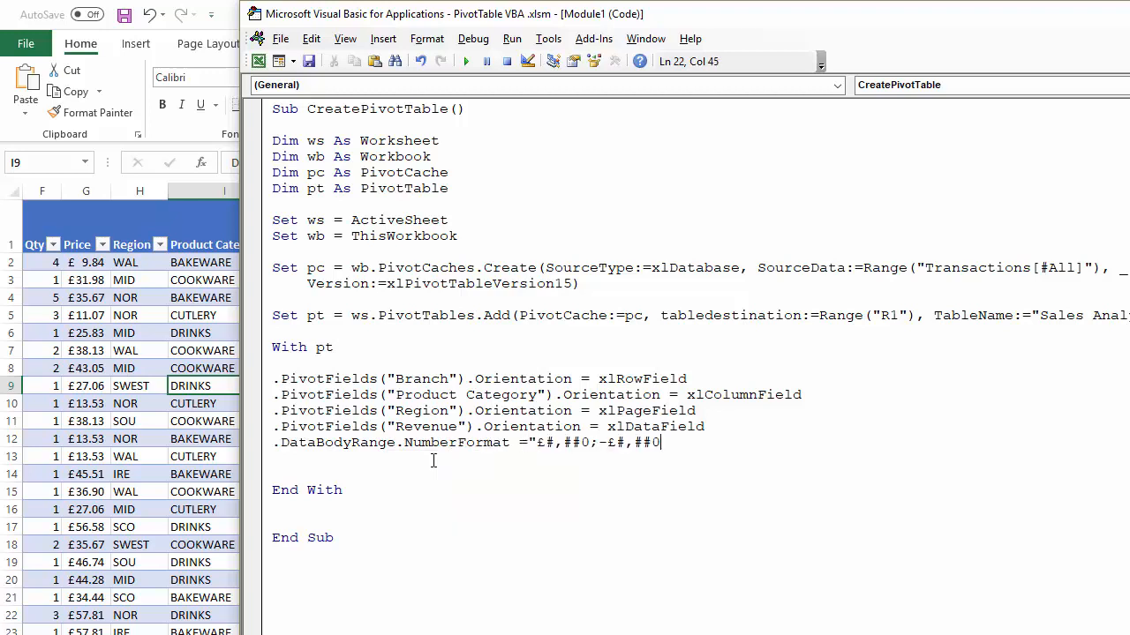
type("\"")
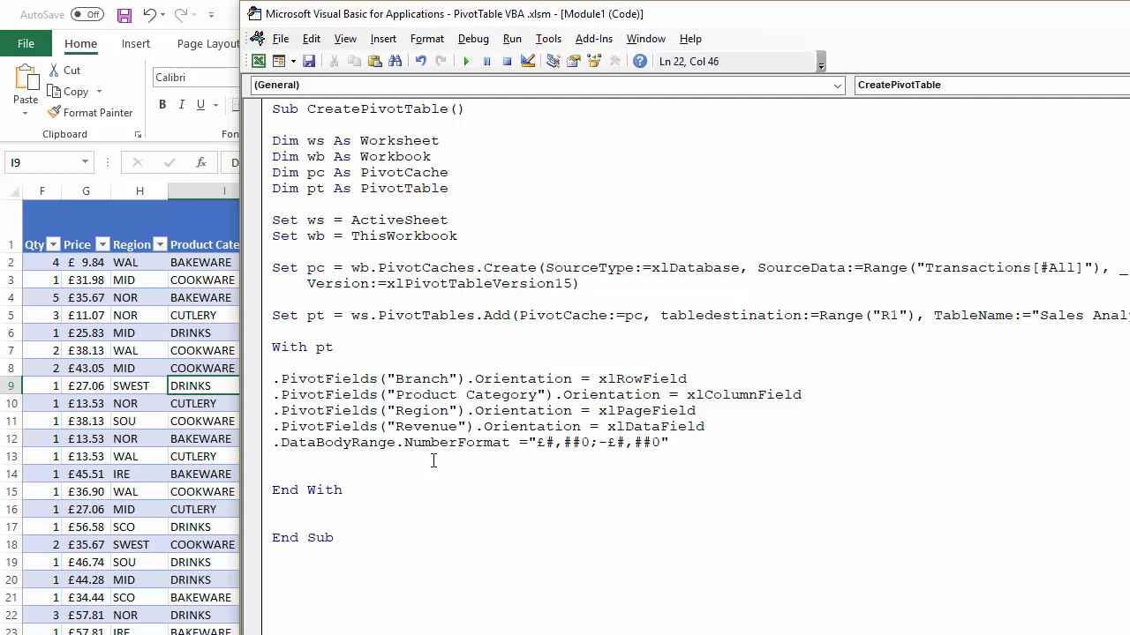